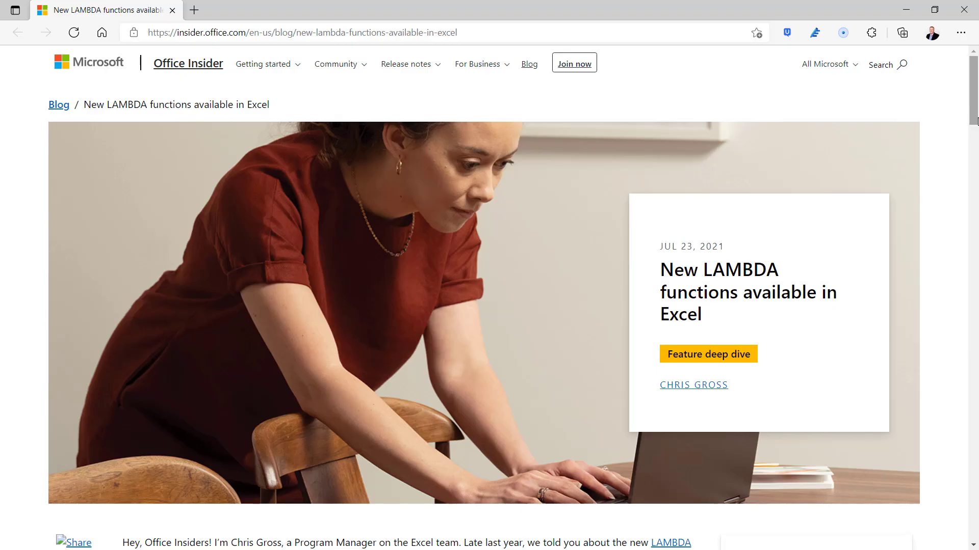
Scroll down the blog post past the BYCOL, SCAN and MAKEARRAY examples to LAMBDA improvements.
scroll("down", 3)
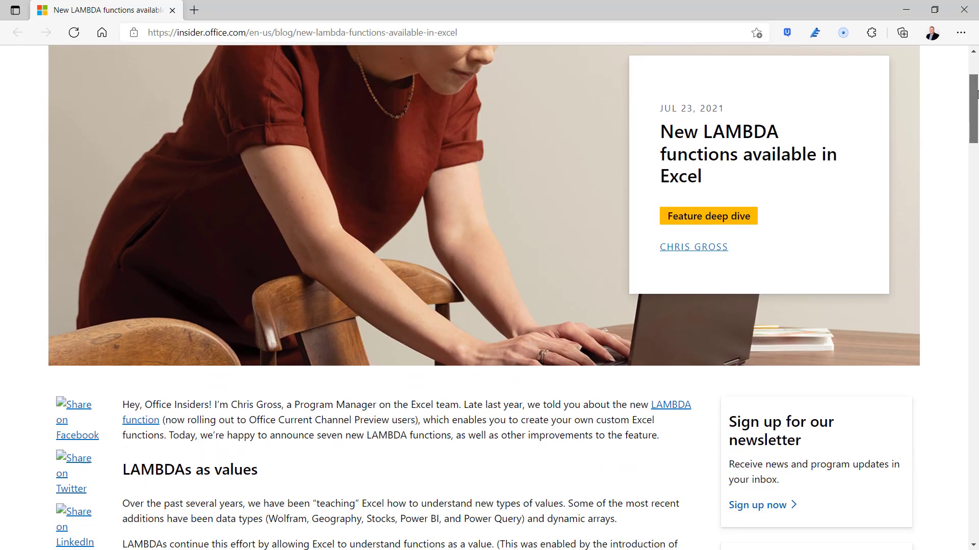
scroll("down", 3)
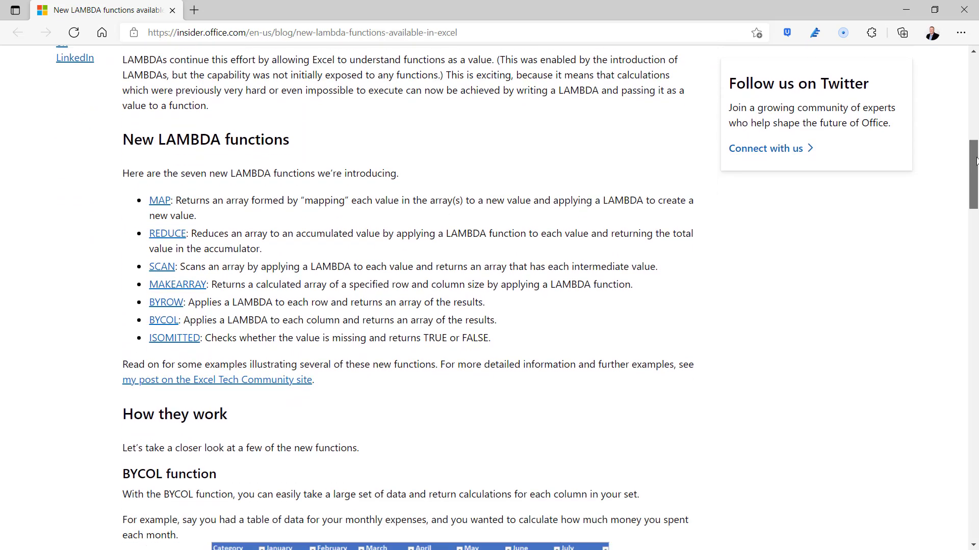
scroll("down", 3)
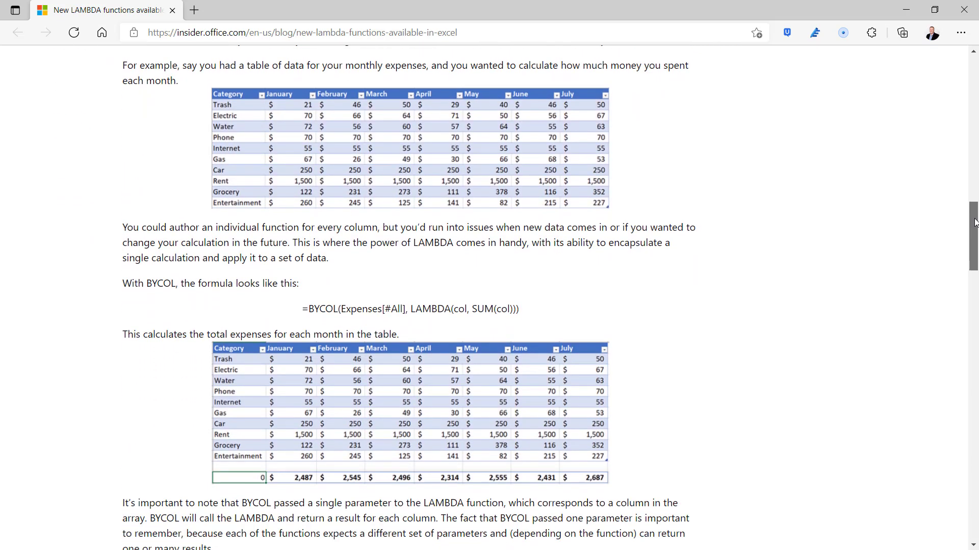
scroll("down", 3)
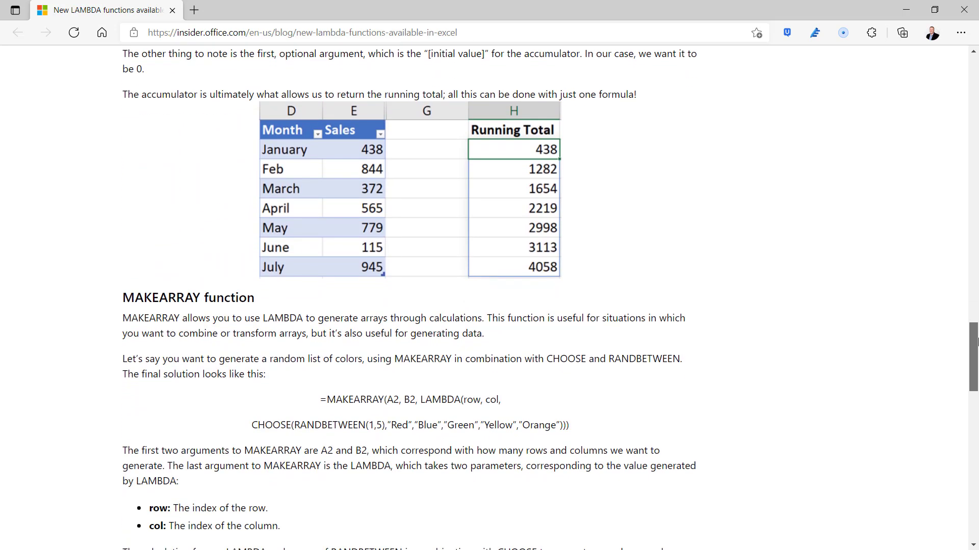
scroll("down", 3)
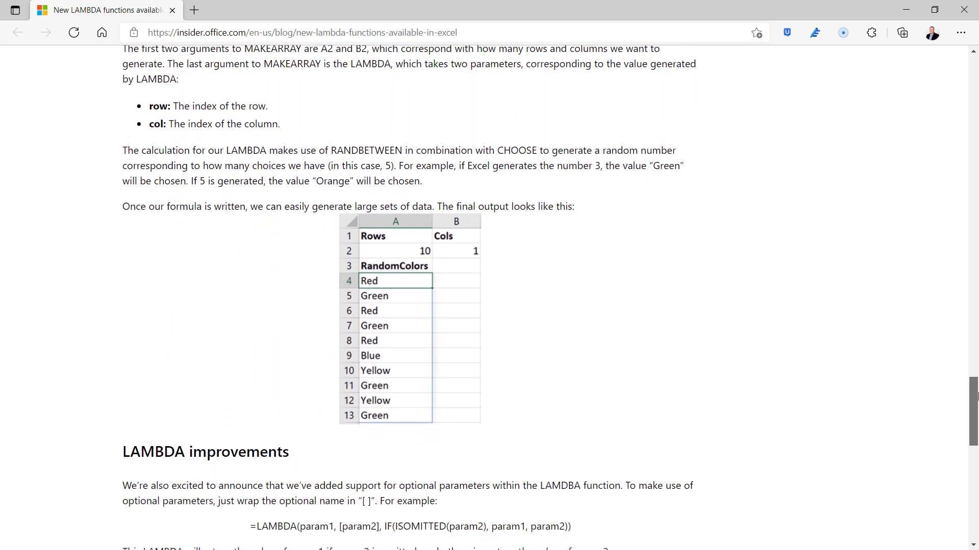
scroll("down", 3)
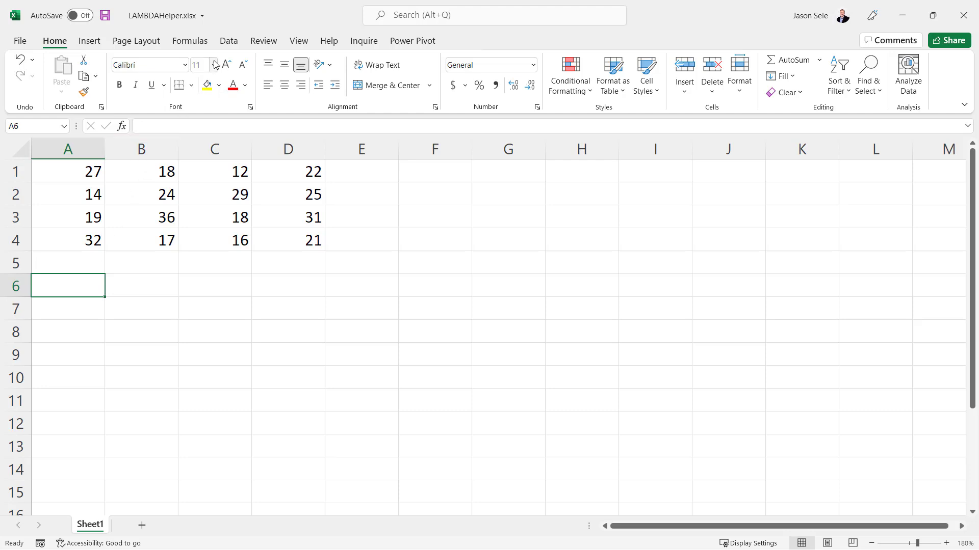
Start a new defined name from the Formulas Name Manager.
left_click(189, 41)
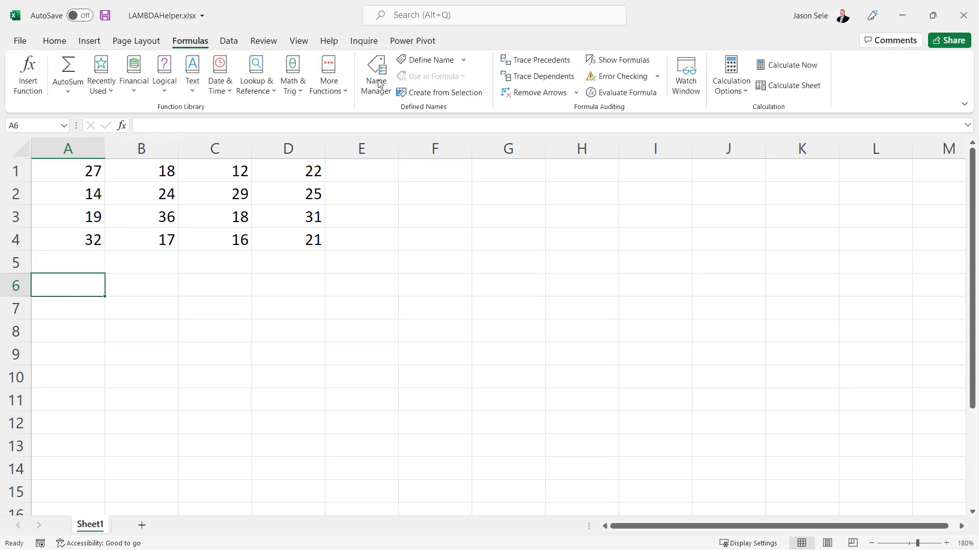
left_click(375, 70)
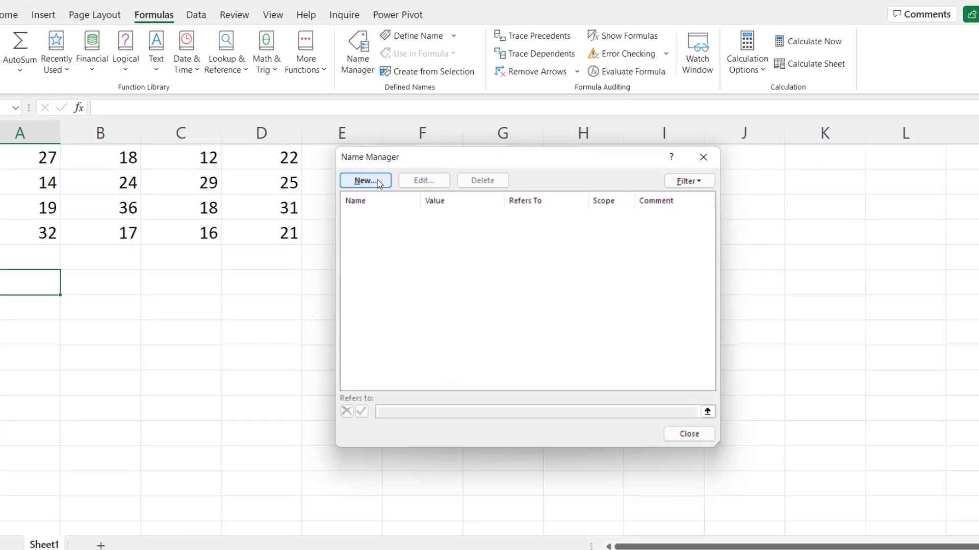
left_click(365, 181)
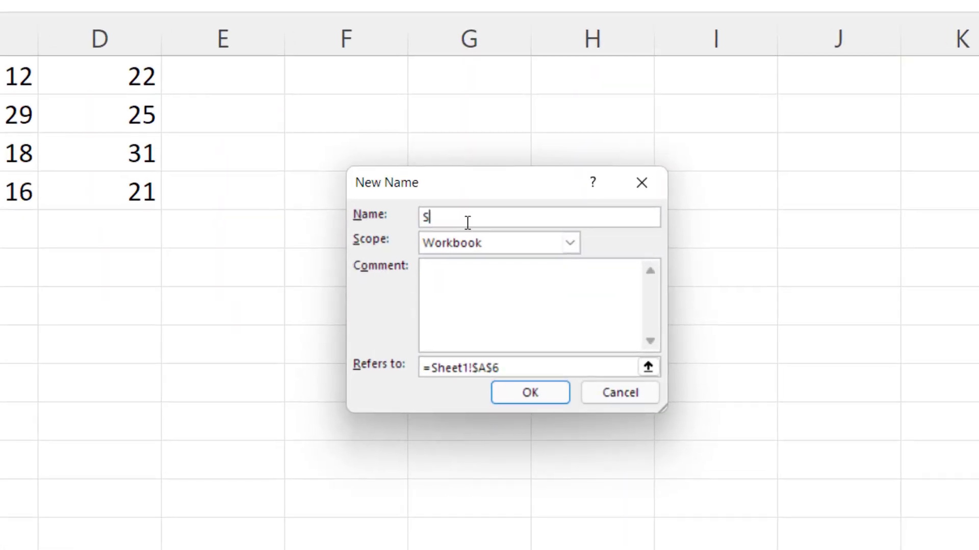
Name it SQUARED referring to =LAMBDA(x,x^2), confirm and close the Name Manager.
type("QUARED")
left_click(529, 368)
type("=")
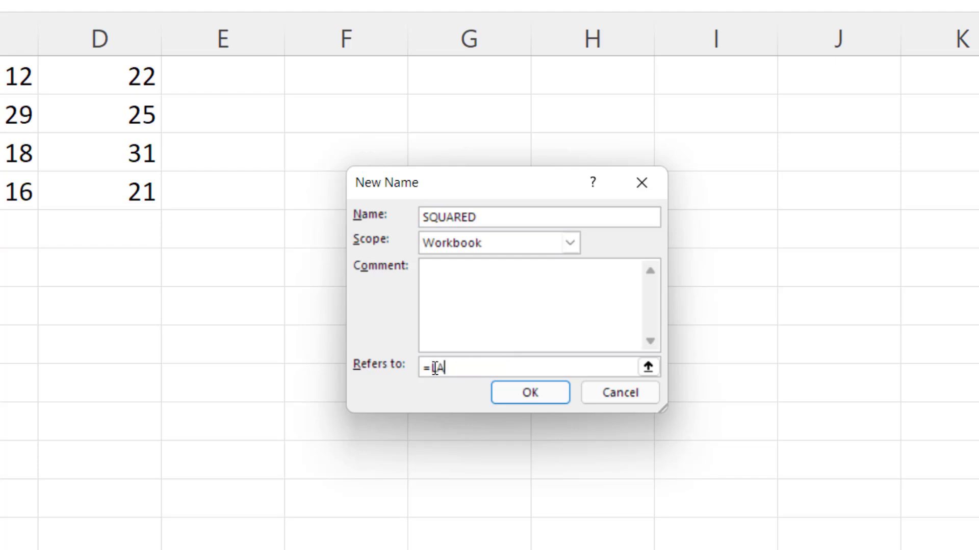
type("AMBDA(")
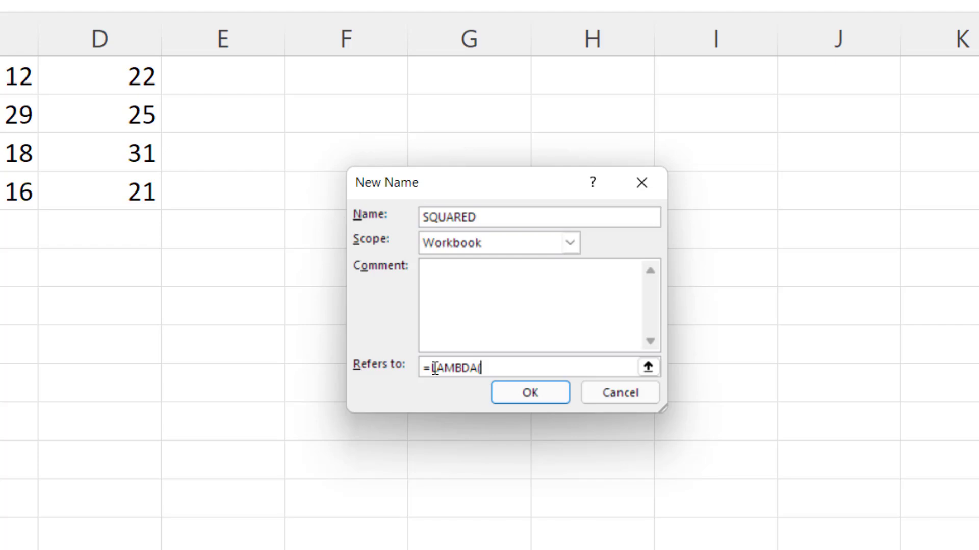
type("x,")
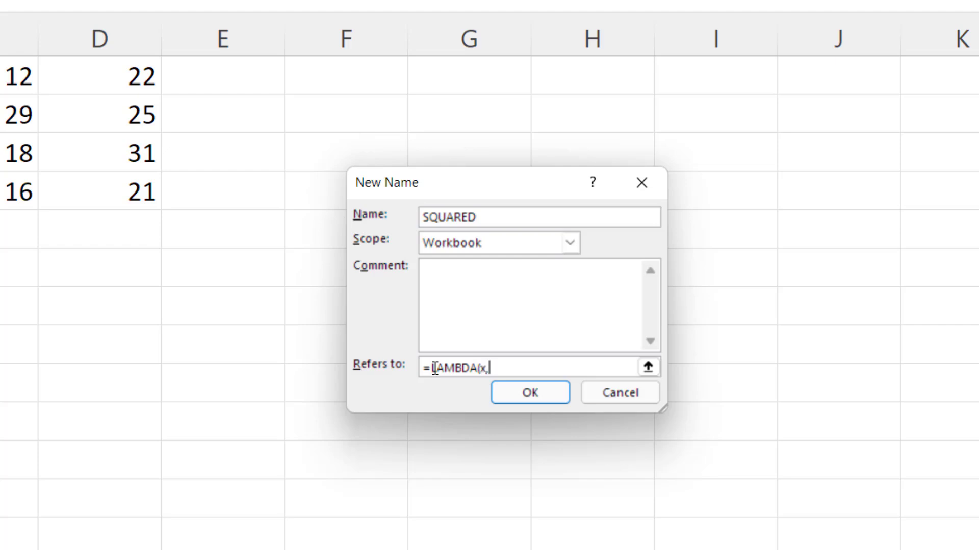
type("x")
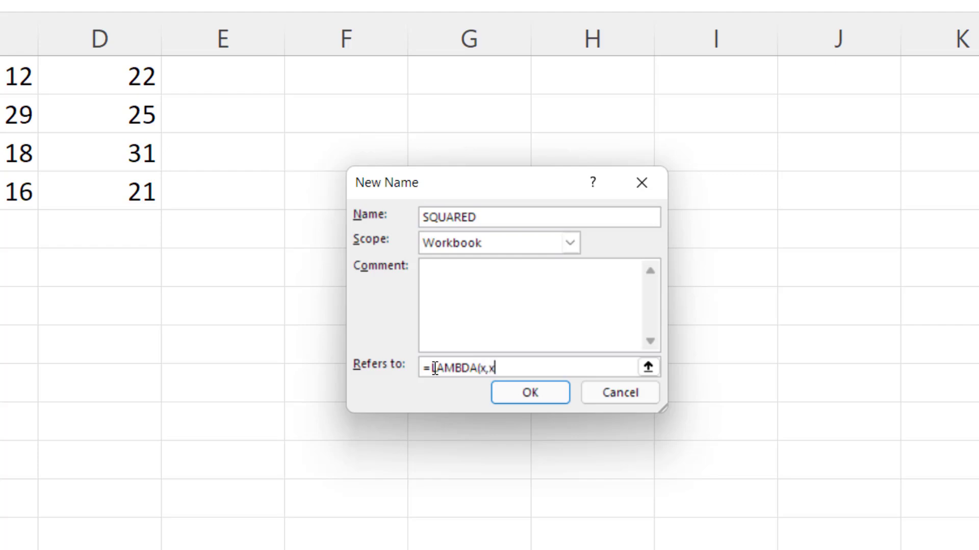
left_click(530, 393)
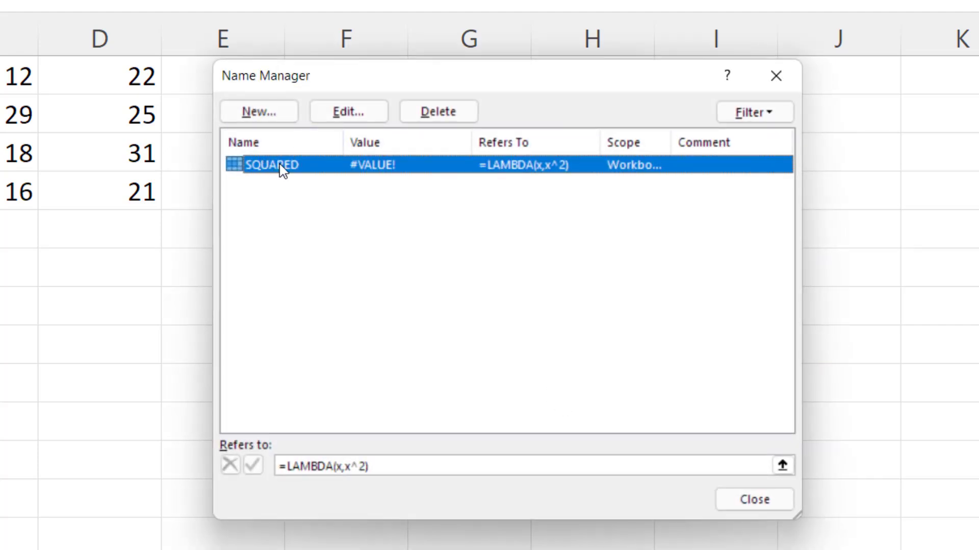
left_click(753, 499)
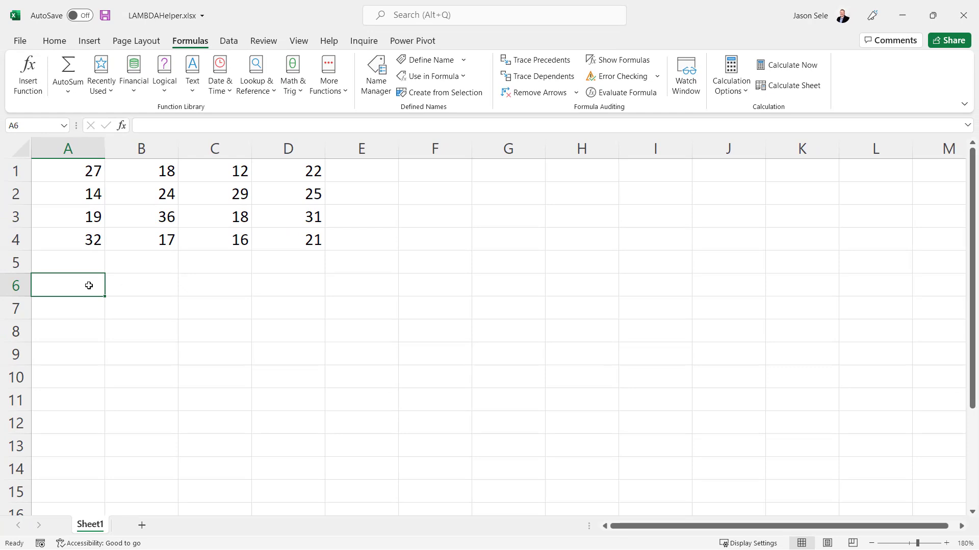
type("=SQU")
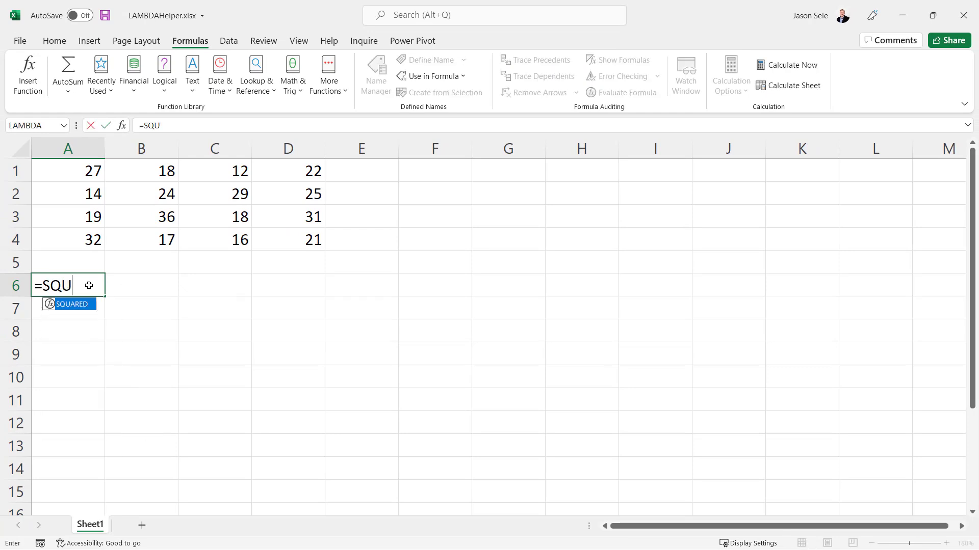
left_click(67, 171)
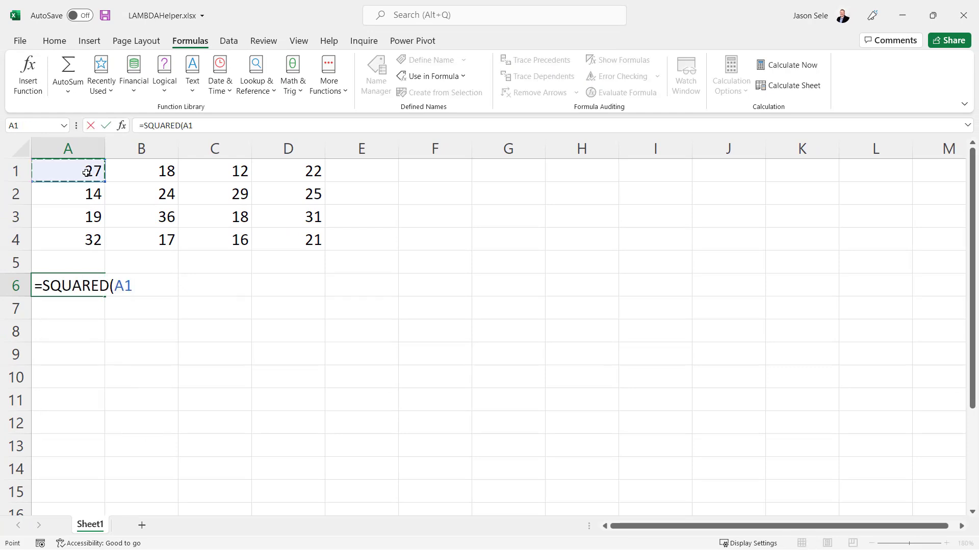
key("Enter")
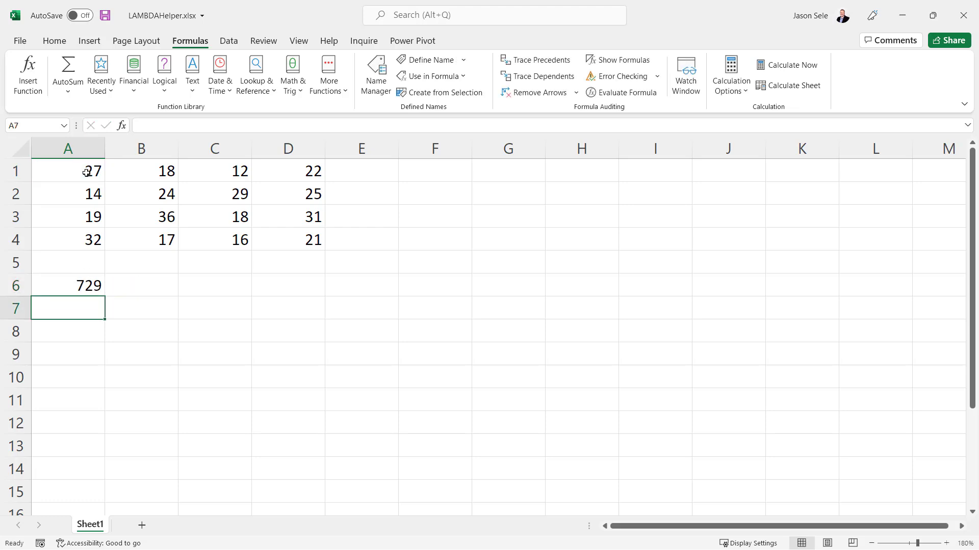
left_click(68, 285)
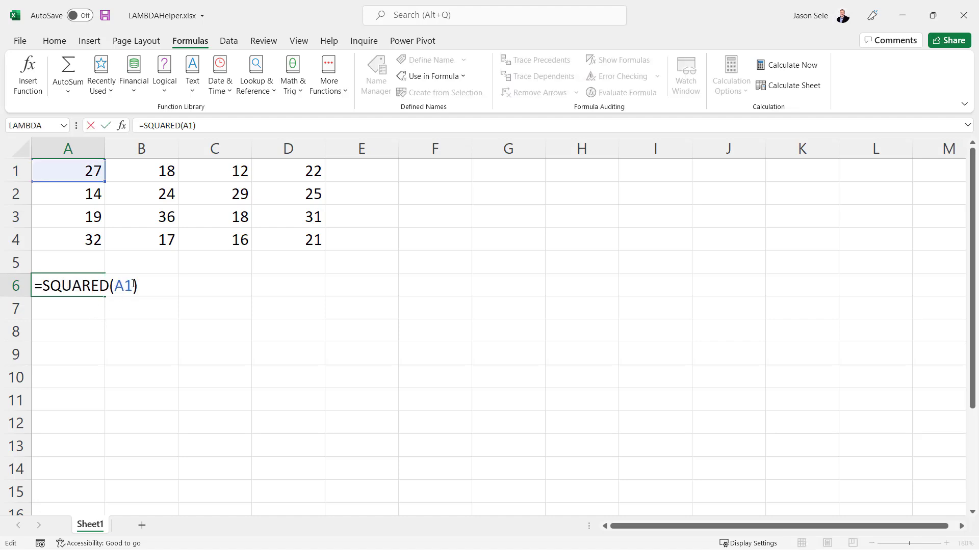
left_click(70, 171)
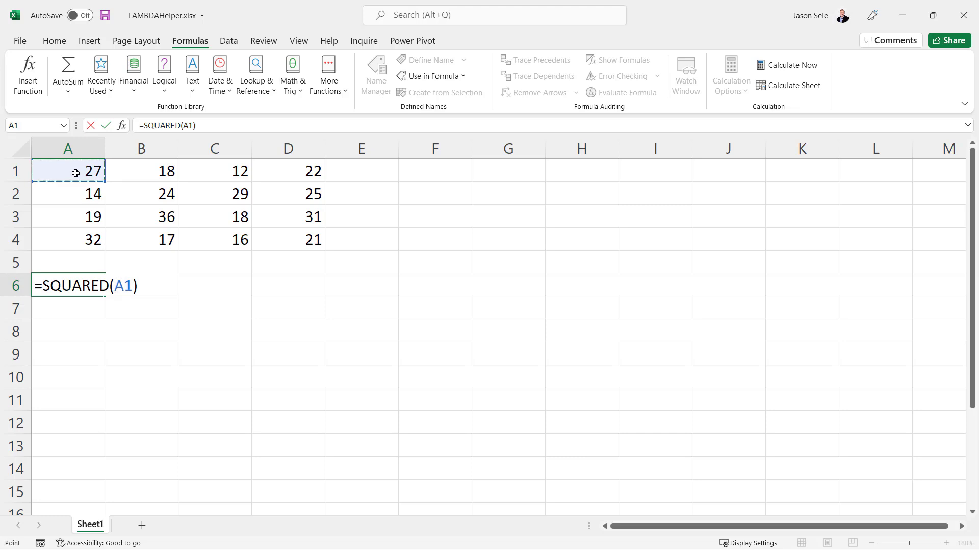
left_click_drag(67, 170, 288, 239)
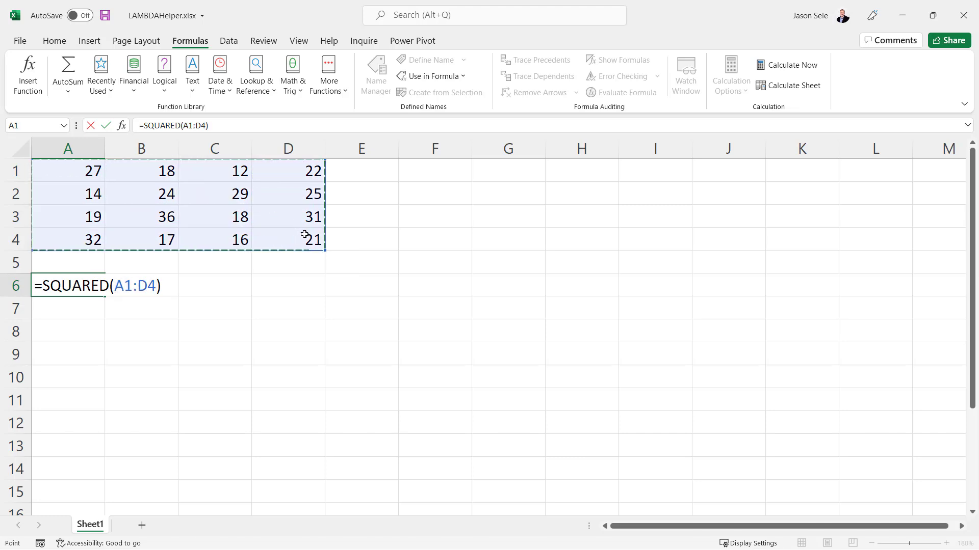
key("Enter")
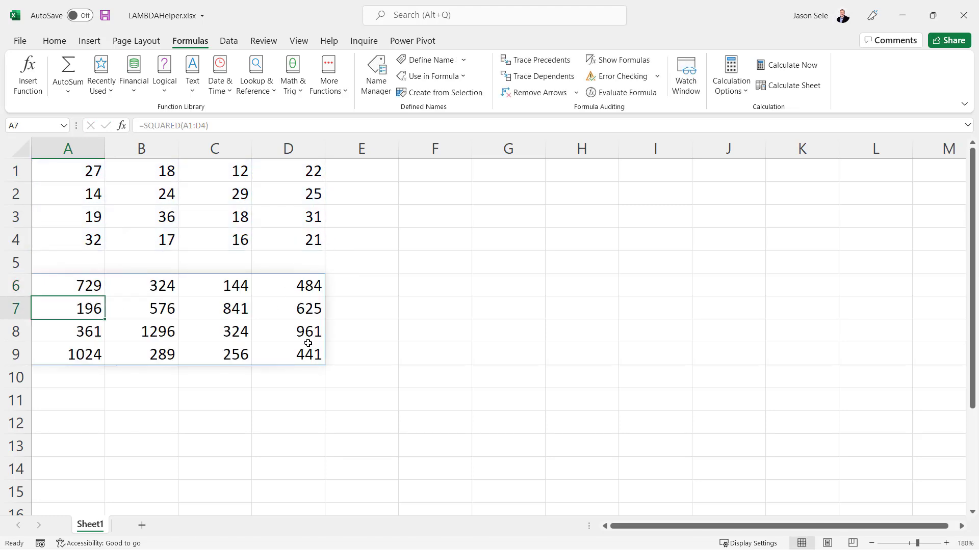
mouse_move(165, 343)
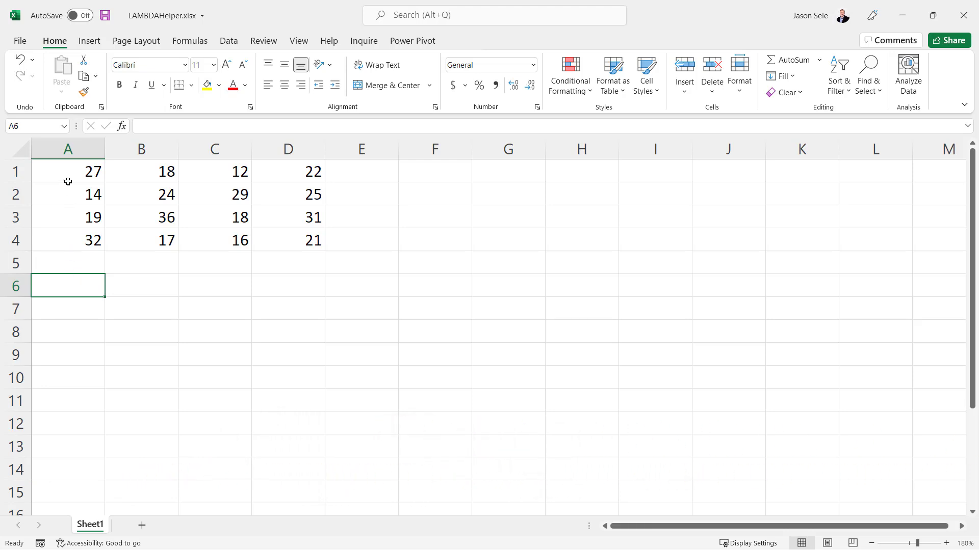
Begin a MAP formula in A6 operating on the whole A1:D4 grid.
left_click_drag(68, 171, 287, 240)
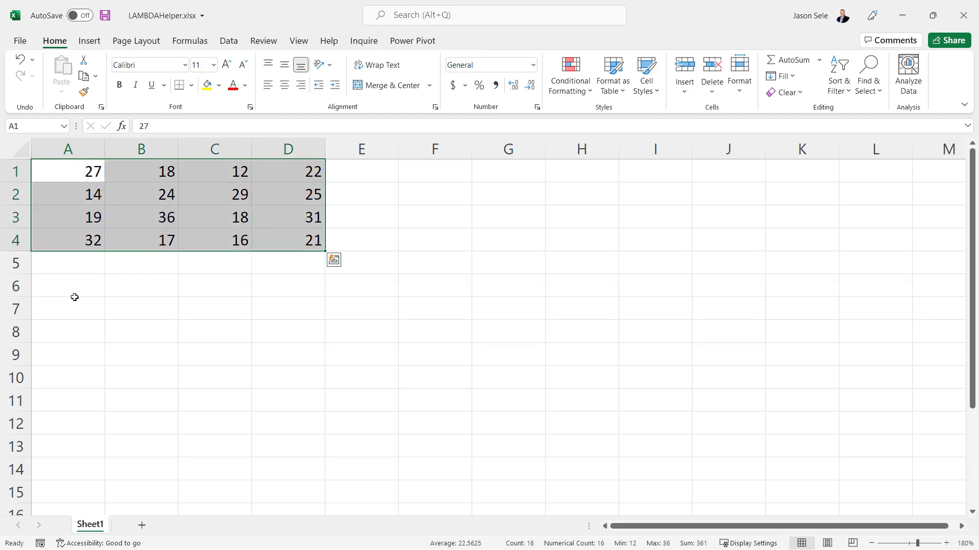
left_click(70, 285)
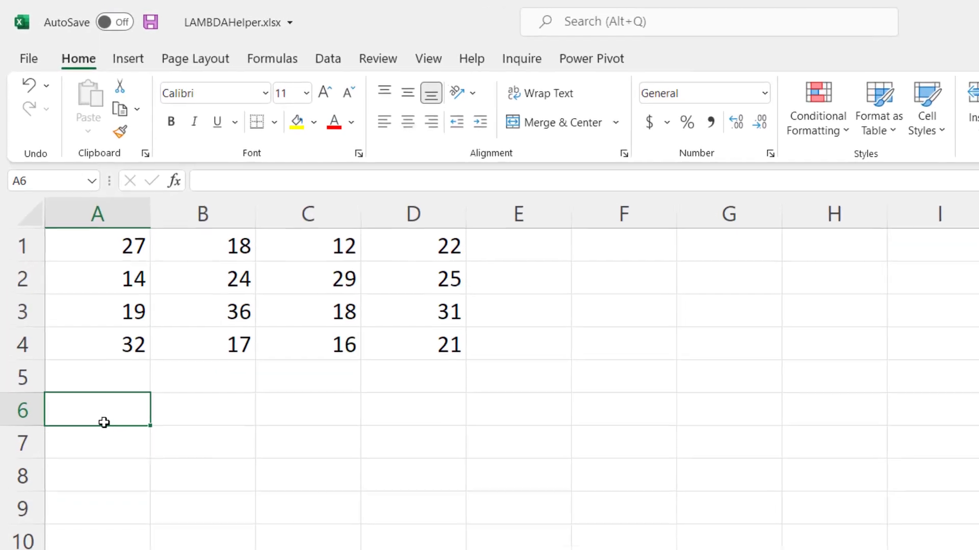
type("=MAP(A1")
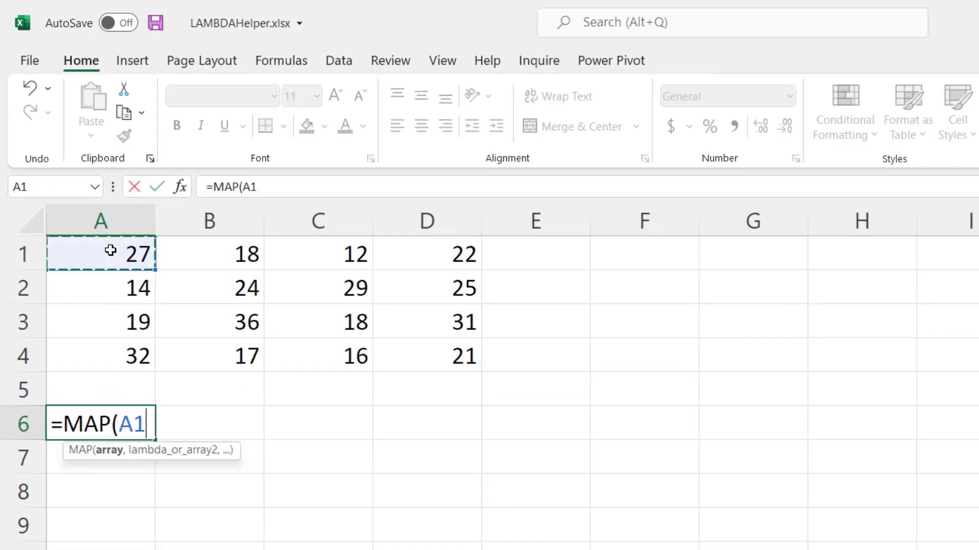
left_click_drag(99, 254, 426, 357)
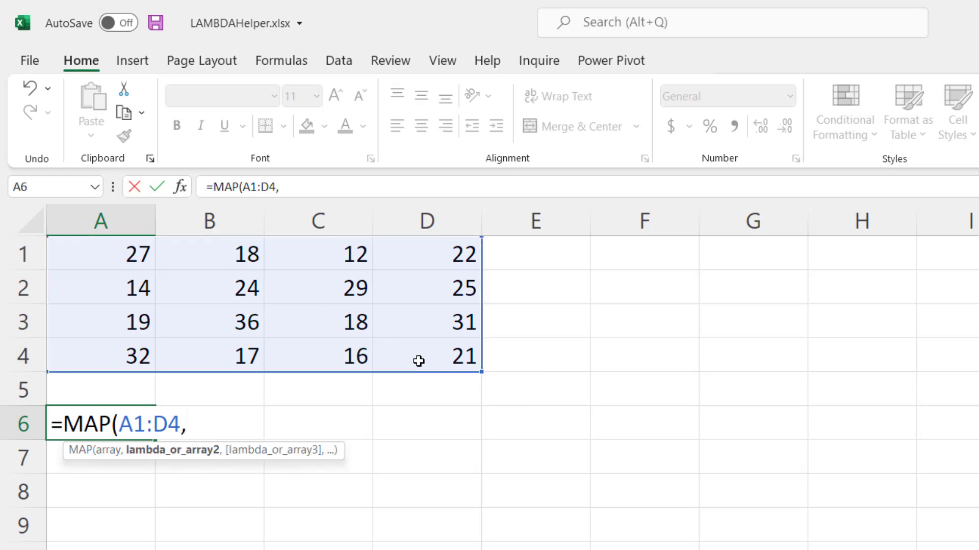
Complete it as =MAP(A1:D4,LAMBDA(x,x^2)) and commit, spilling the squared grid.
type("LAMBDA(")
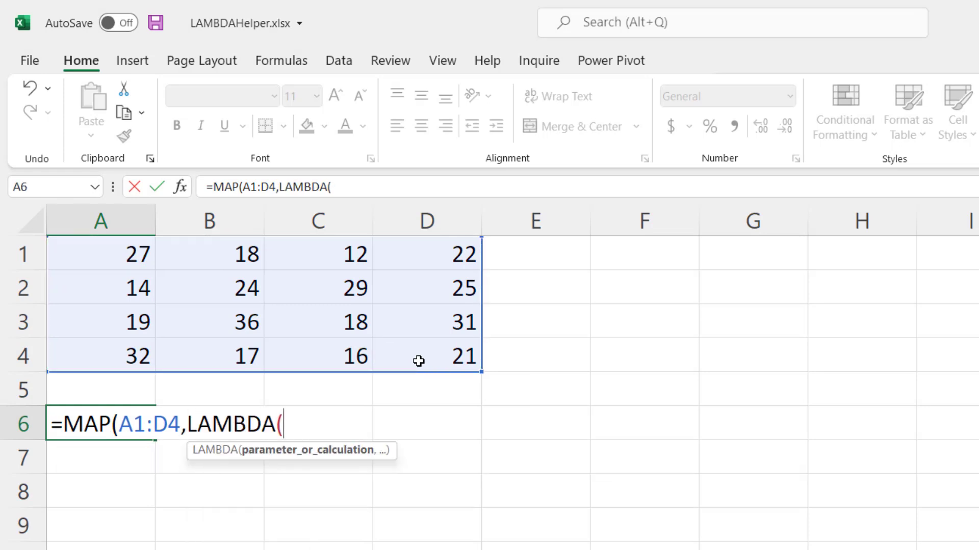
type("x")
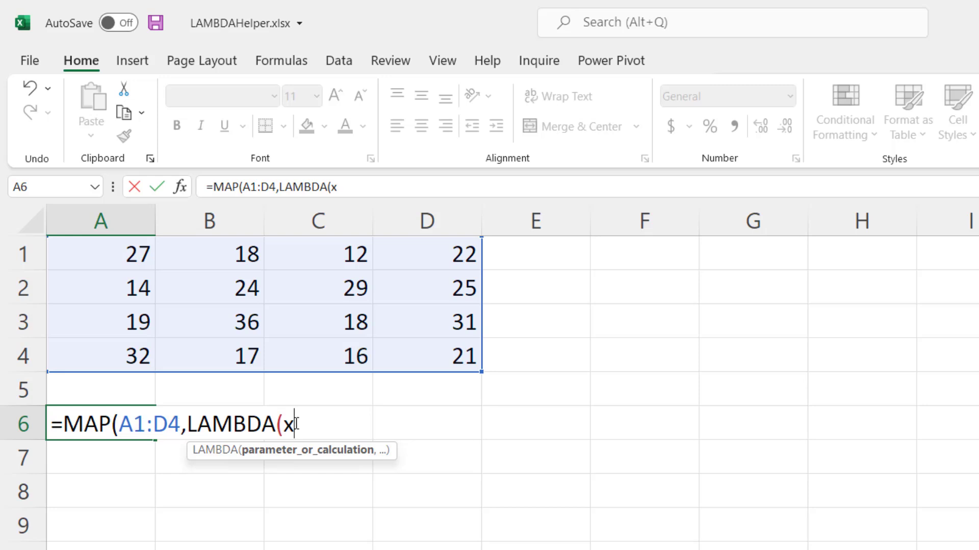
type(",")
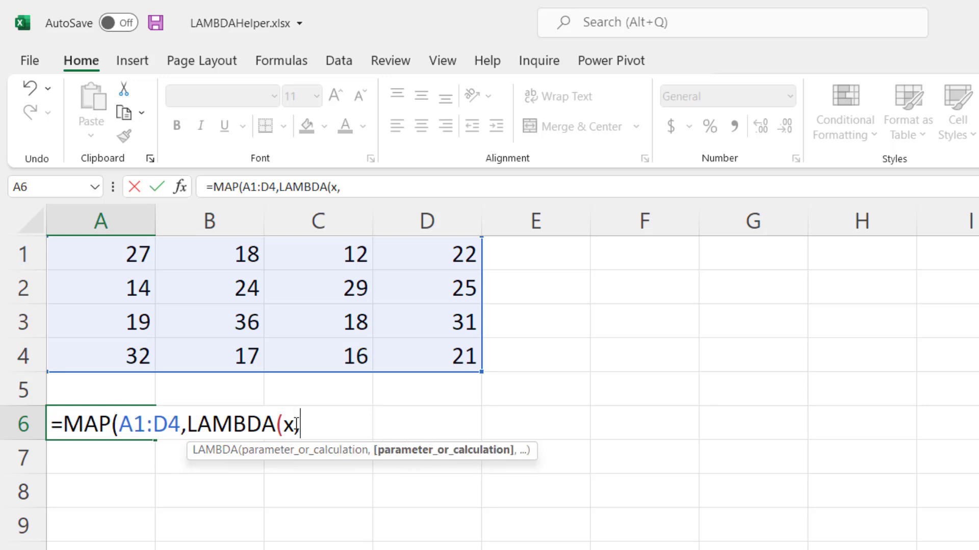
type("x^2")
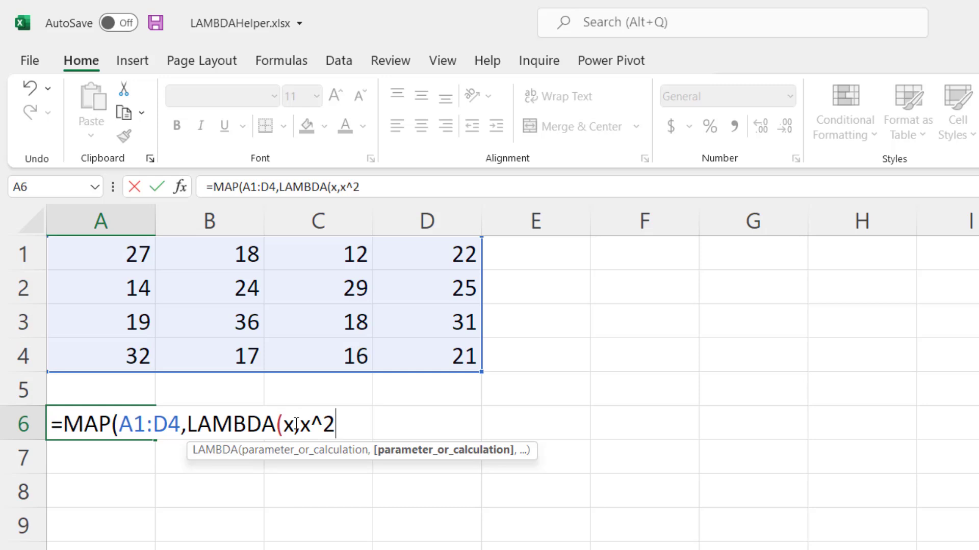
type(")")
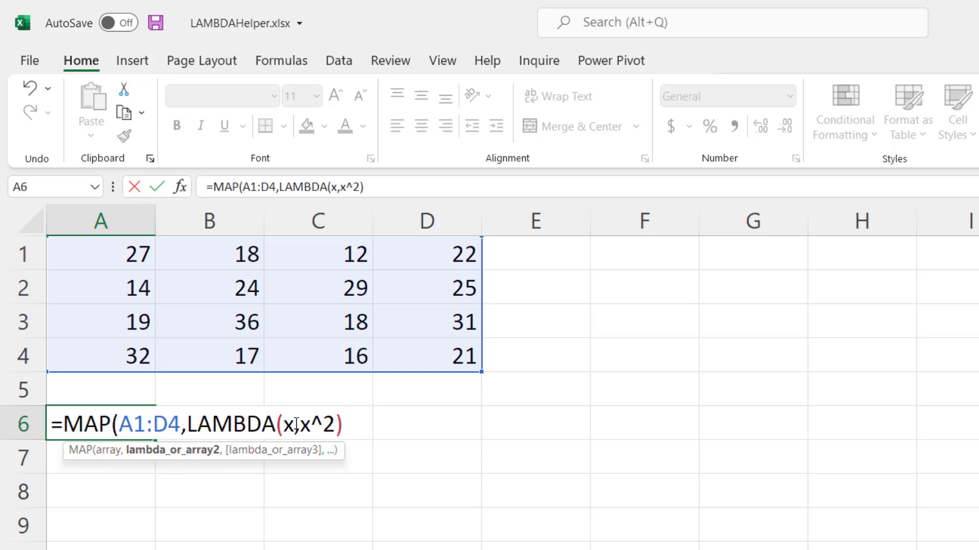
type(")")
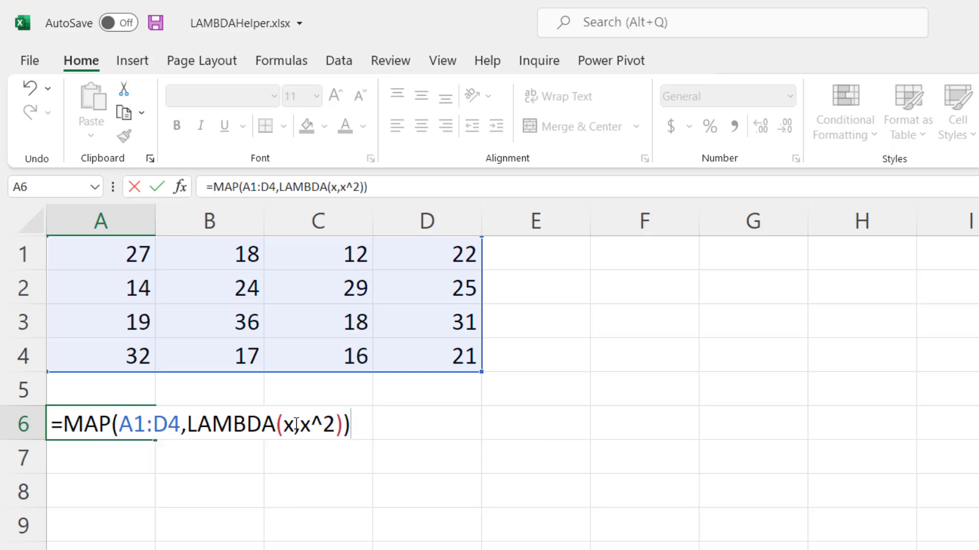
key("Enter")
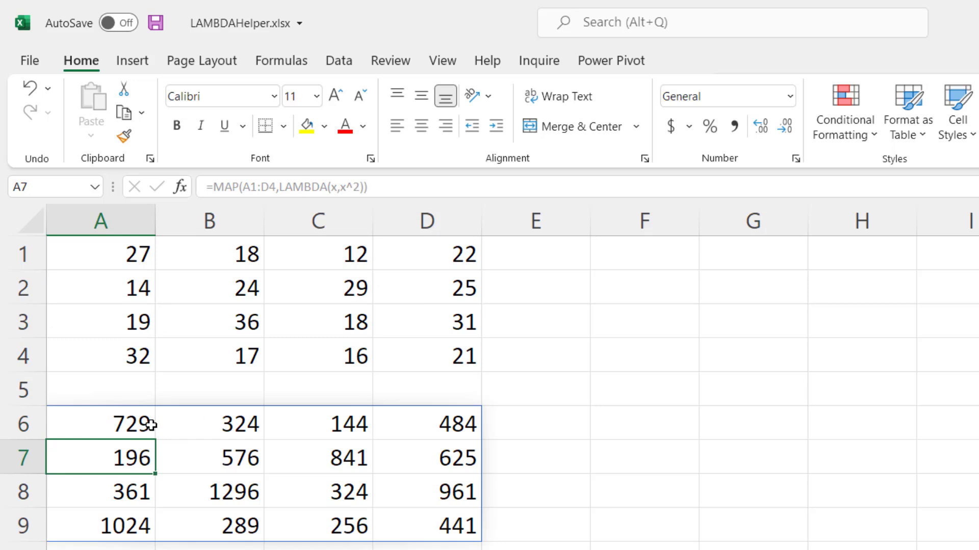
mouse_move(385, 347)
type("=MAP(A1:A4,B1:B4,LAMBDA(")
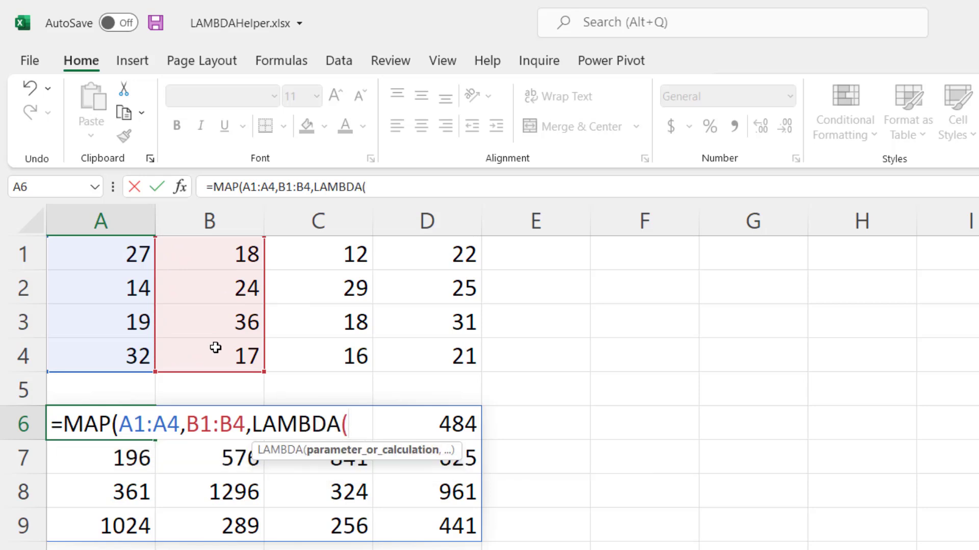
Finish A6 as =MAP(A1:A4,B1:B4,LAMBDA(x,y,x*y)), giving products 486, 336, 684, 544.
type("x,y")
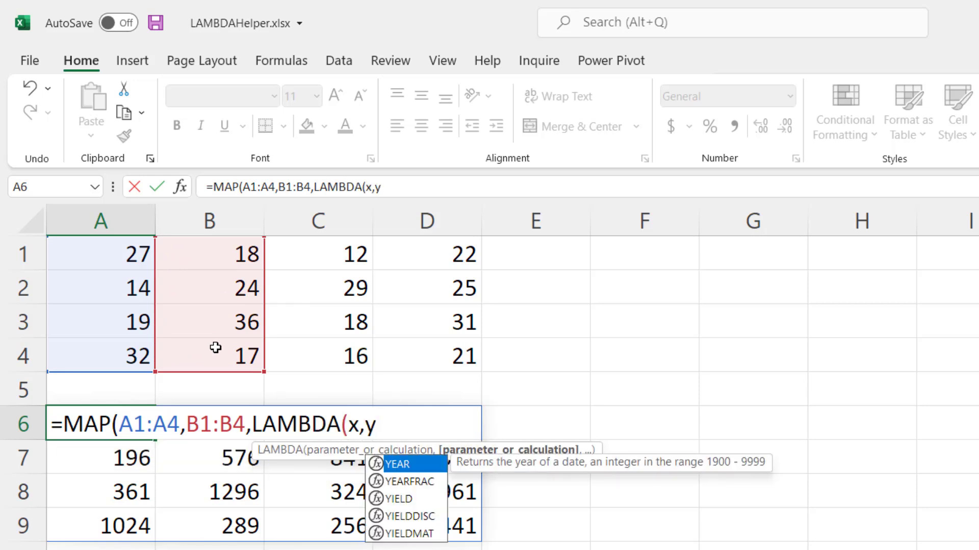
type(",")
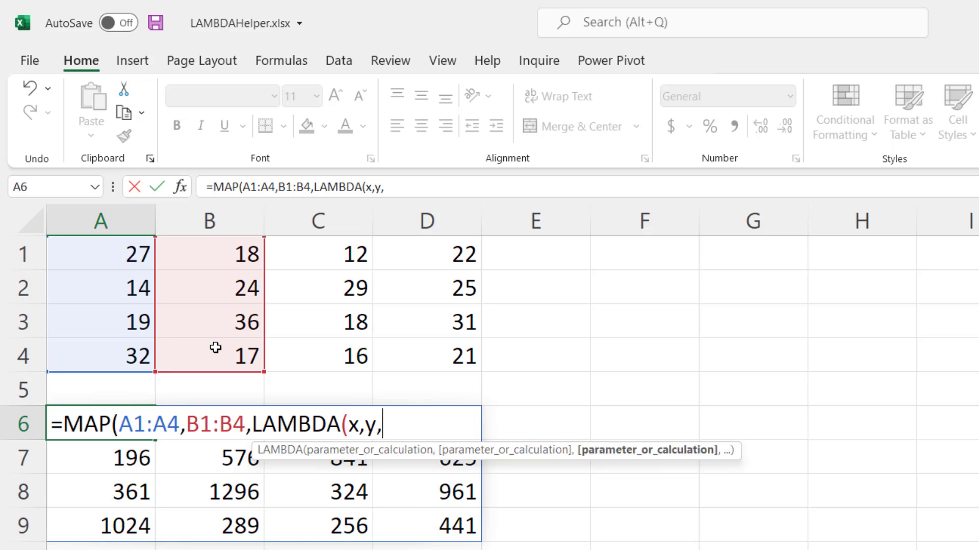
type("x*y)")
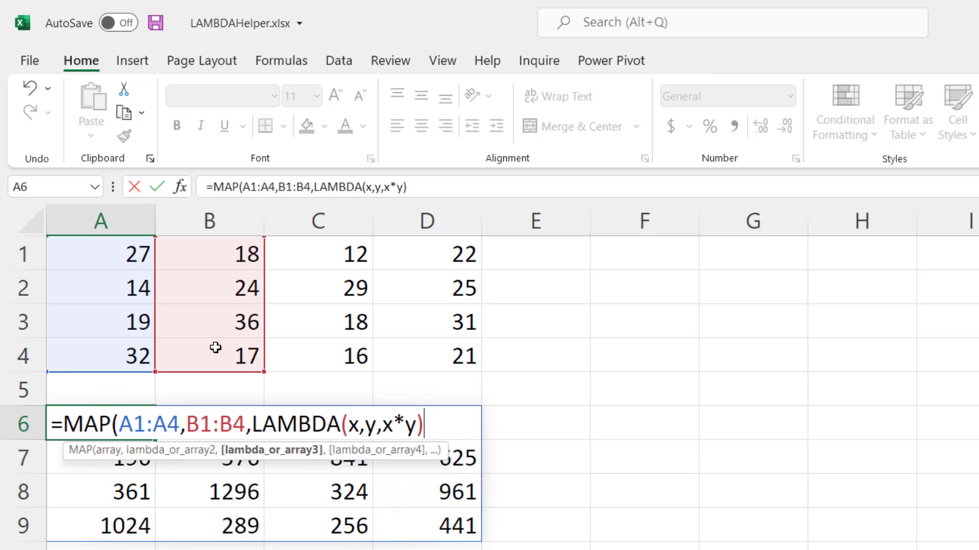
key("Enter")
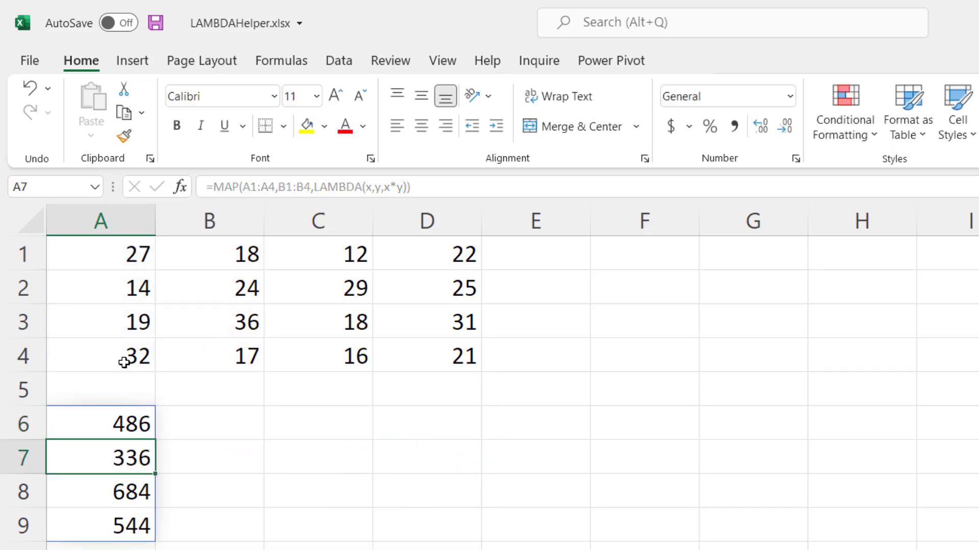
mouse_move(240, 258)
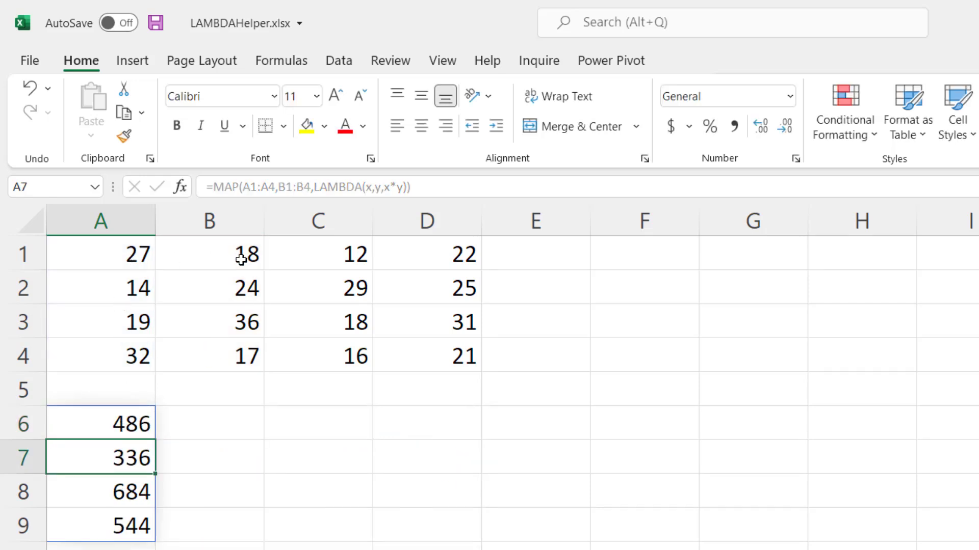
mouse_move(128, 542)
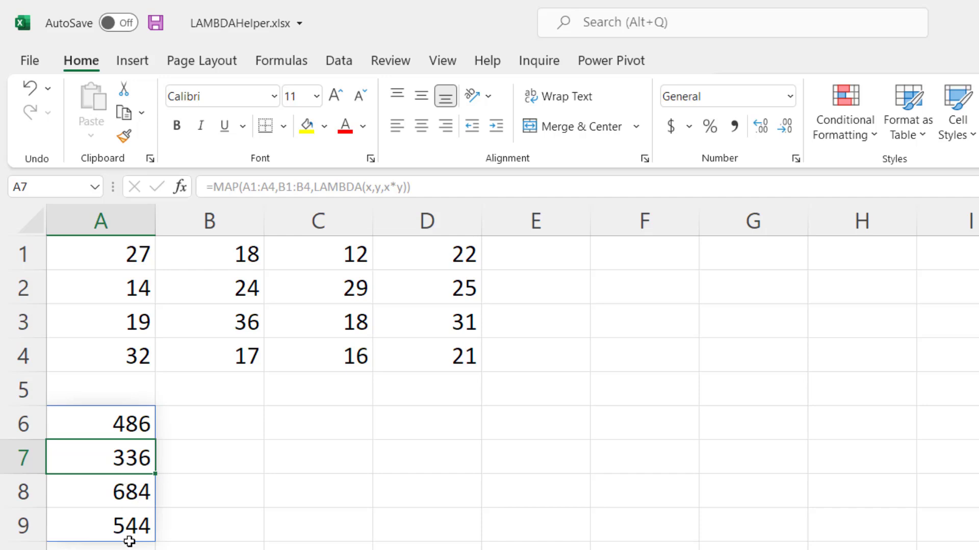
left_click(123, 433)
type("=")
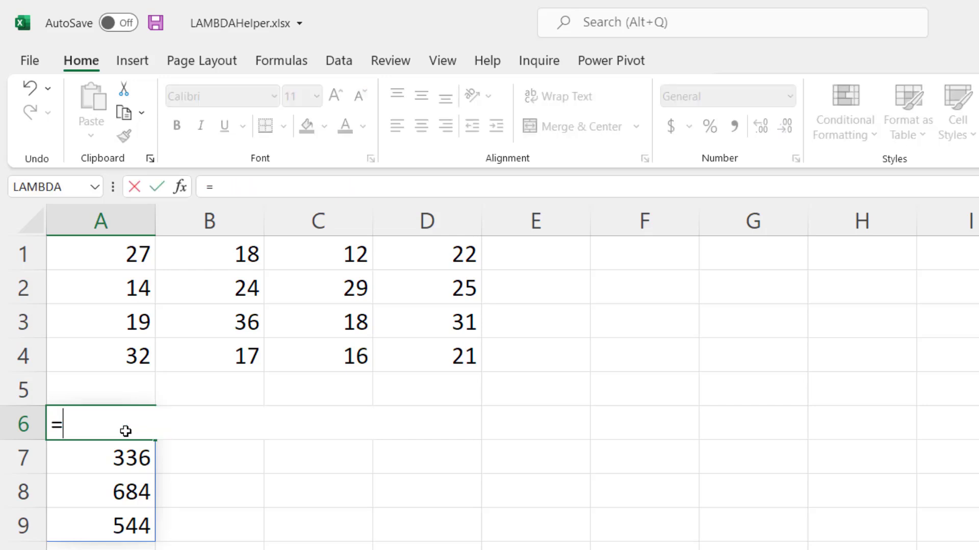
Enter =A1:A4*B1:B4 in A6 for the same products and inspect the formula.
left_click_drag(100, 254, 100, 357)
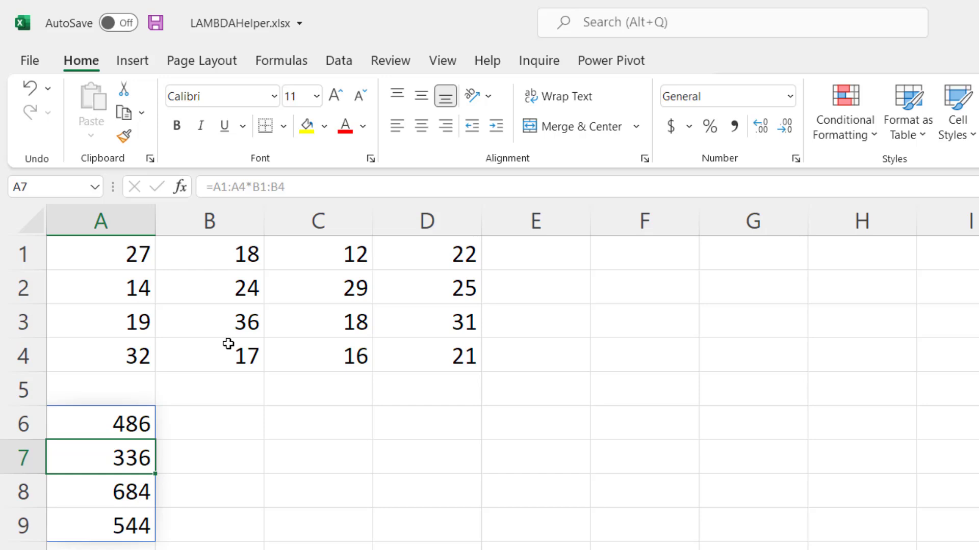
left_click(102, 437)
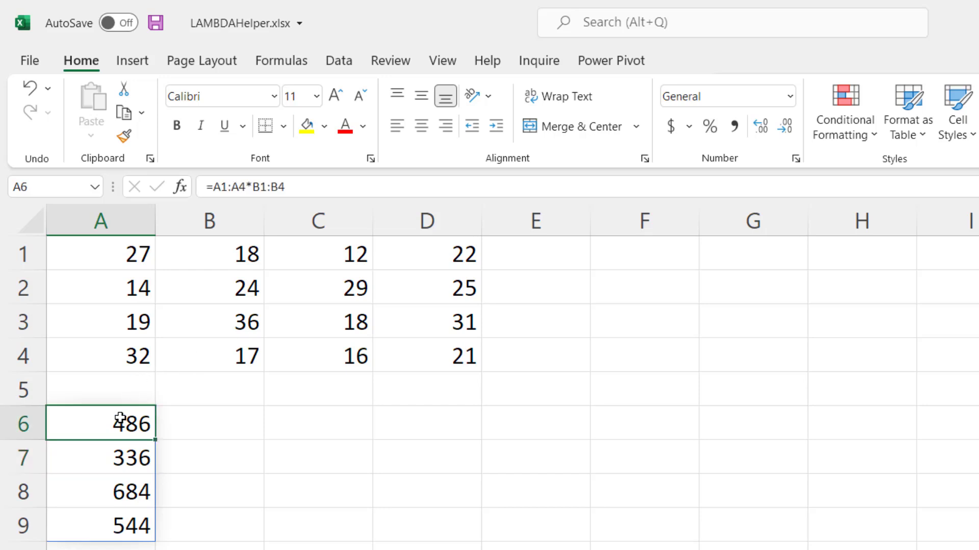
Start =MAP(A1:A4,B1:B4,LAMBDA(x,y,IF( in A6.
type("=MAP(A1:A4")
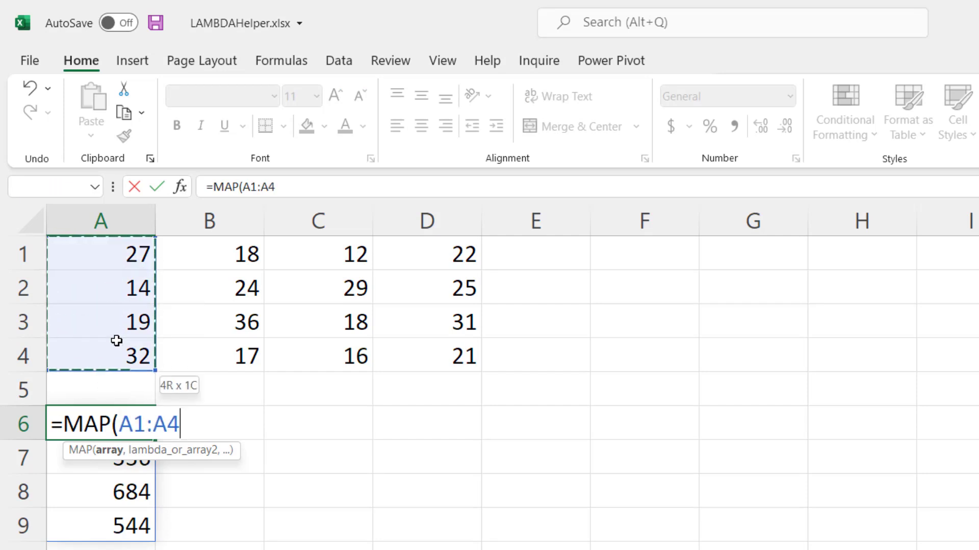
type(",B1:B4,LAMBDA")
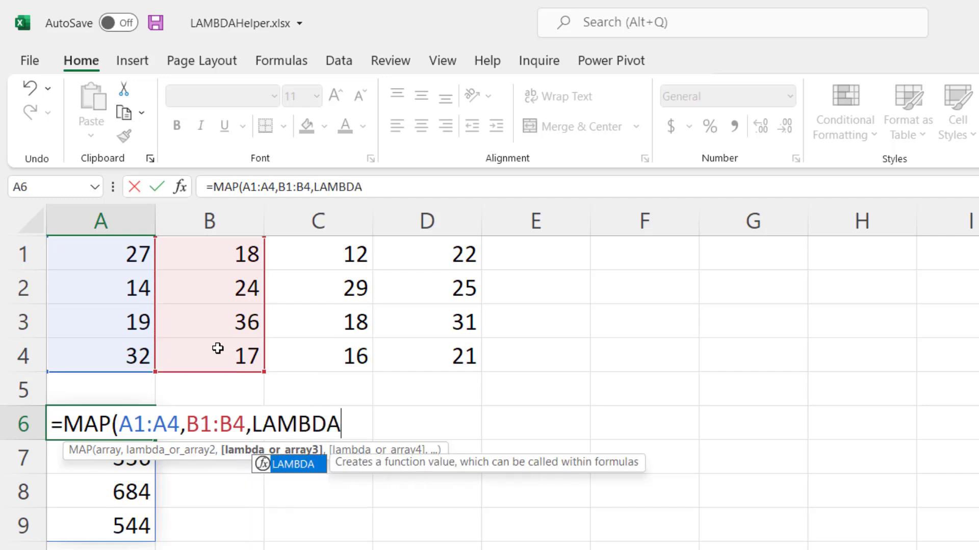
type("(")
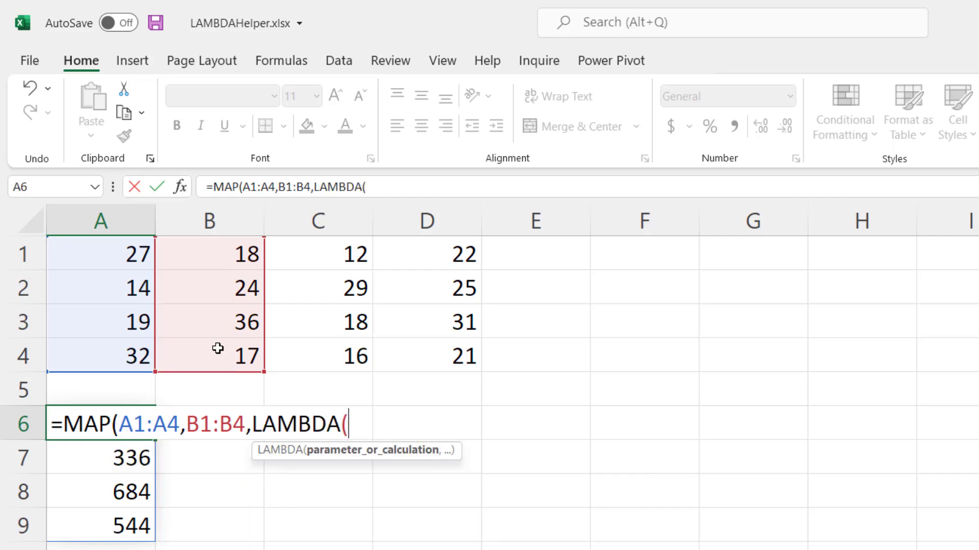
type("x,y,")
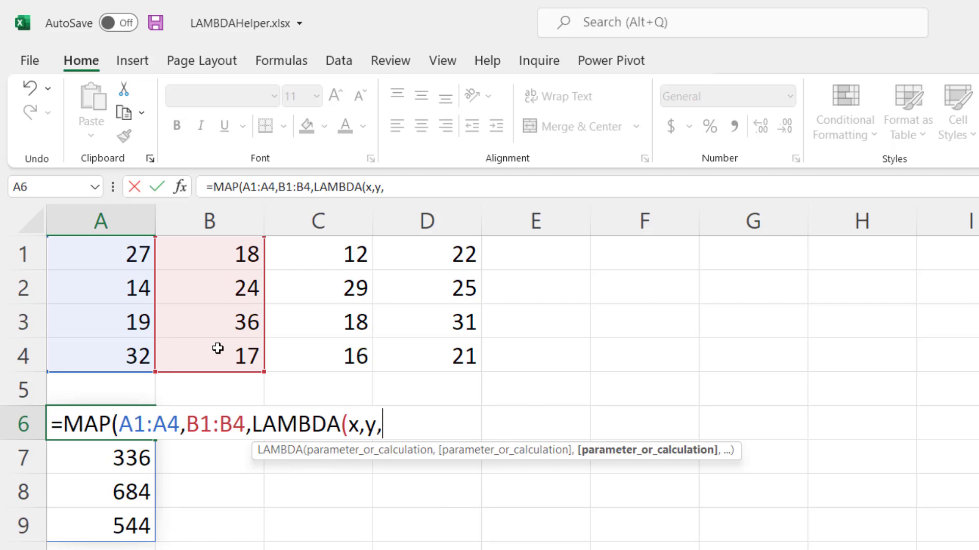
type("if(")
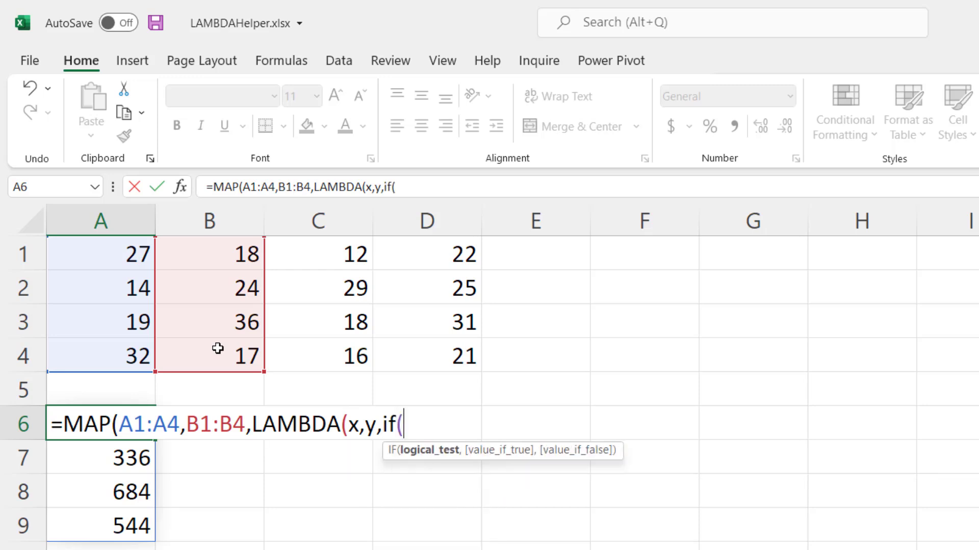
Complete the condition x>20 returns x-y else x*y and commit, spilling 9, 336, 684, 15.
type("x>")
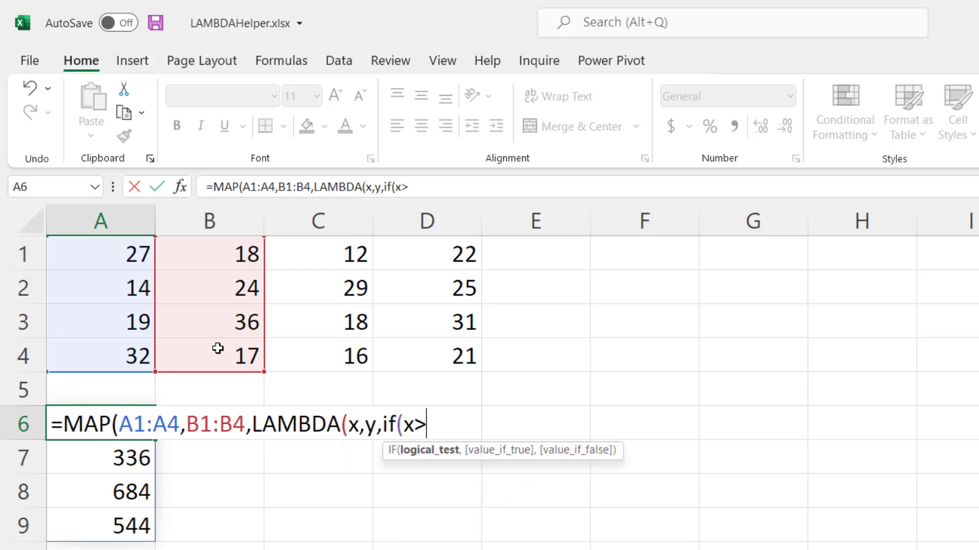
type("20,")
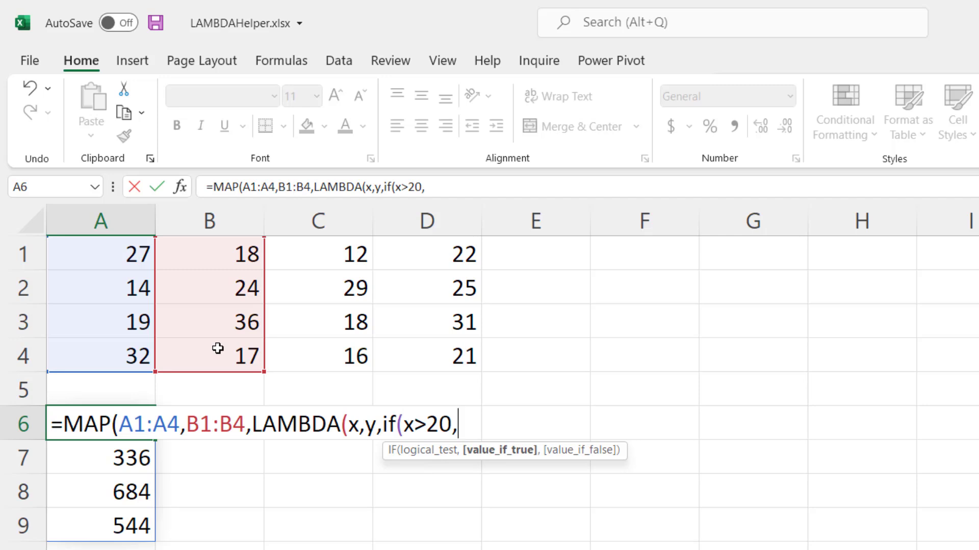
type("x-y")
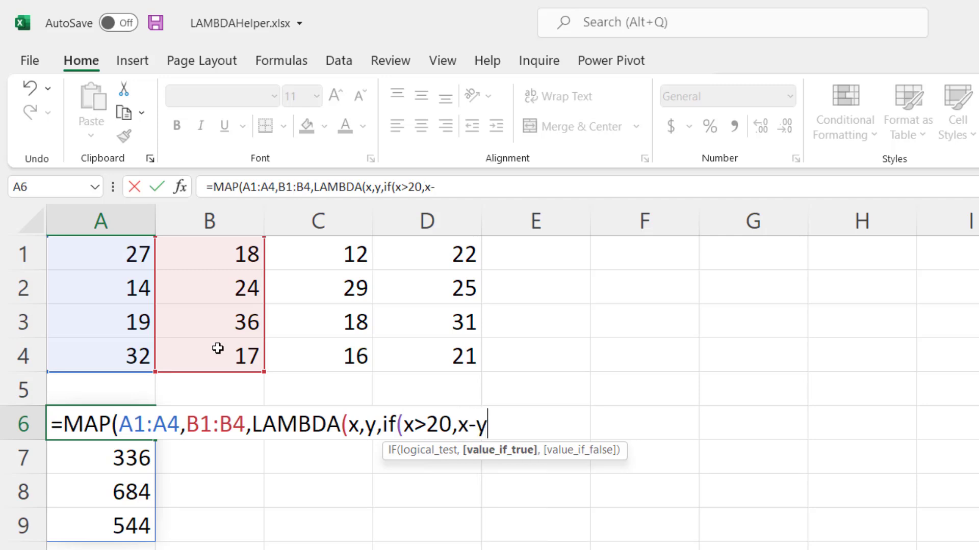
type(",")
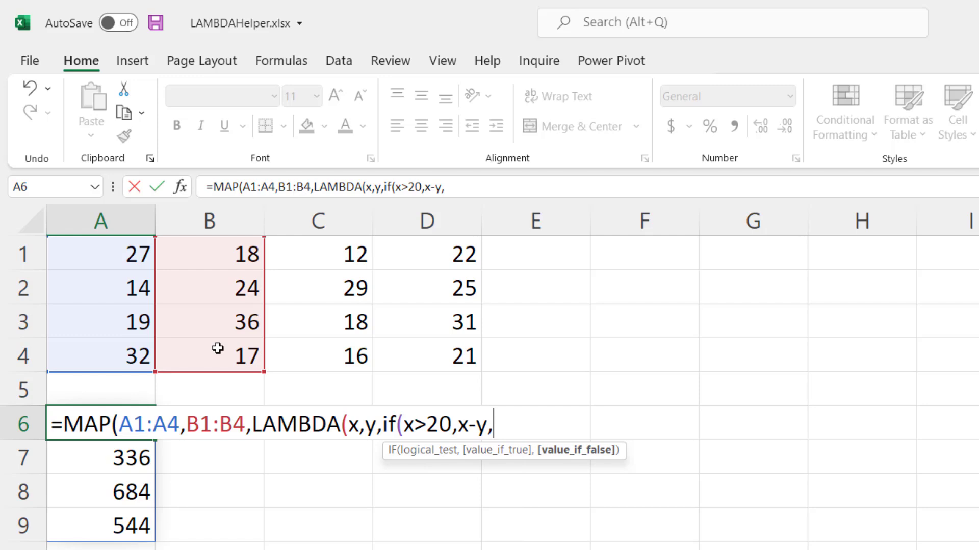
type("x*y")
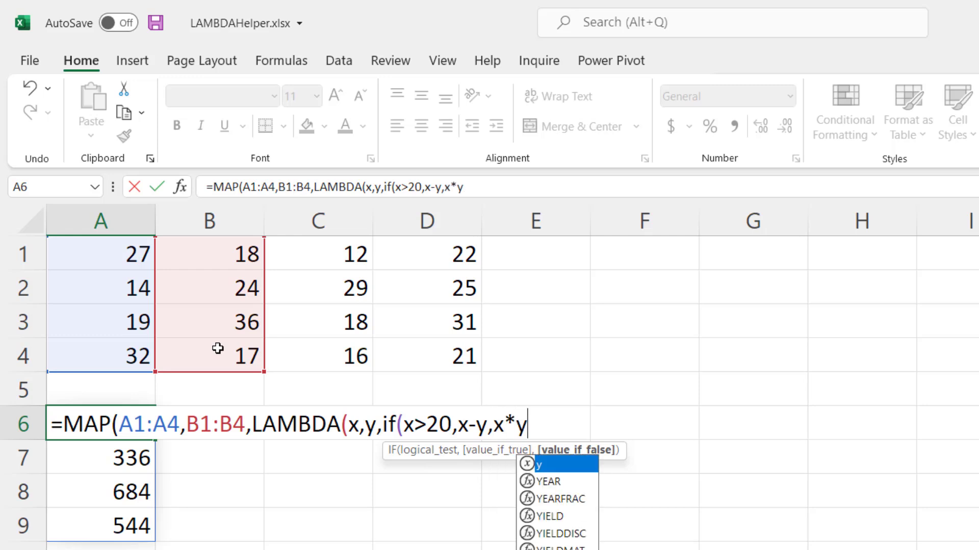
key("Enter")
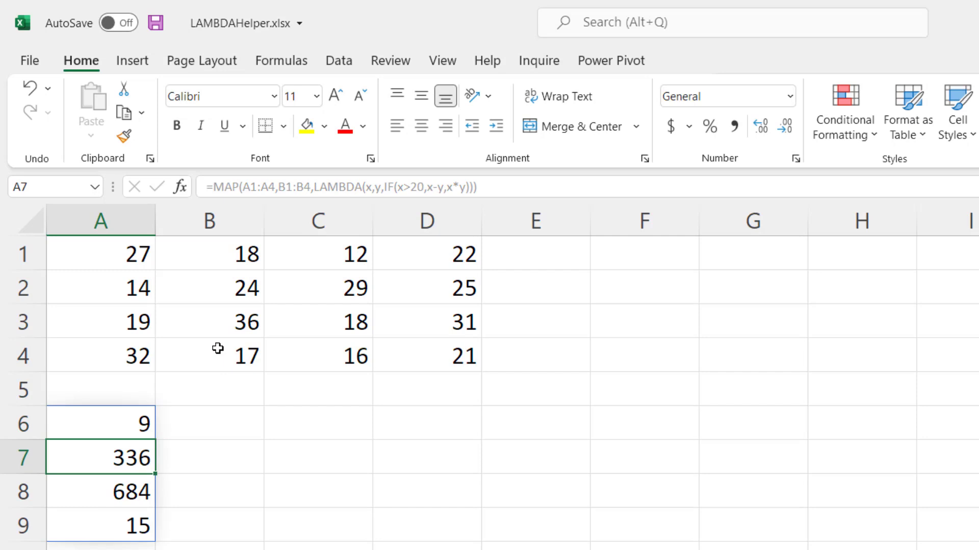
mouse_move(129, 255)
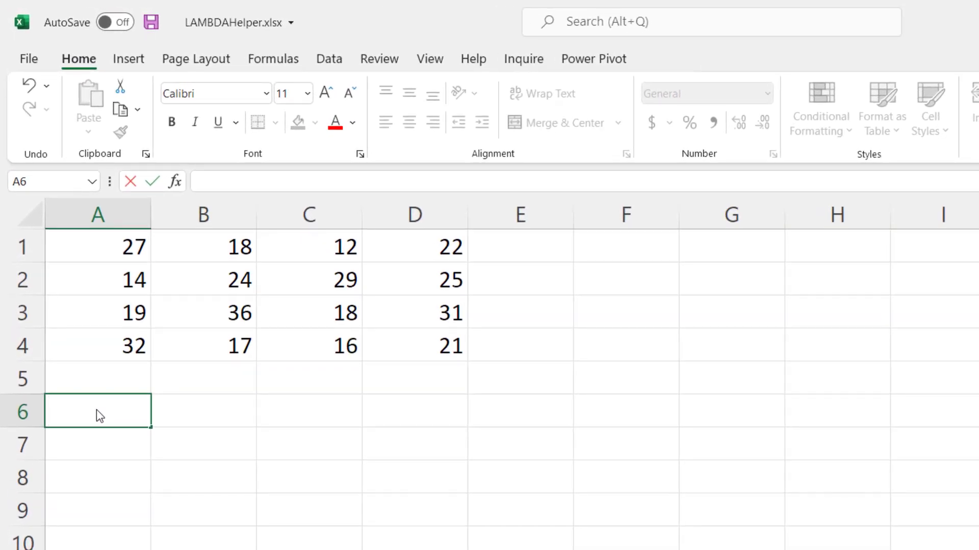
Enter =BYCOL(A1:D4,LAMBDA(x,MAX(x))) in A6, spilling column maximums 32, 36, 29, 31.
type("=")
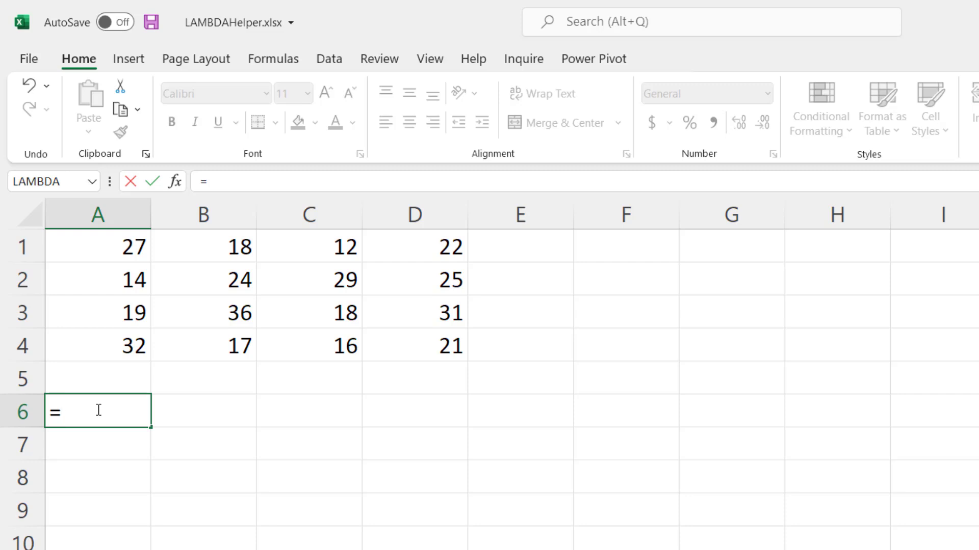
type("BYCOL(A1:D4,LAMBDA(")
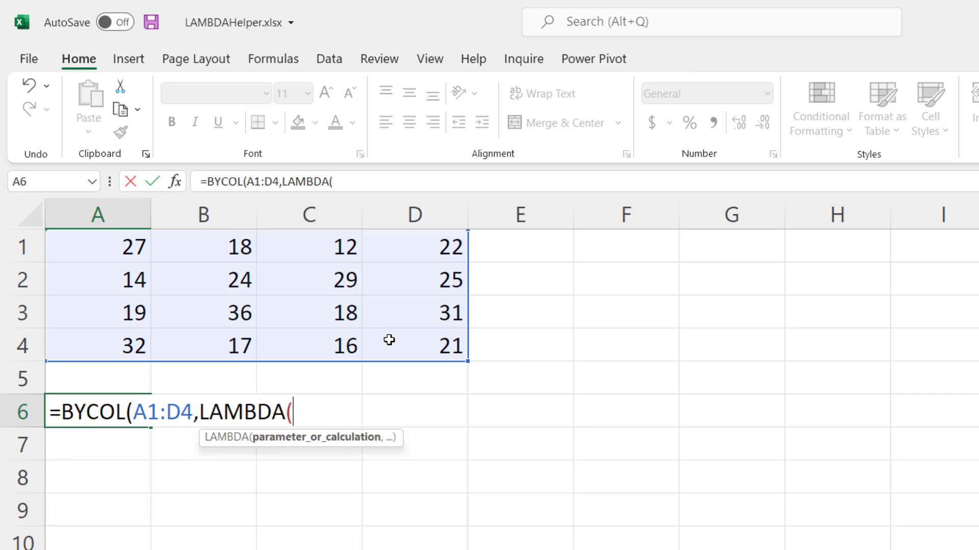
type("x,")
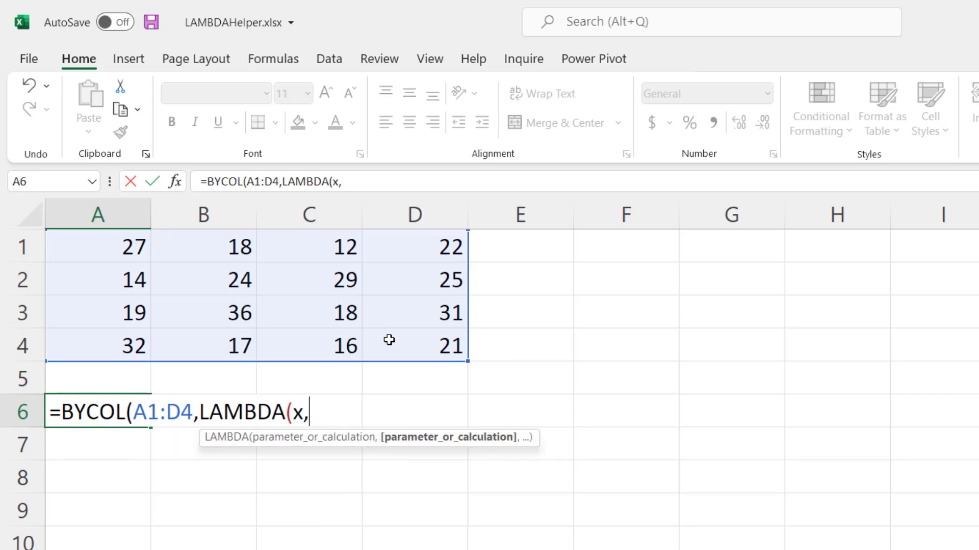
type("MAX(")
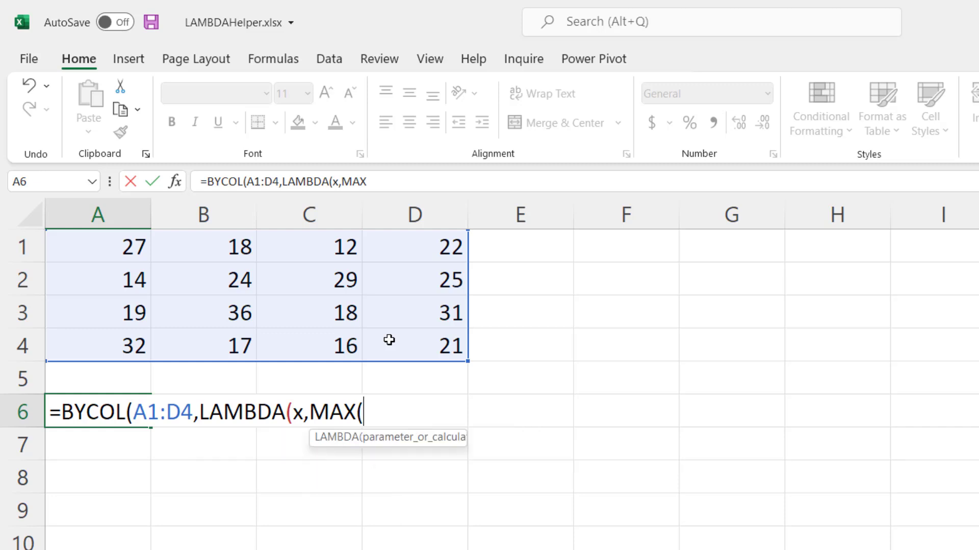
type("x)")
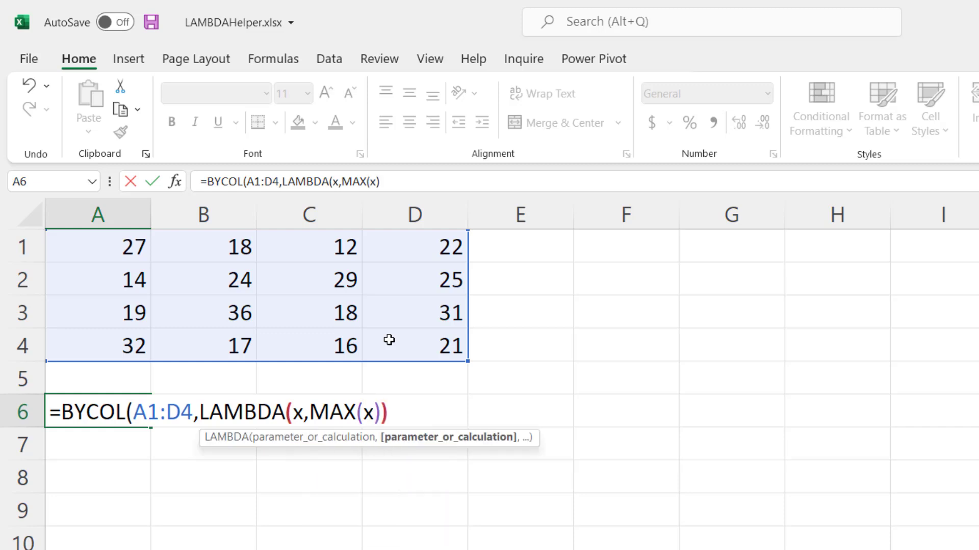
key("Enter")
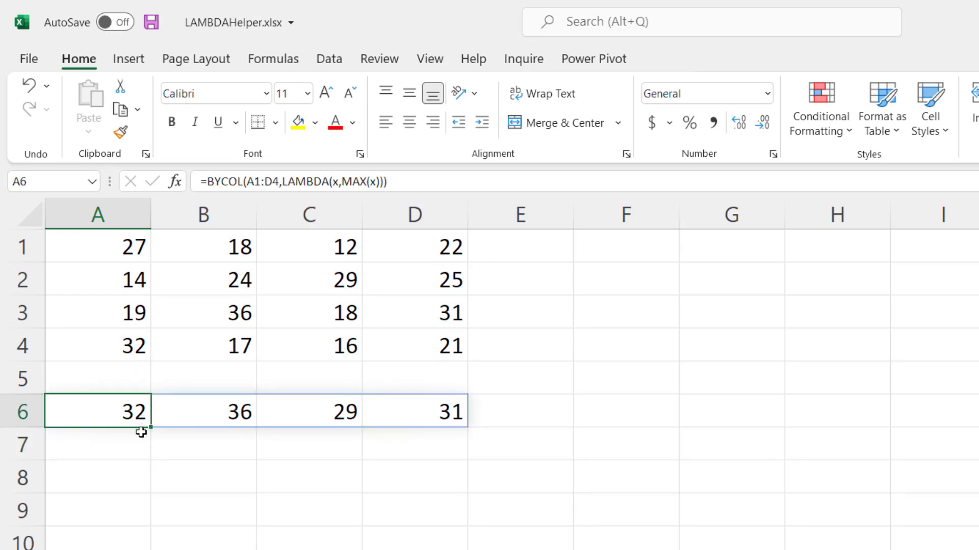
mouse_move(297, 375)
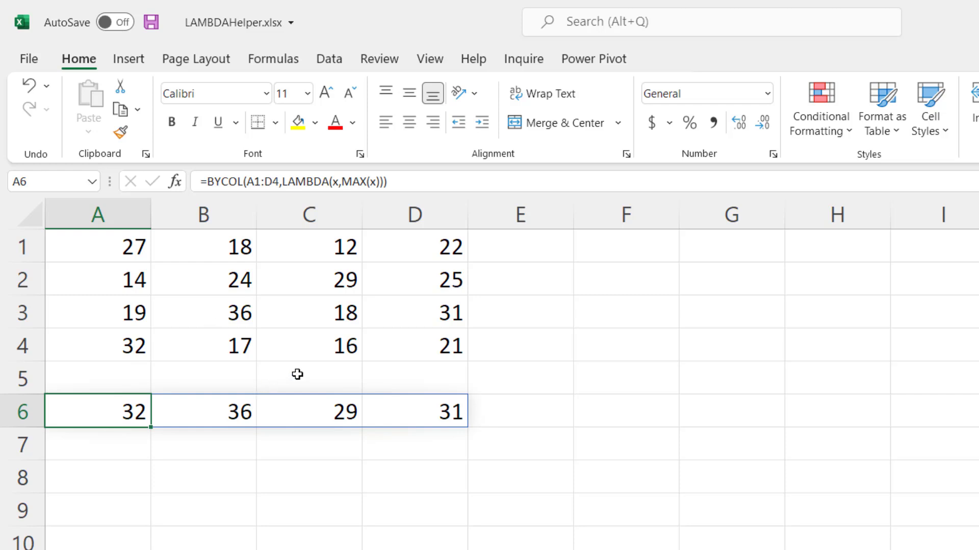
mouse_move(463, 390)
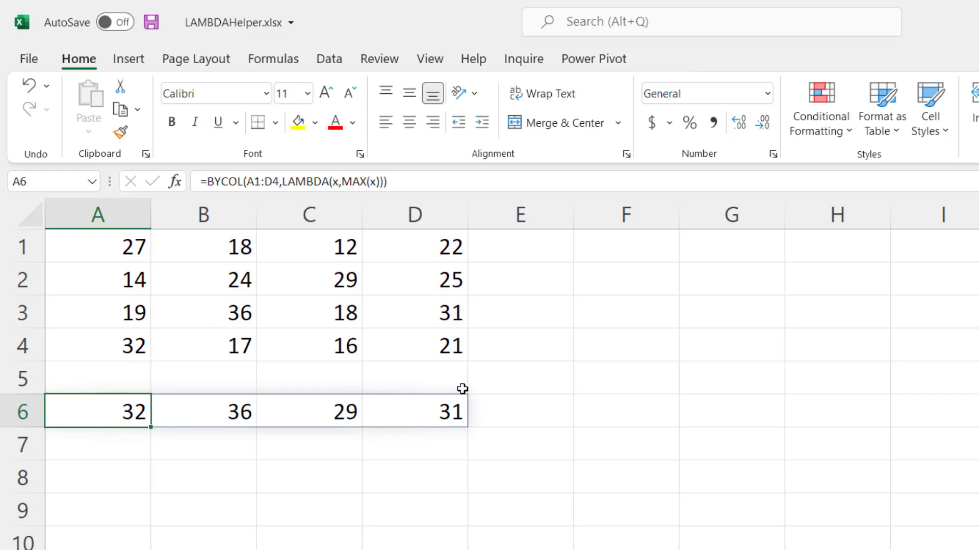
Edit the BYCOL formula to MIN, then to SUM for column totals 92, 95, 75, 99.
double_click(97, 416)
type("I")
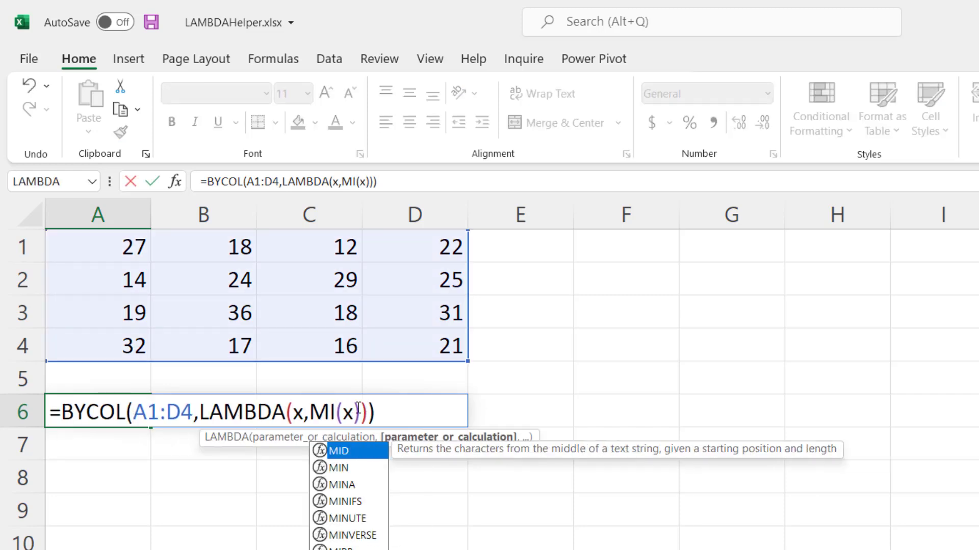
key("Enter")
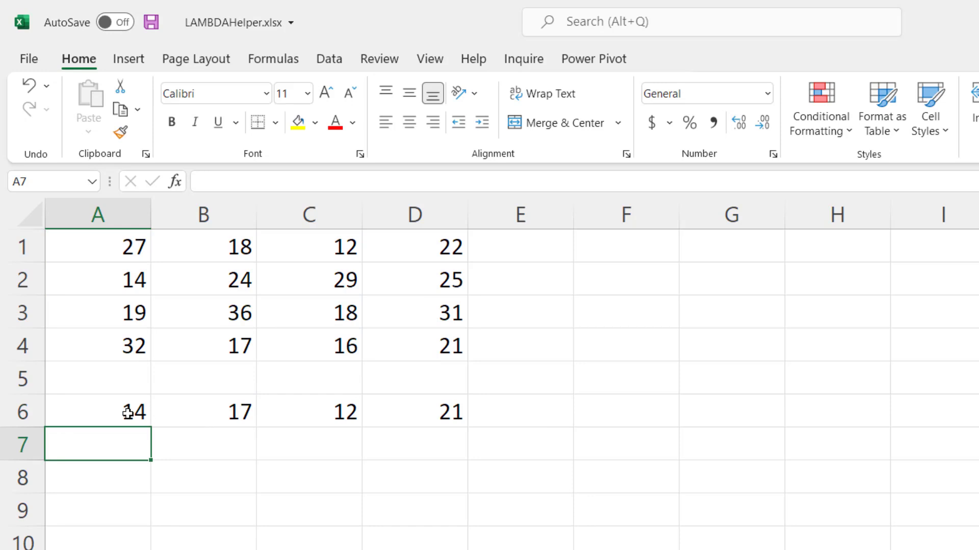
type("=BYCOL(A1:D4,LAMBDA(x,S(x)))")
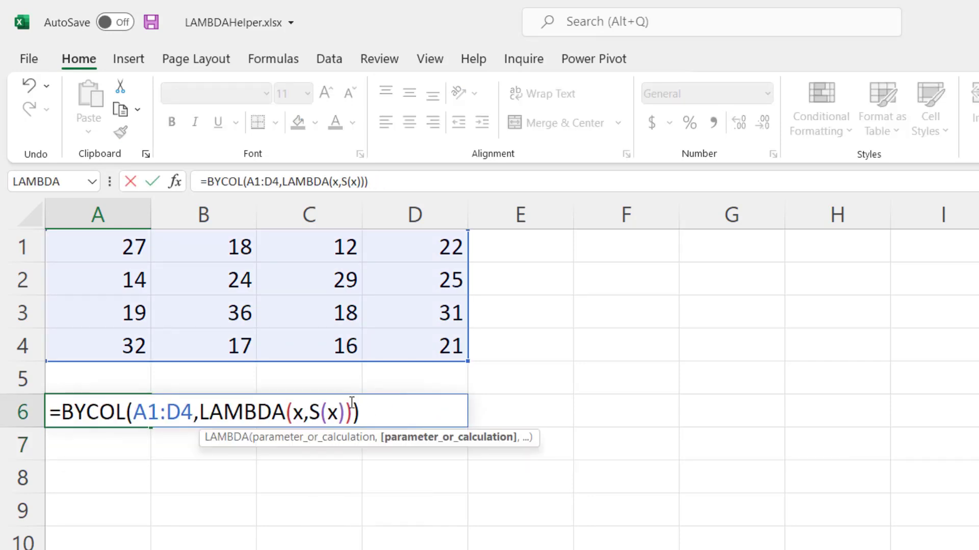
key("Enter")
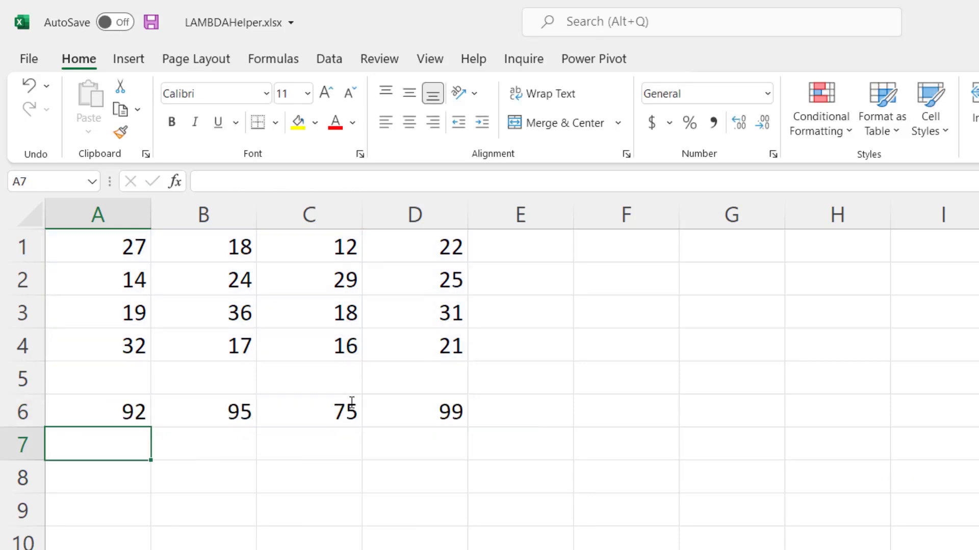
mouse_move(255, 409)
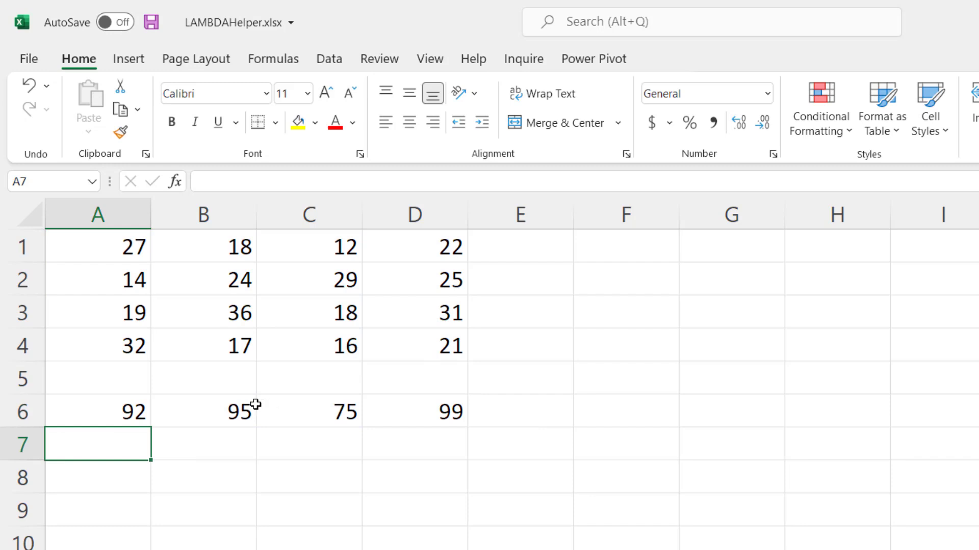
type("=BYCOL(A1:D4,LAMBDA(x,SUM(x)))")
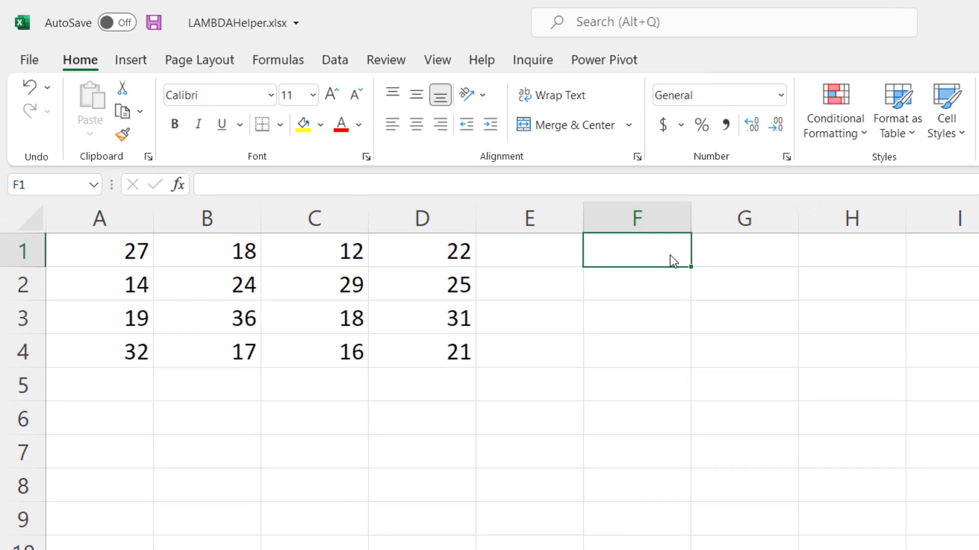
Enter =BYROW(A1:D4,LAMBDA(x,MAX(x))) in F1, spilling row maximums 27, 29, 36, 32.
type("=")
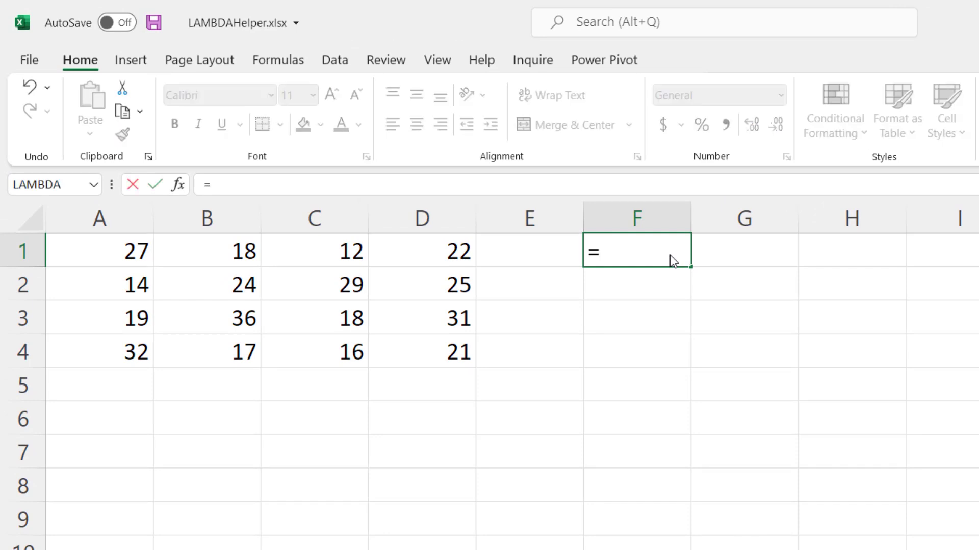
type("B")
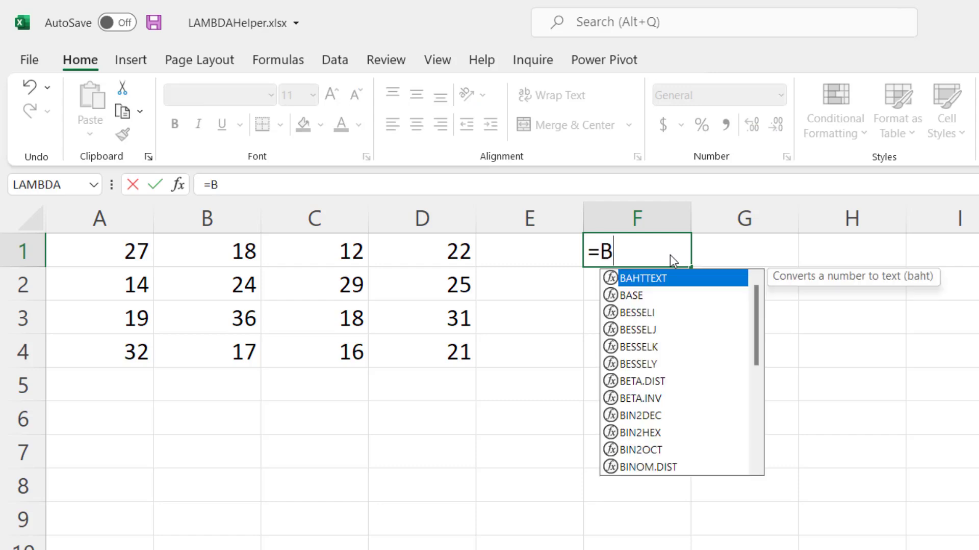
type("YROW(A1:D4,LAM")
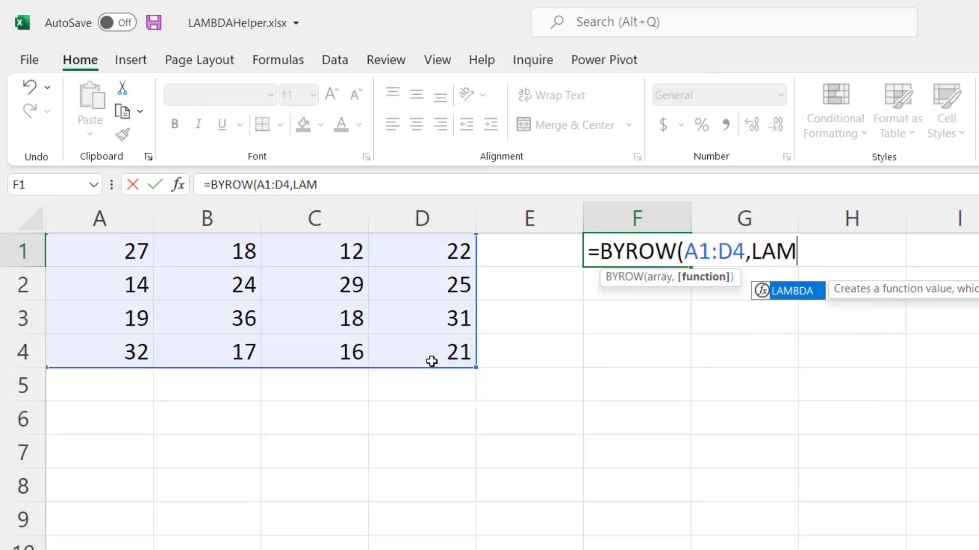
type("BDA(")
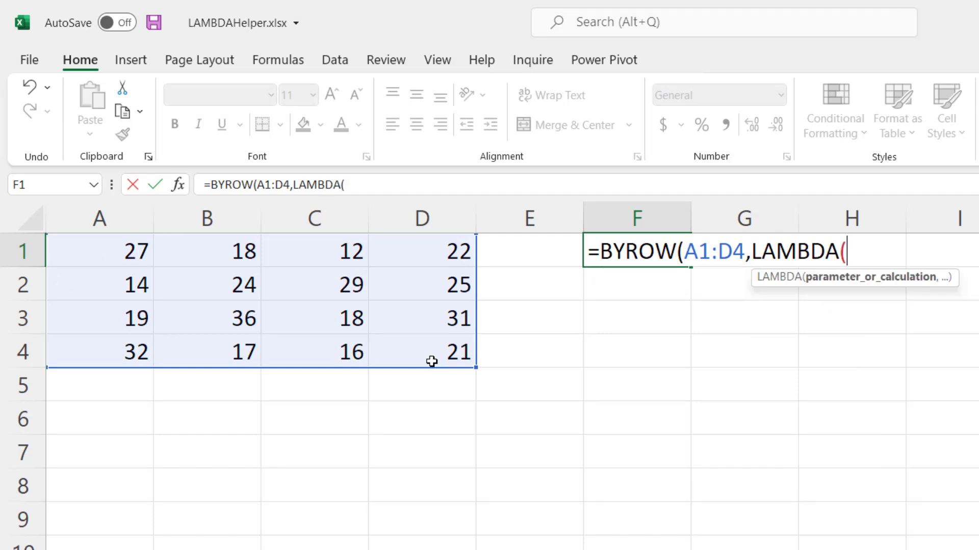
type("x,")
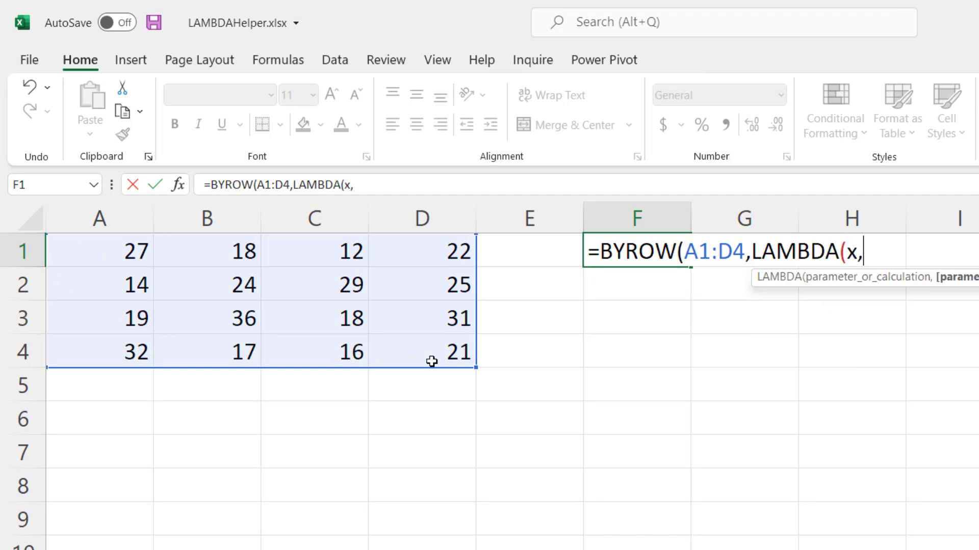
type("MAX(")
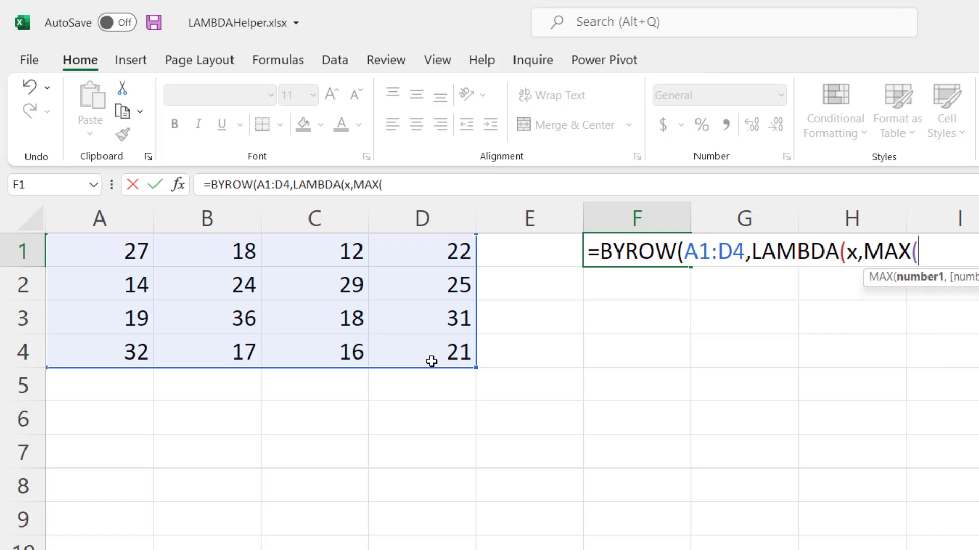
type("x))")
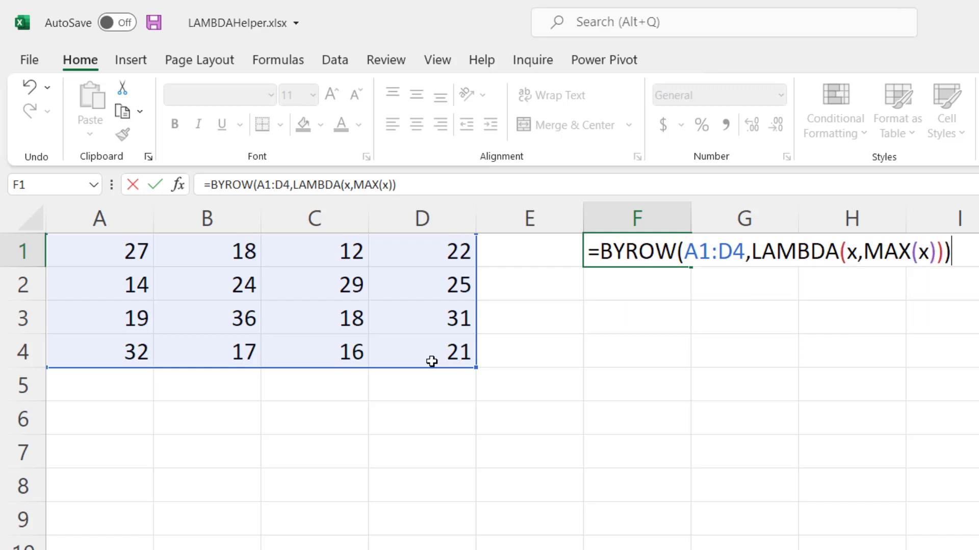
key("Enter")
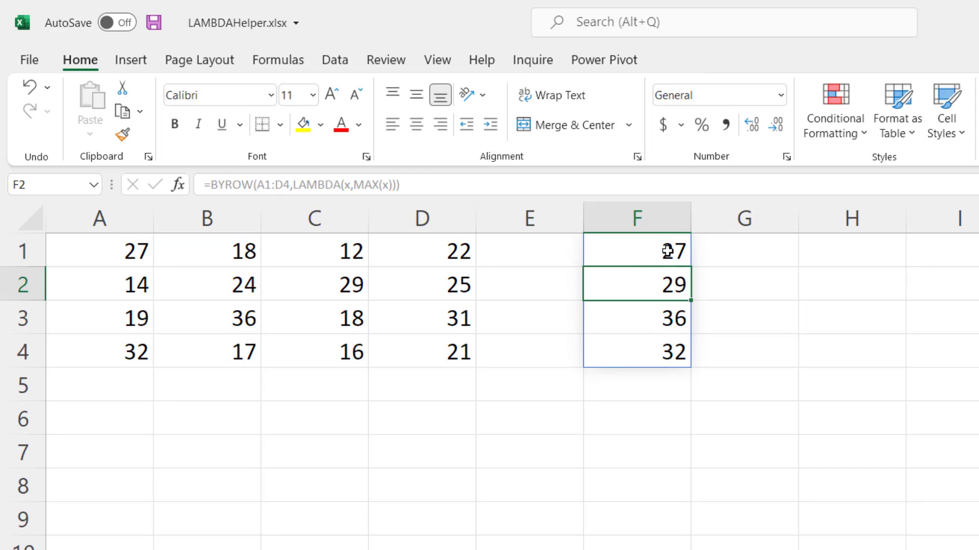
mouse_move(448, 284)
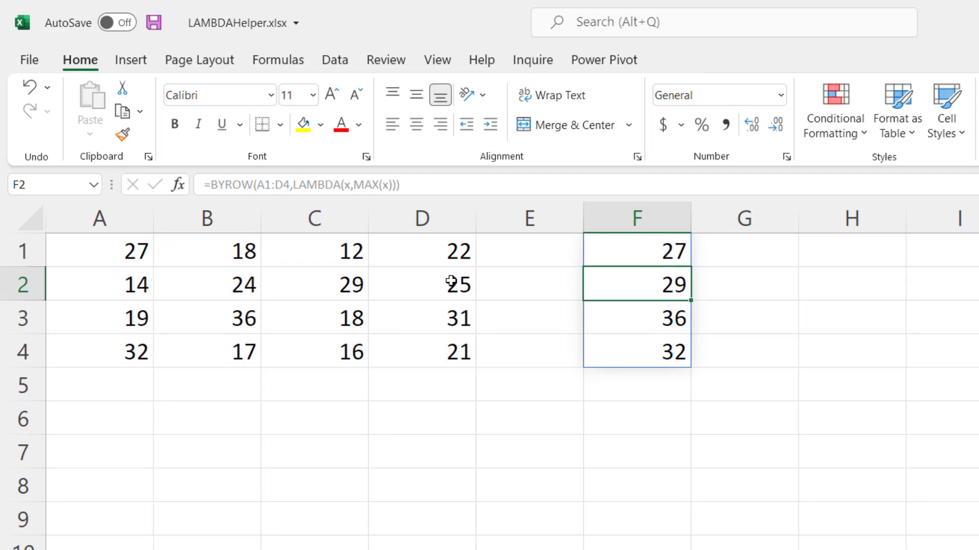
left_click(638, 250)
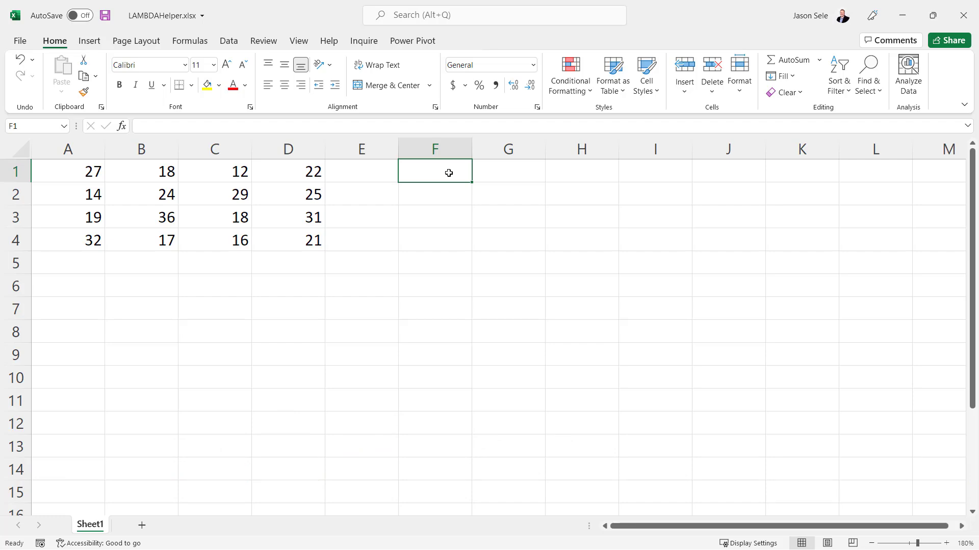
Start =SCAN(0,D1:D4,LAMBDA(x in F1, scanning D1:D4 from 0.
type("=SCAN(")
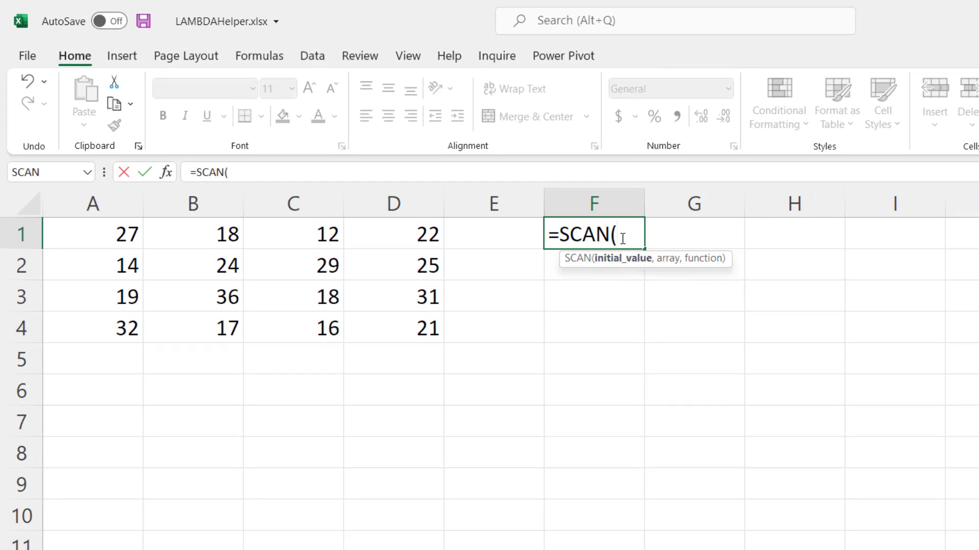
type("0,")
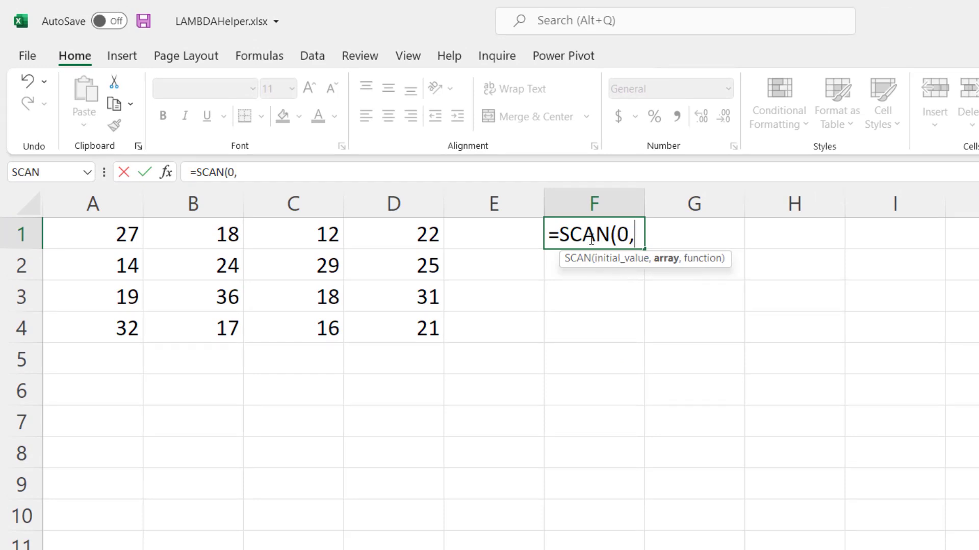
left_click_drag(392, 235, 392, 327)
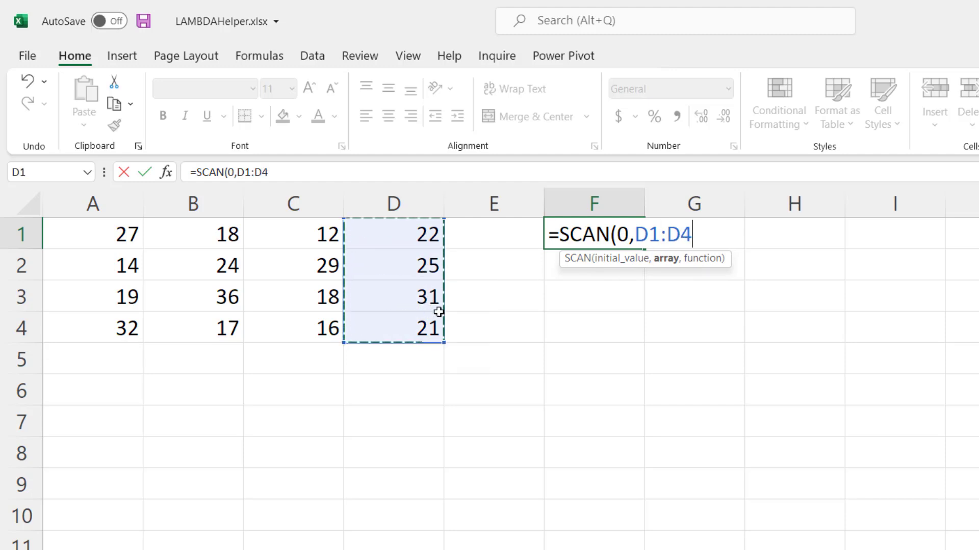
type(",LAMBDA")
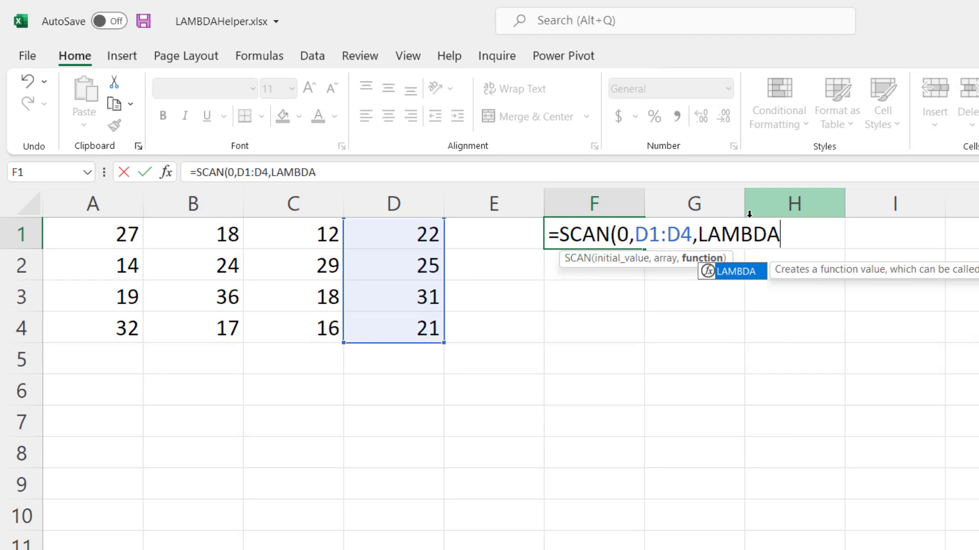
type("(x")
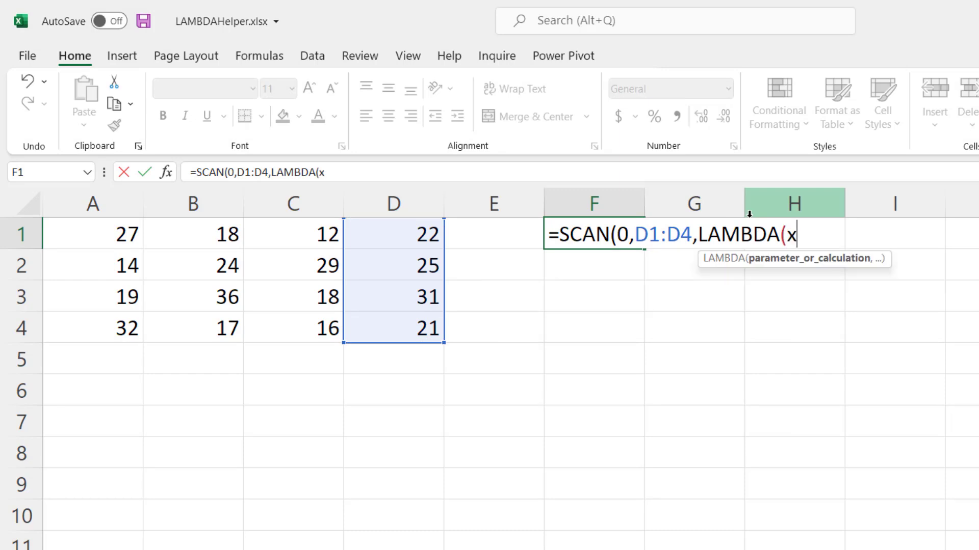
Complete the accumulator as LAMBDA(x,y,x+y) and commit the running-total formula in F1.
type(",y,")
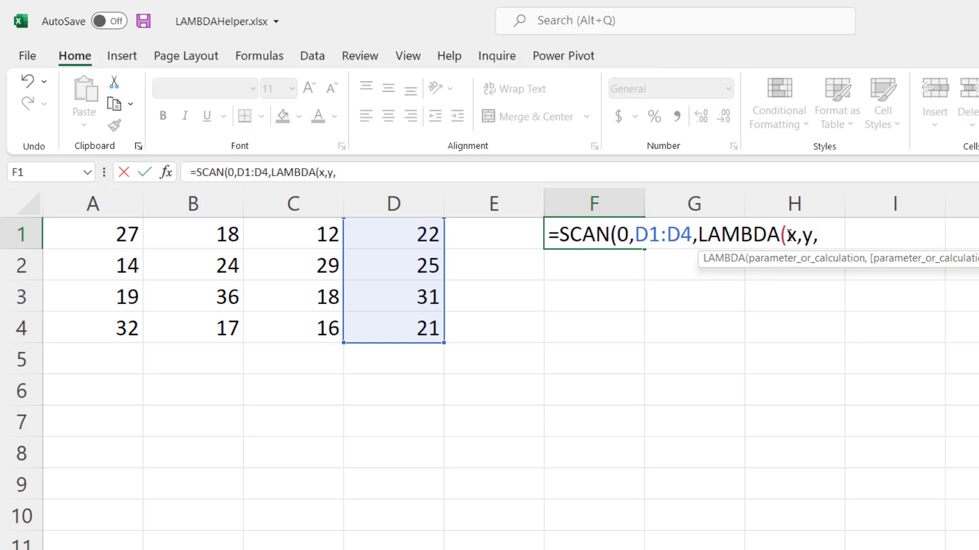
type("x+")
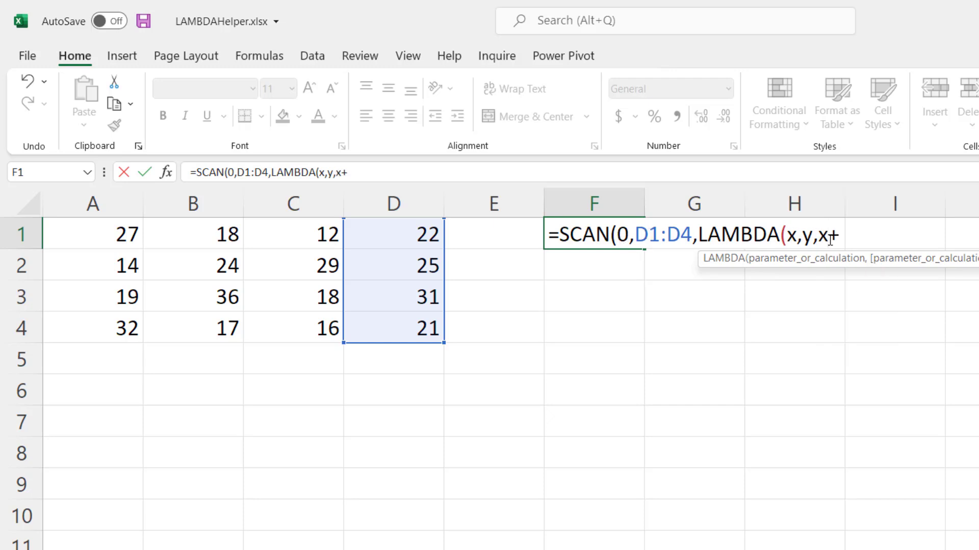
type("y))")
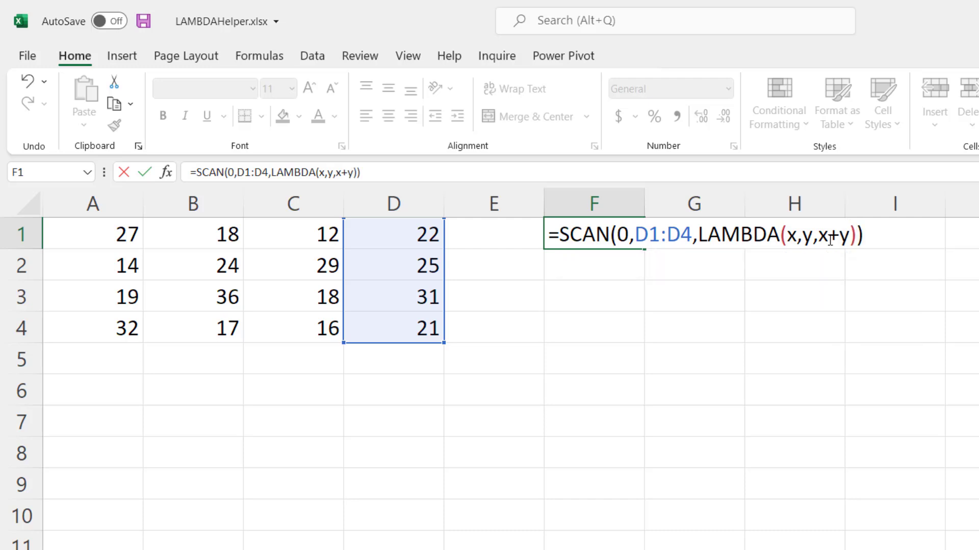
key("Enter")
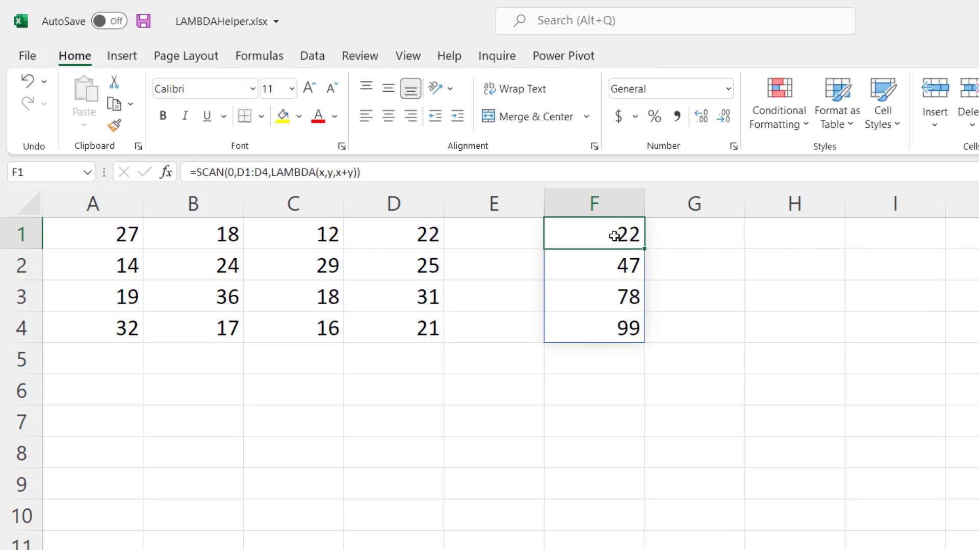
mouse_move(431, 239)
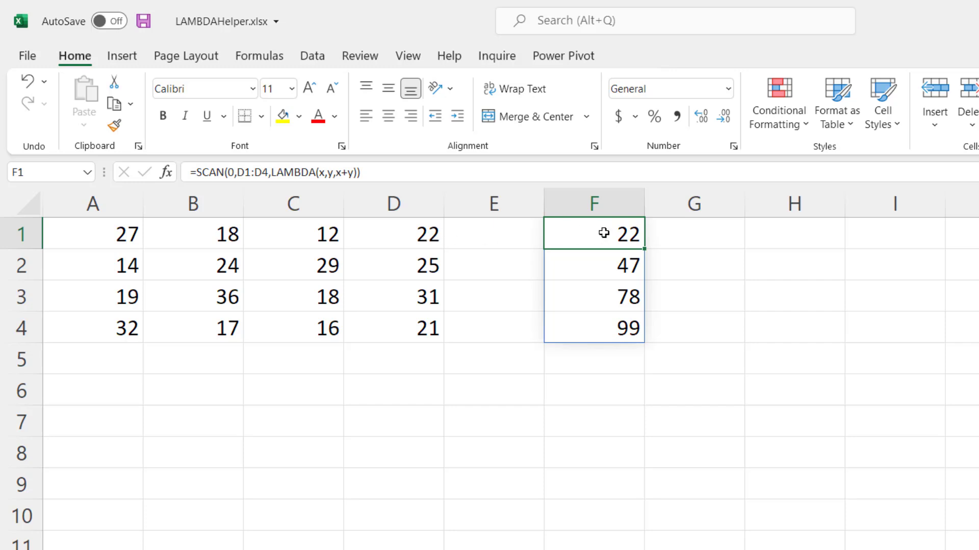
mouse_move(473, 272)
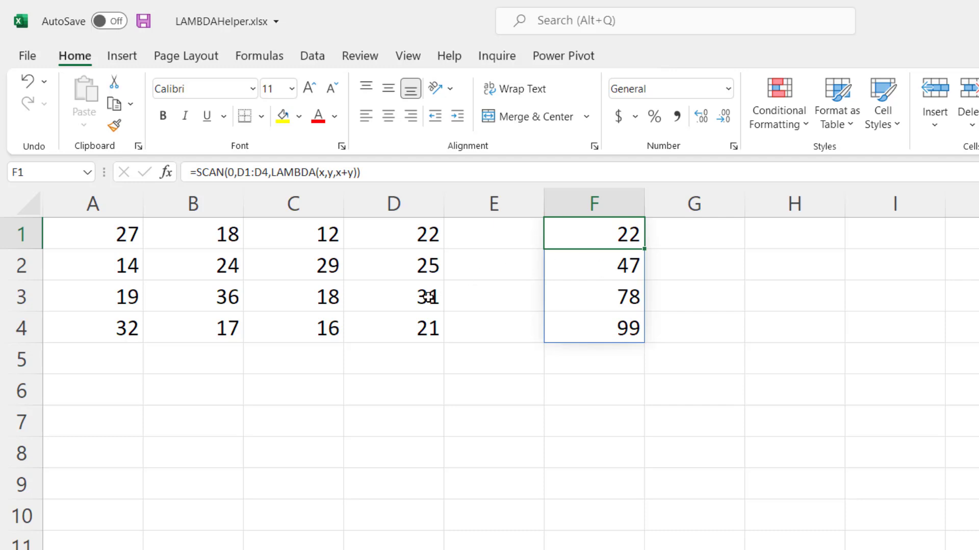
mouse_move(426, 330)
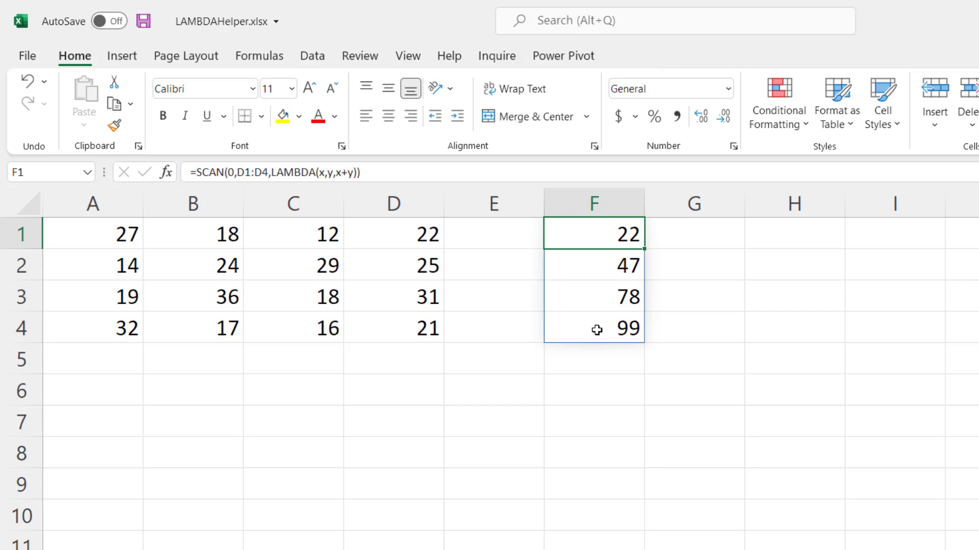
mouse_move(618, 272)
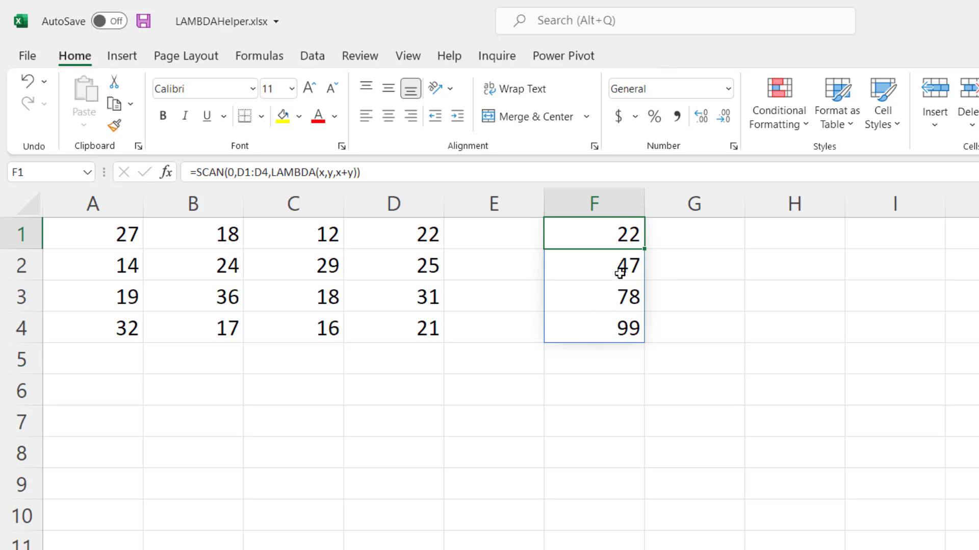
mouse_move(616, 328)
type("A")
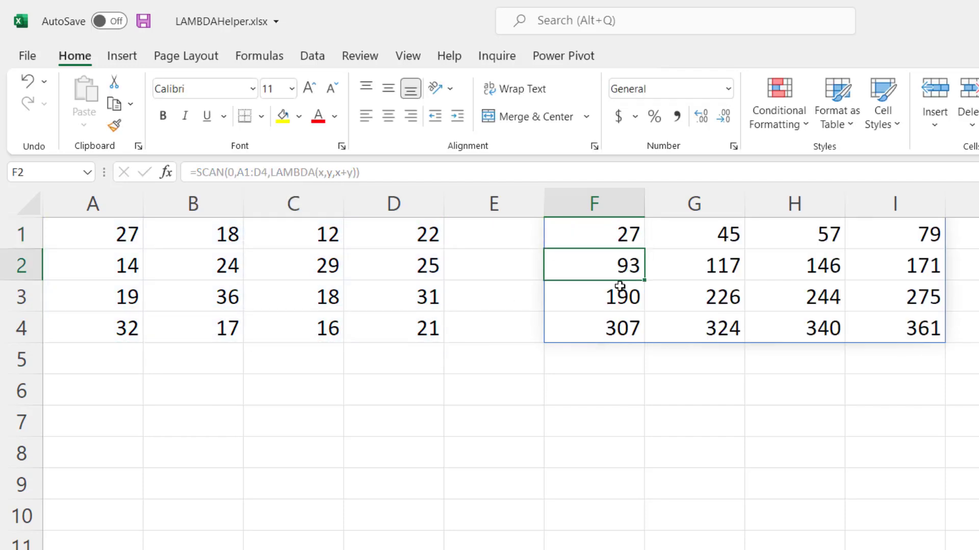
mouse_move(814, 235)
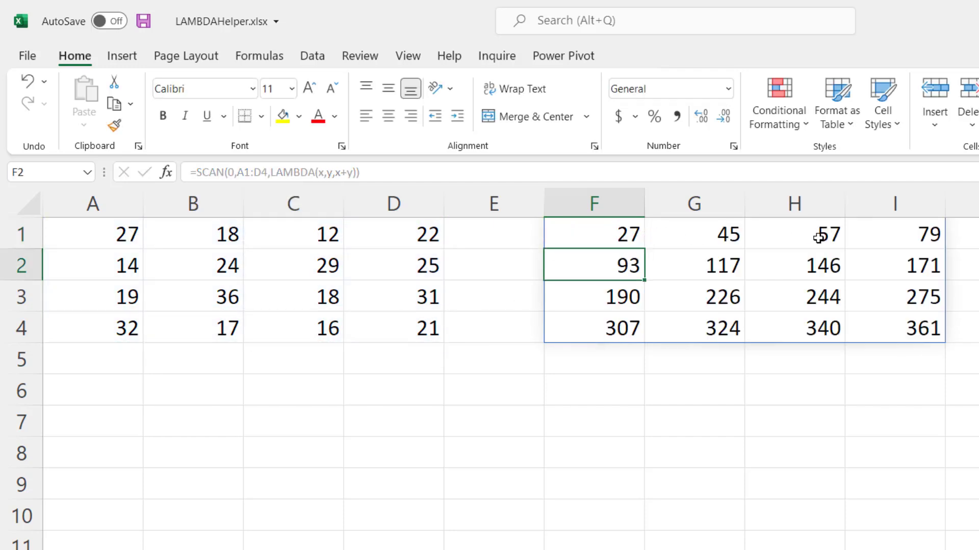
mouse_move(899, 273)
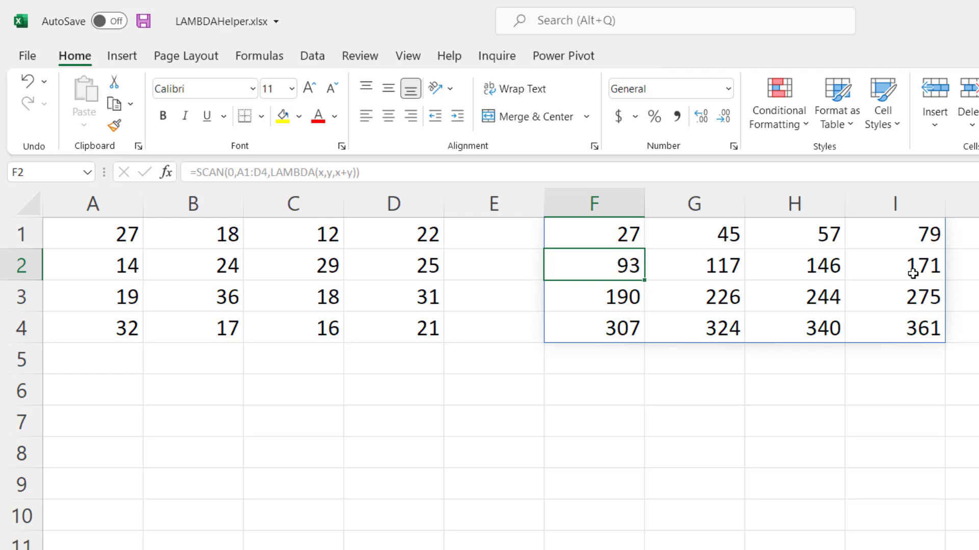
mouse_move(923, 332)
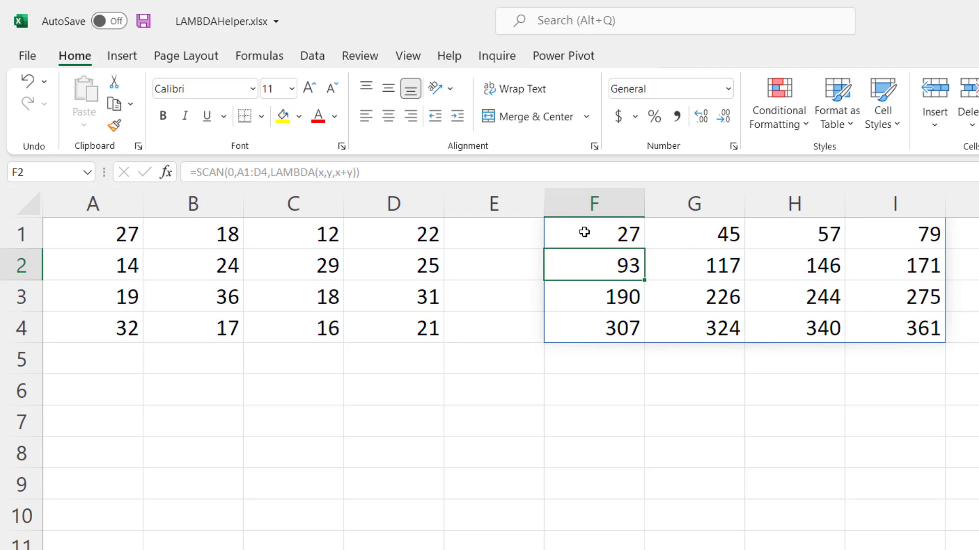
left_click(593, 234)
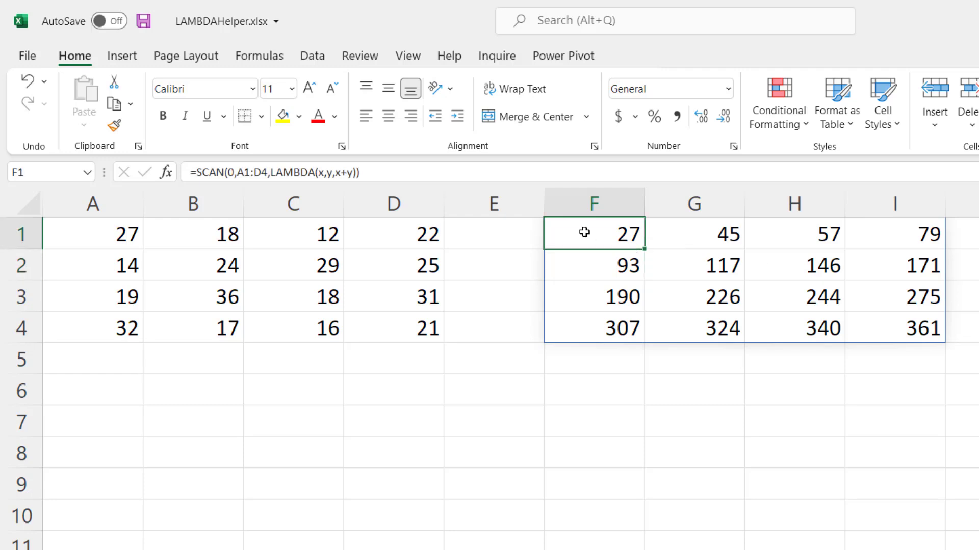
Make F1 =SCAN(1,D1:D4,LAMBDA(x,y,x*y)), spilling running products 22, 550, 17050, 358050.
double_click(593, 233)
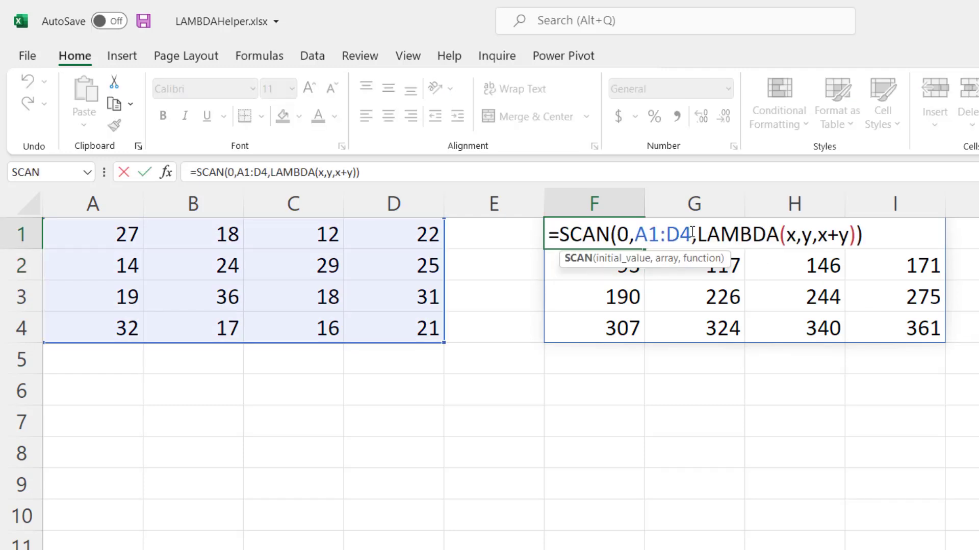
left_click(393, 234)
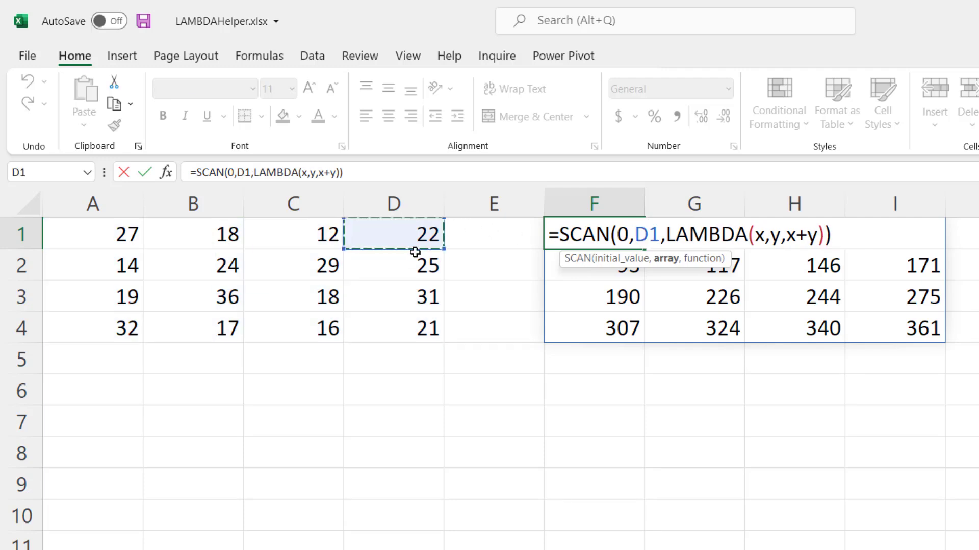
left_click_drag(393, 235, 393, 327)
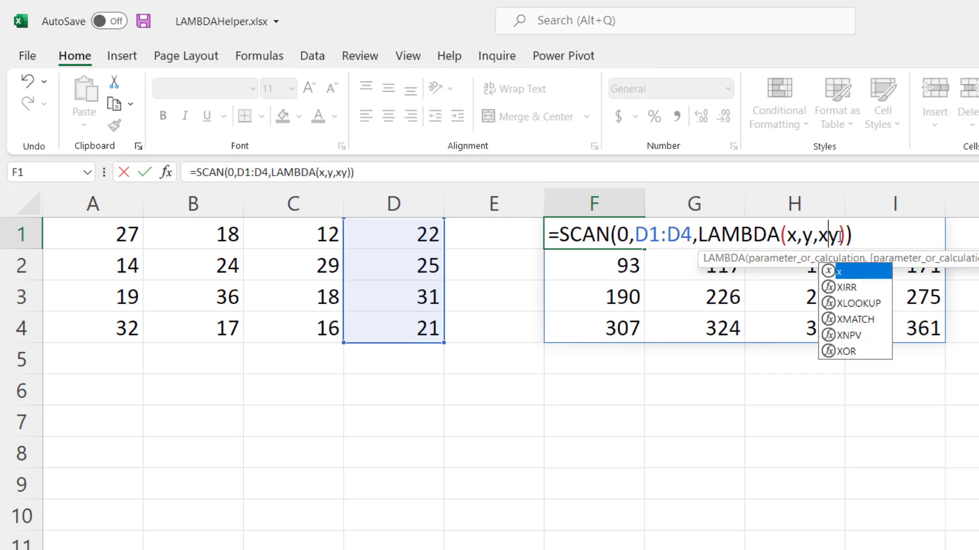
type("*")
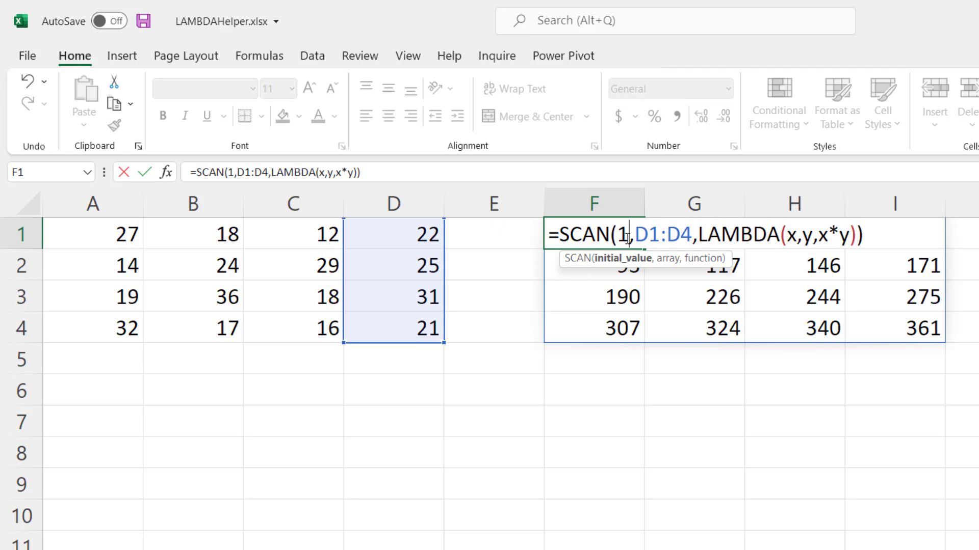
key("Enter")
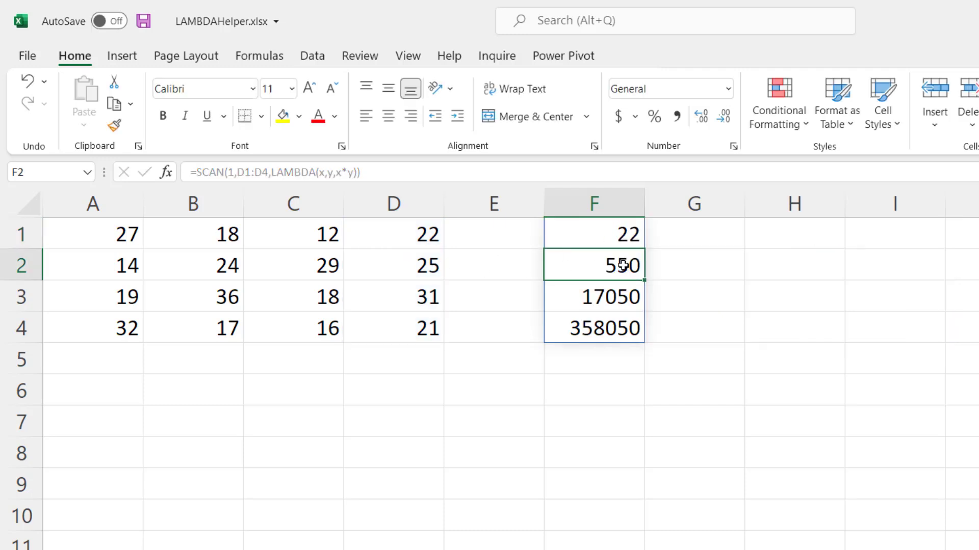
mouse_move(531, 308)
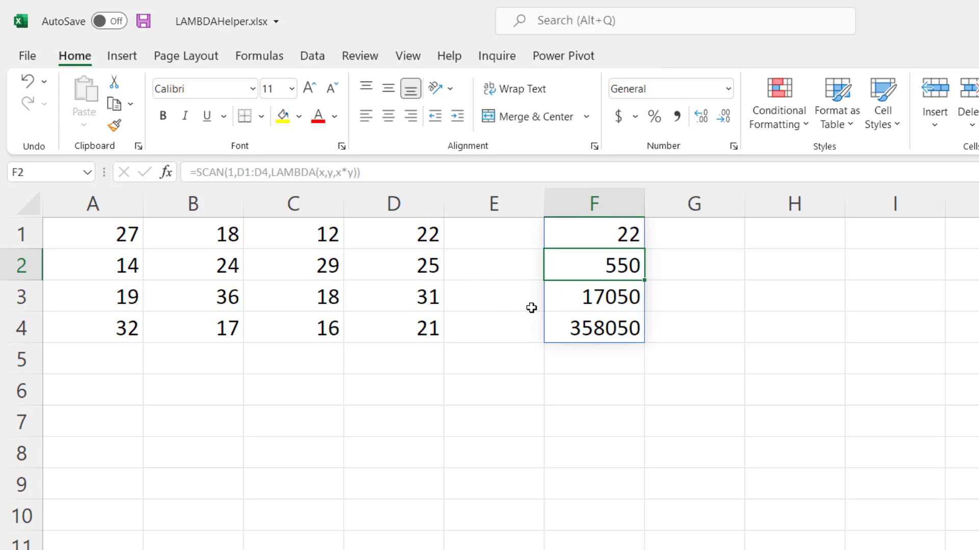
mouse_move(606, 270)
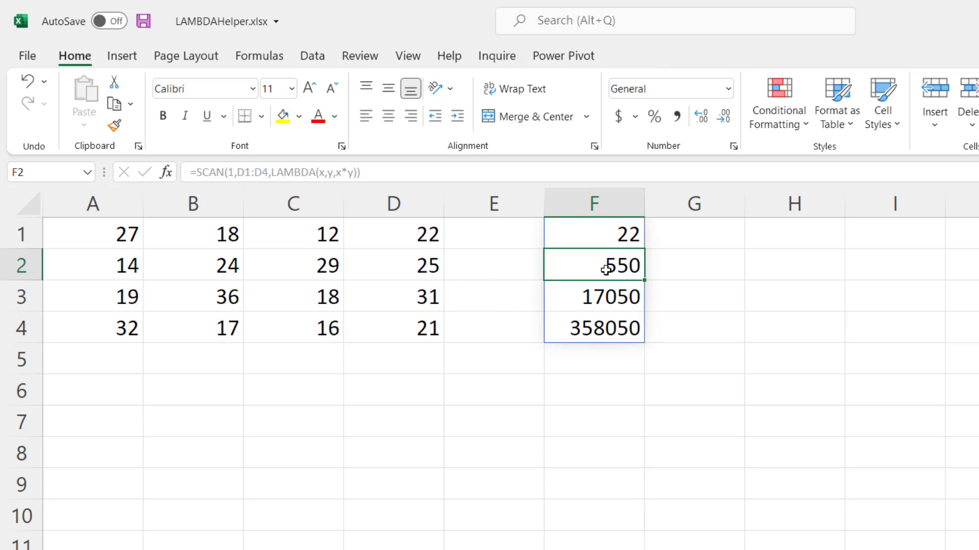
left_click(594, 234)
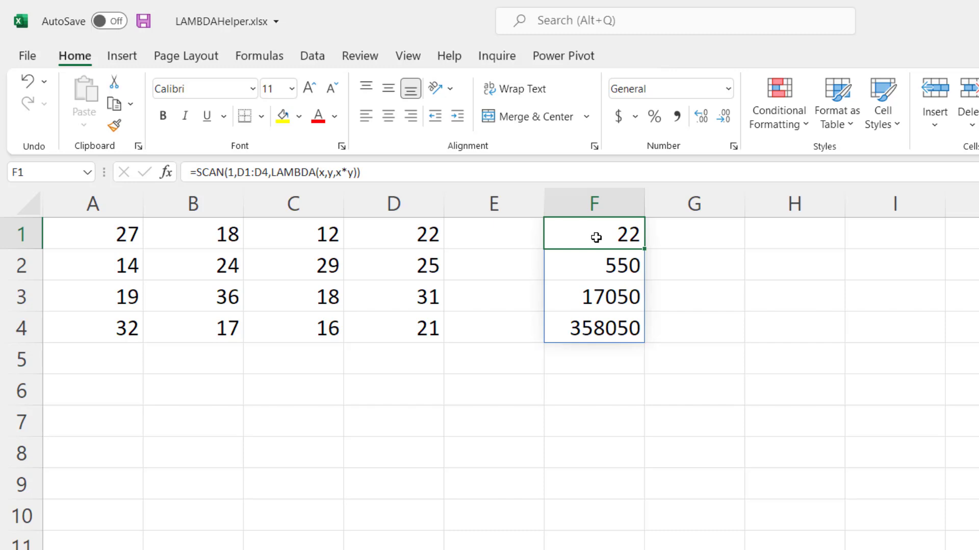
Swap SCAN for REDUCE in F1 so it returns the single total 99 for D1:D4.
double_click(593, 235)
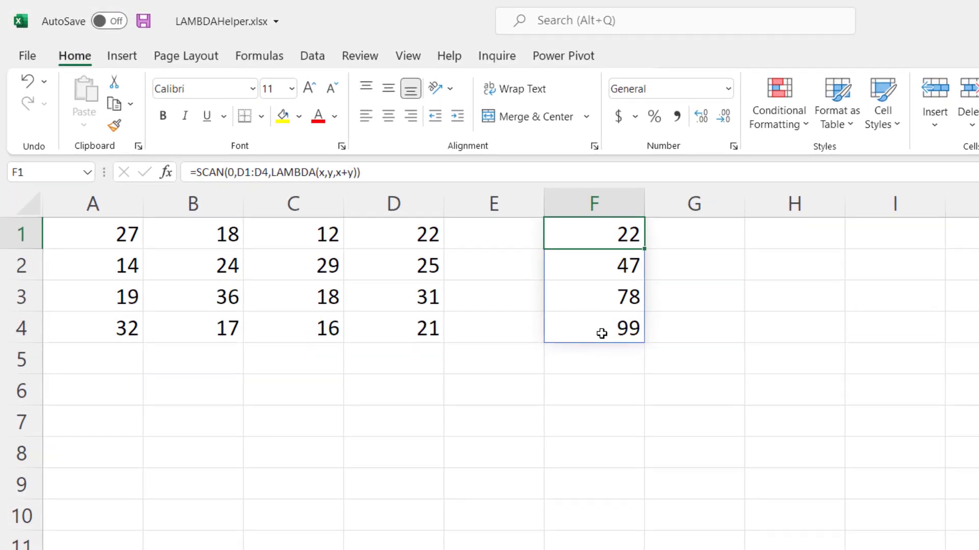
mouse_move(602, 249)
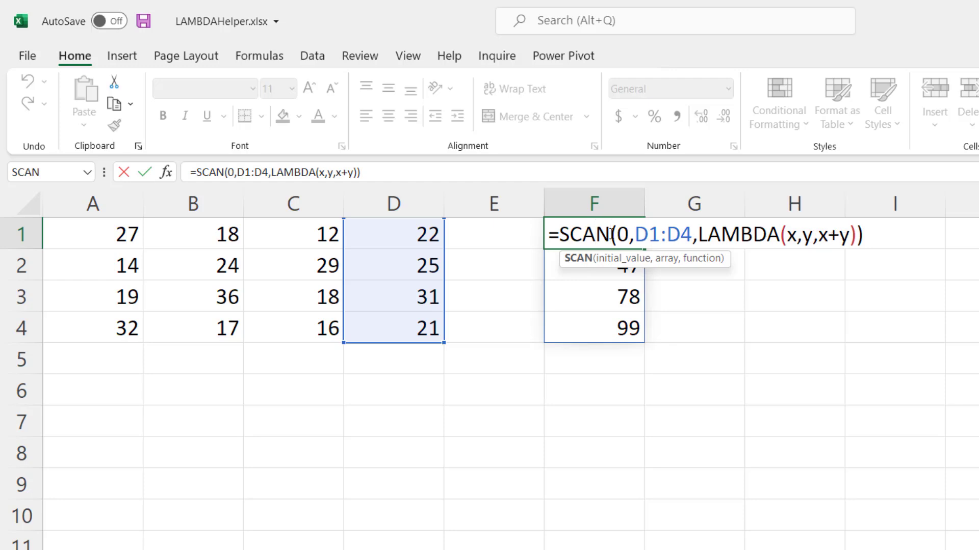
type("RE")
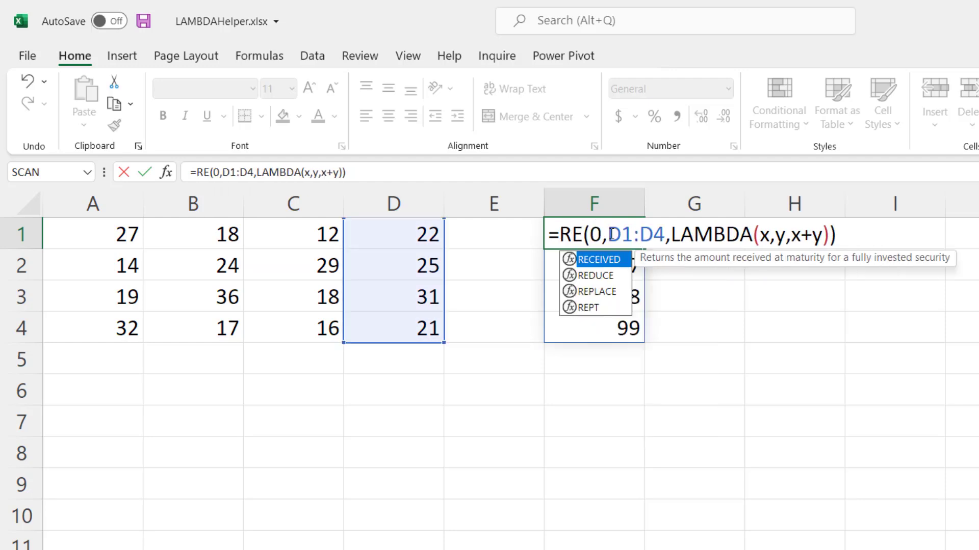
key("Enter")
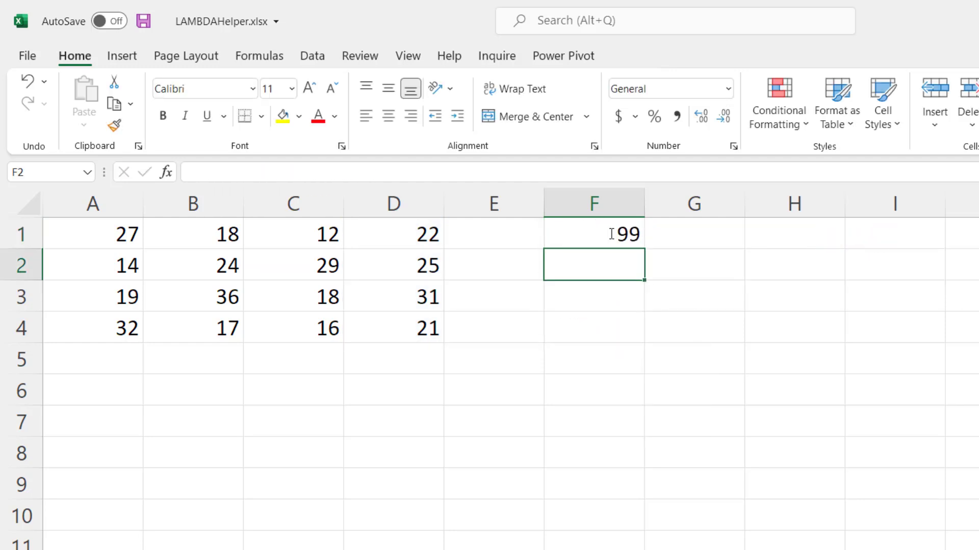
left_click(593, 235)
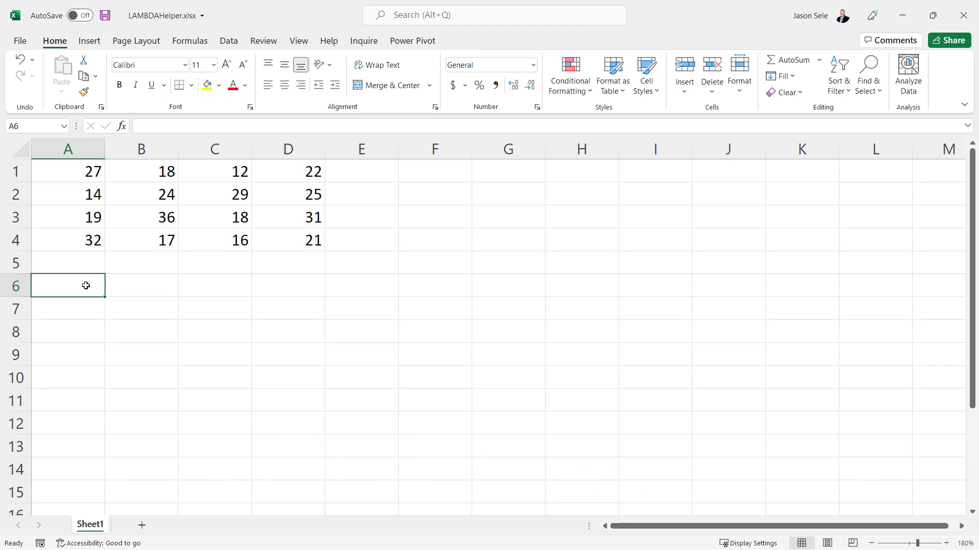
Enter =MAKEARRAY(3,5,LAMBDA(x,y,5)) in A6 to spill a 3-by-5 block of 5s.
type("=")
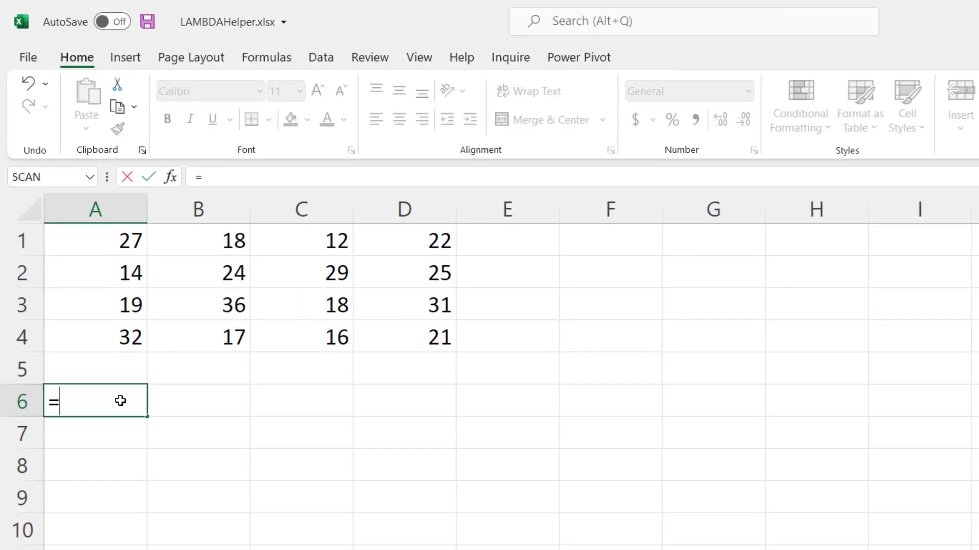
type("MAKEARR")
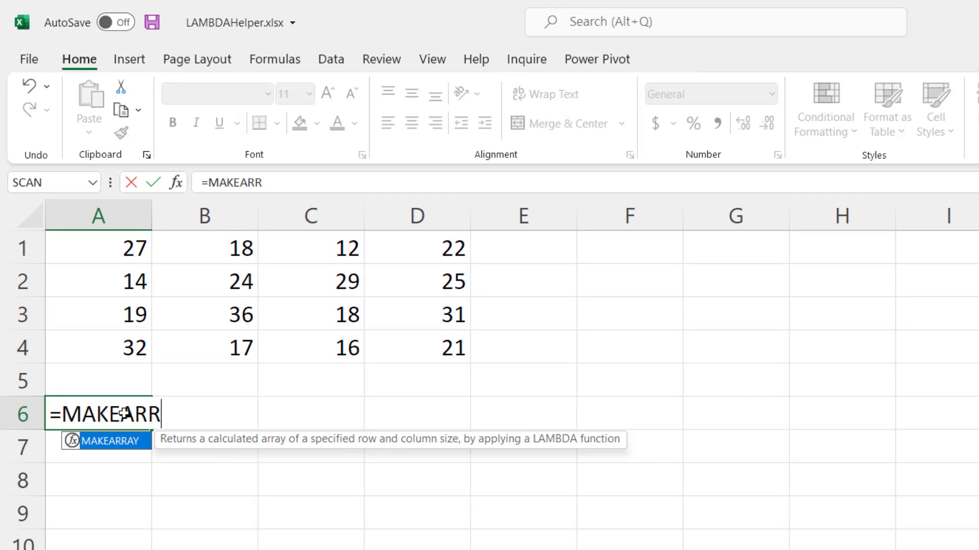
type("ARRAY(")
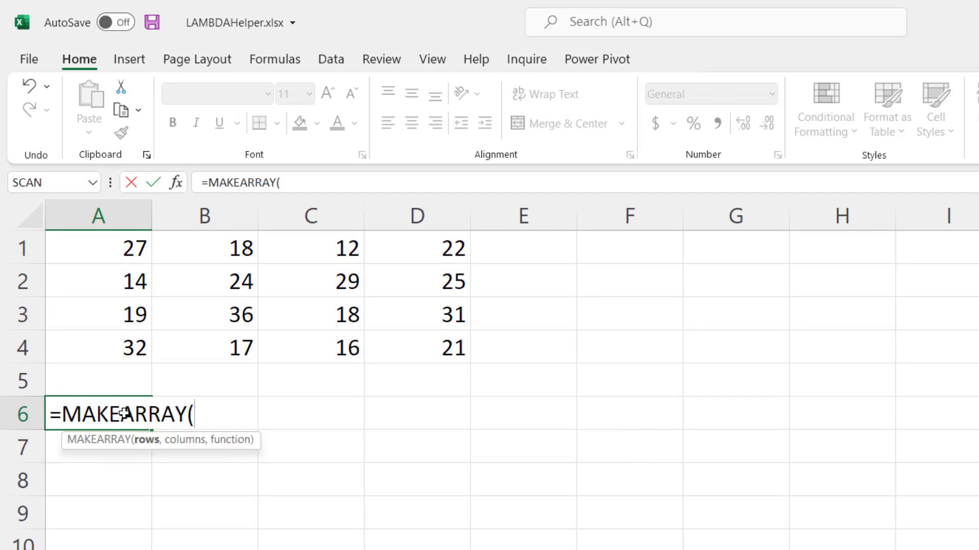
type("3,5")
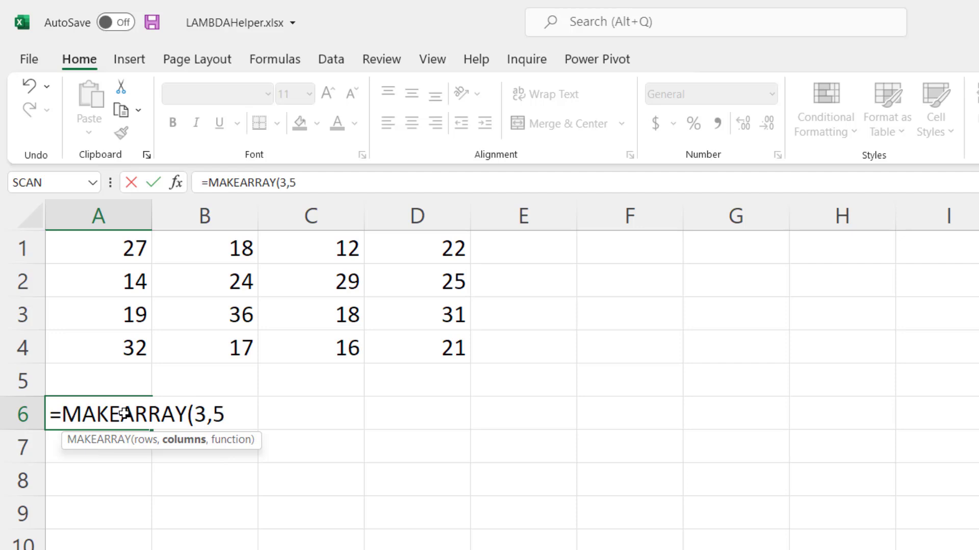
type(",")
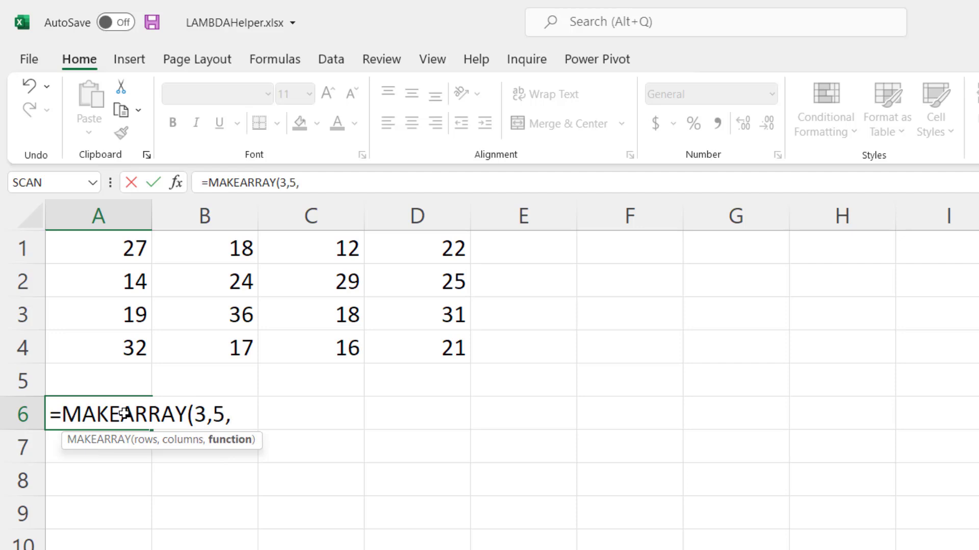
type("LAMBDA(")
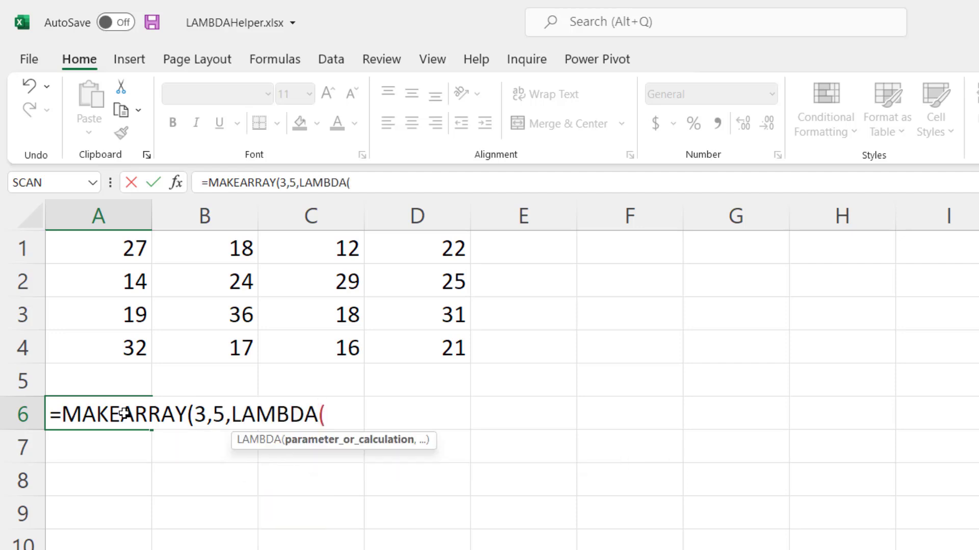
type("x")
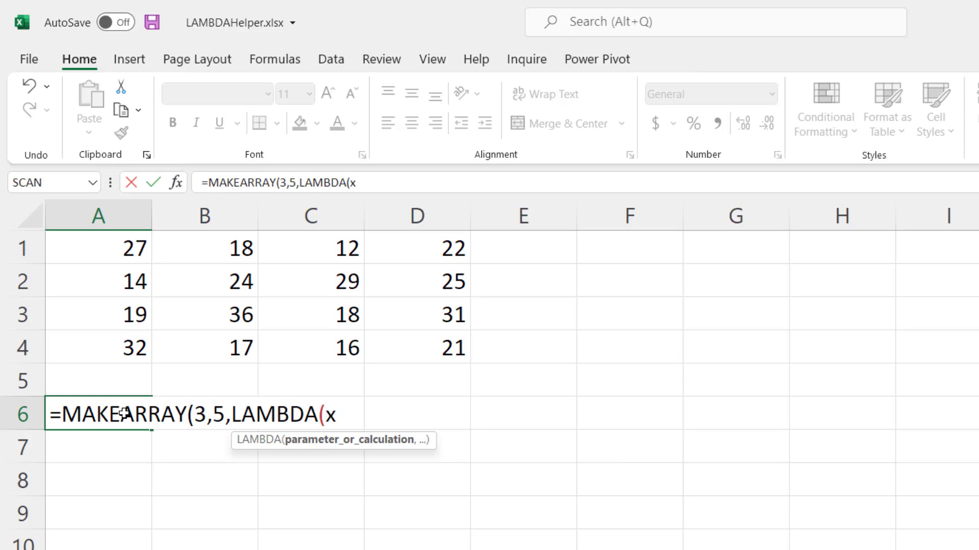
type(",y,")
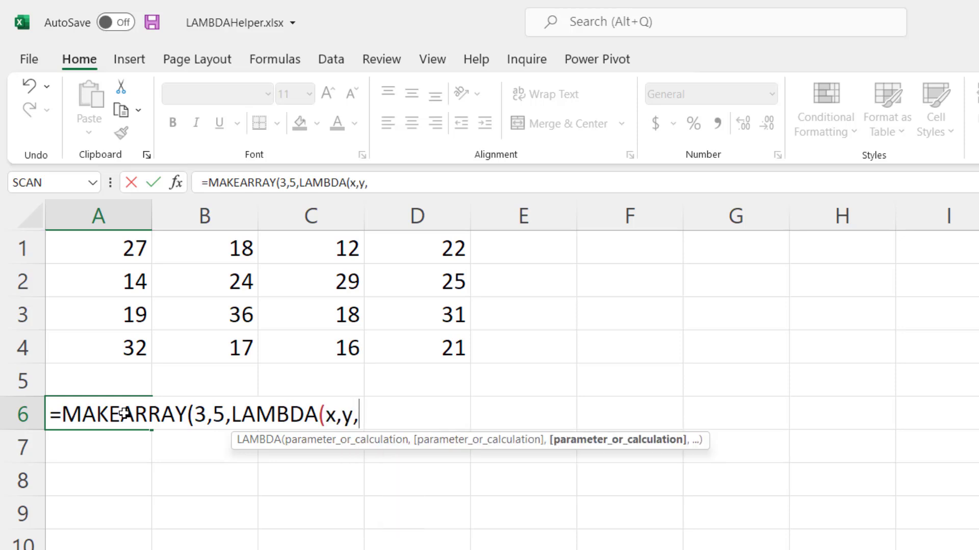
type("5")
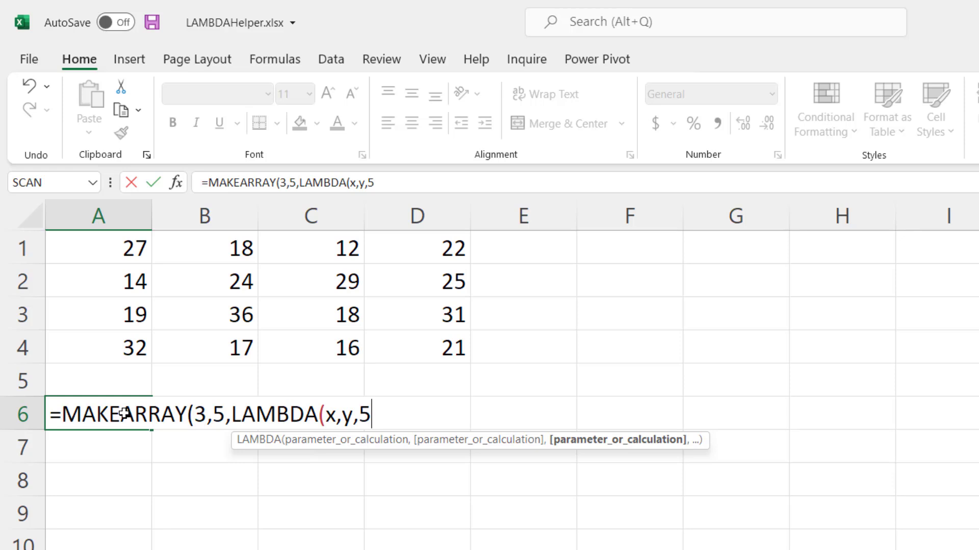
type("))")
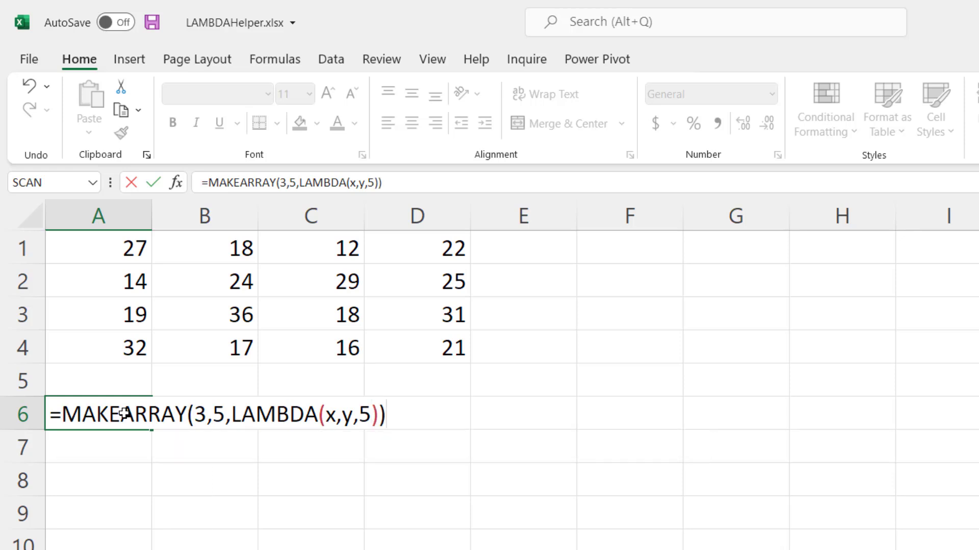
key("Enter")
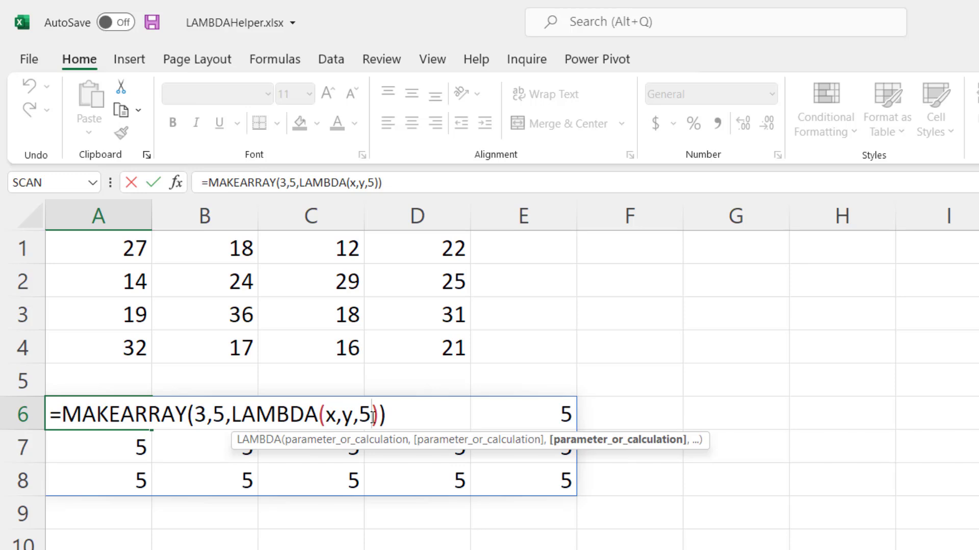
Change the MAKEARRAY fill value to "Hi", then to RANDBETWEEN(1,9) random whole numbers.
type("\"Hi\"")
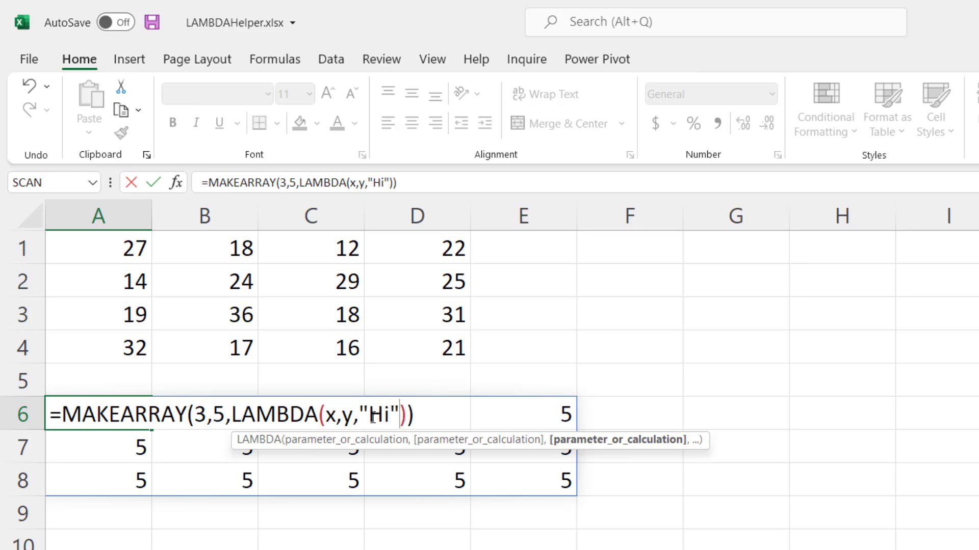
key("Enter")
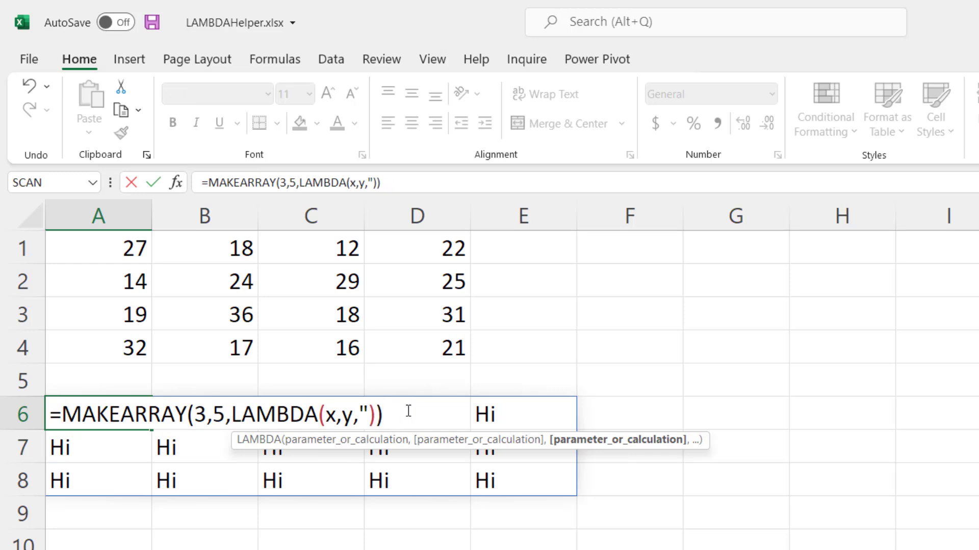
type("RANDBETWEEN(1,")
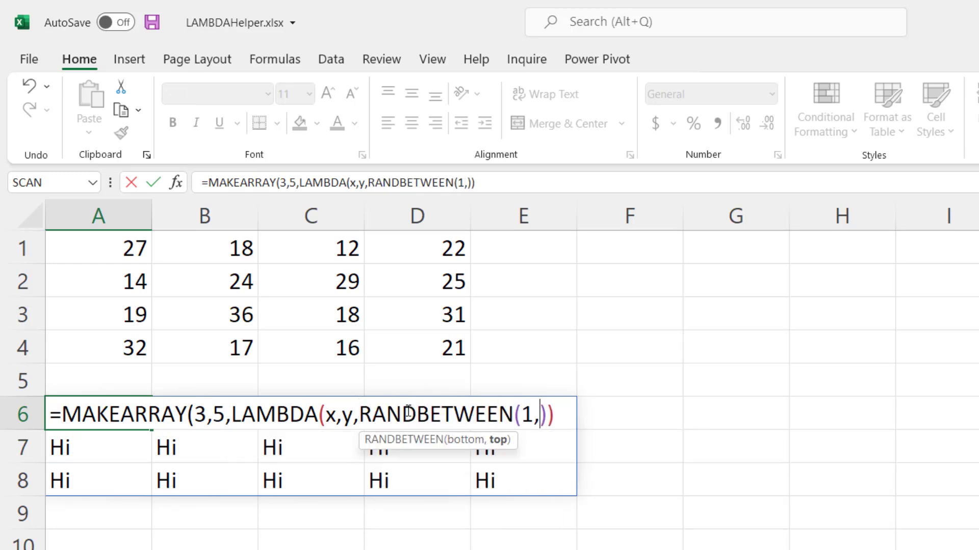
type("9")
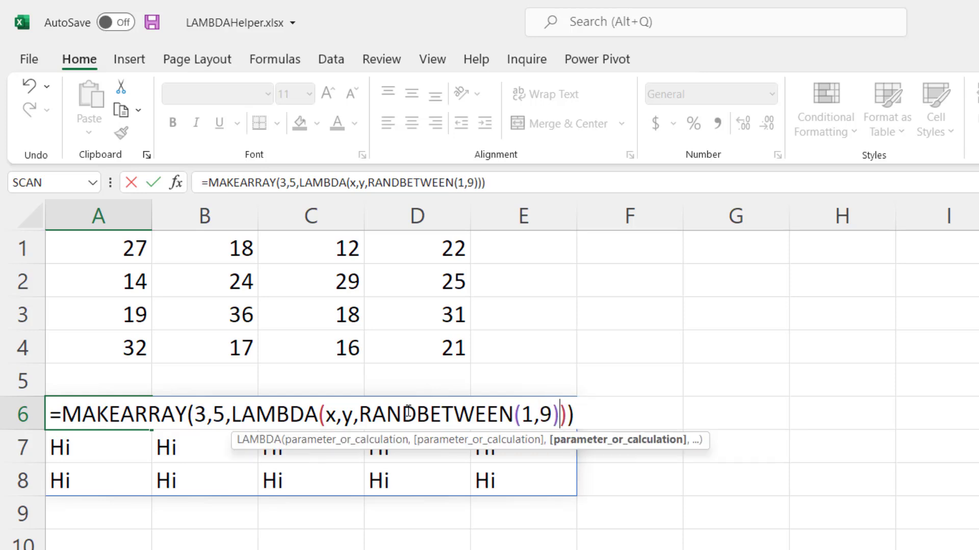
key("Enter")
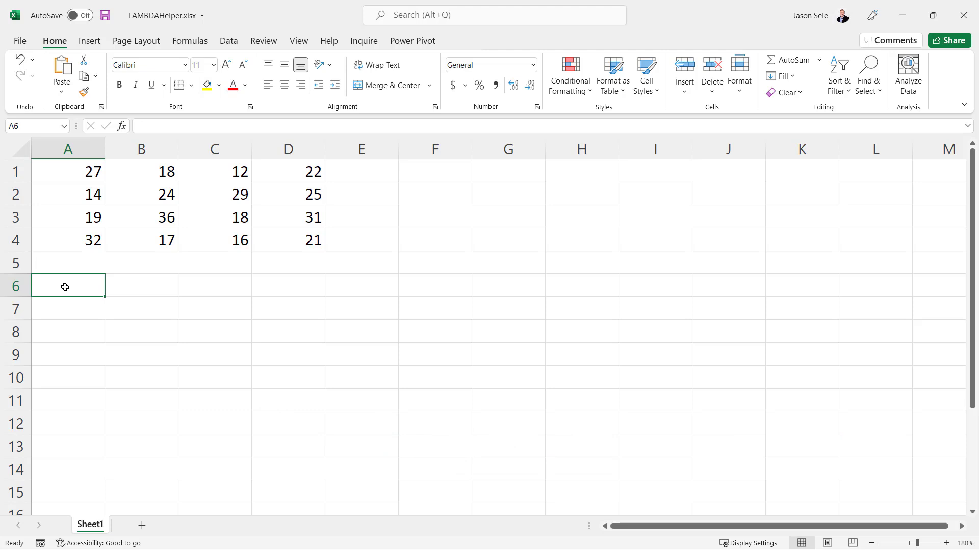
Enter =SQUARED(A1:A4,B1:B4) in A6, spilling 486, 336, 684 and 544.
type("=")
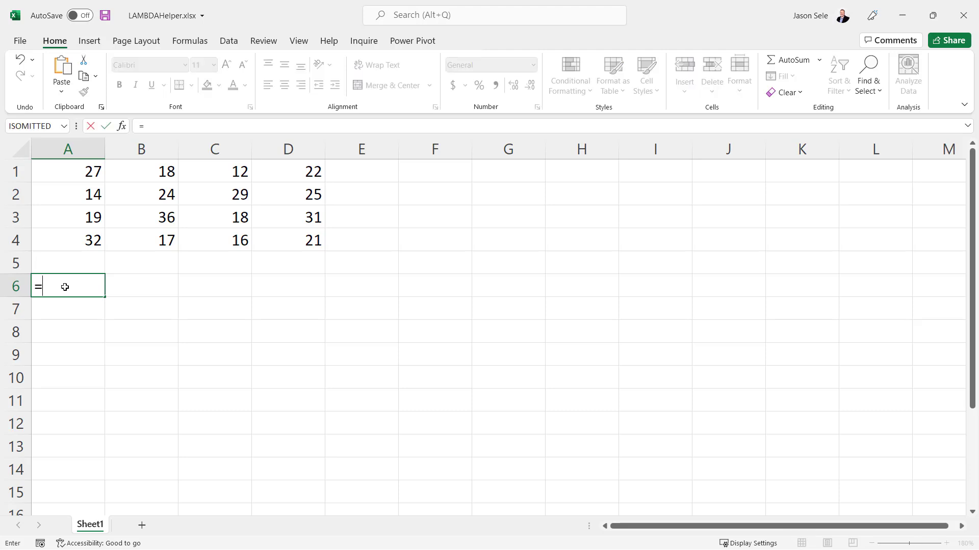
type("SQUARED(")
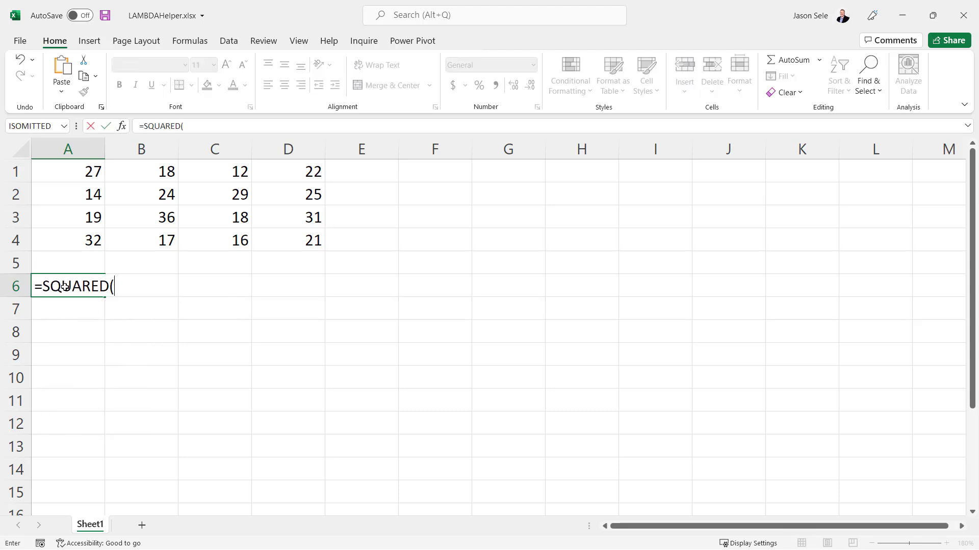
left_click_drag(68, 172, 67, 240)
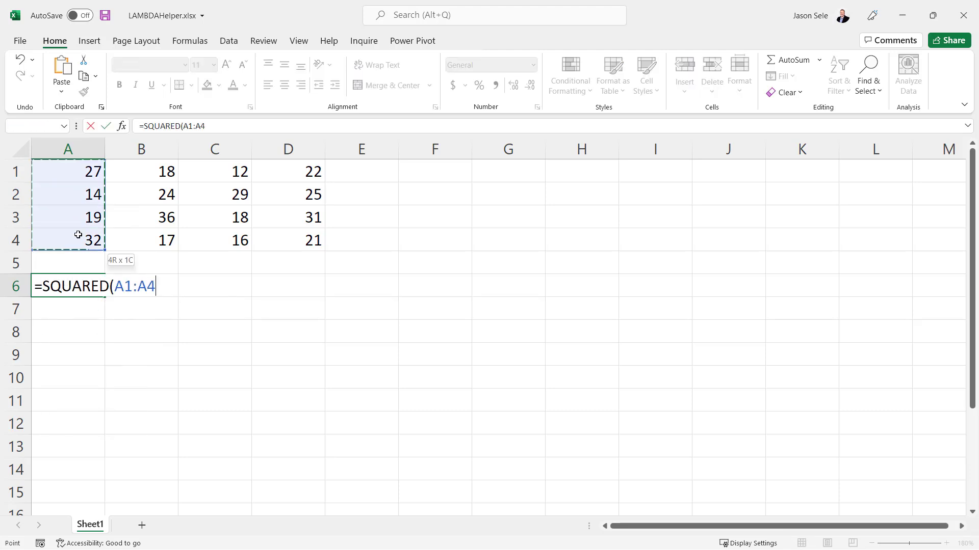
left_click_drag(140, 171, 140, 217)
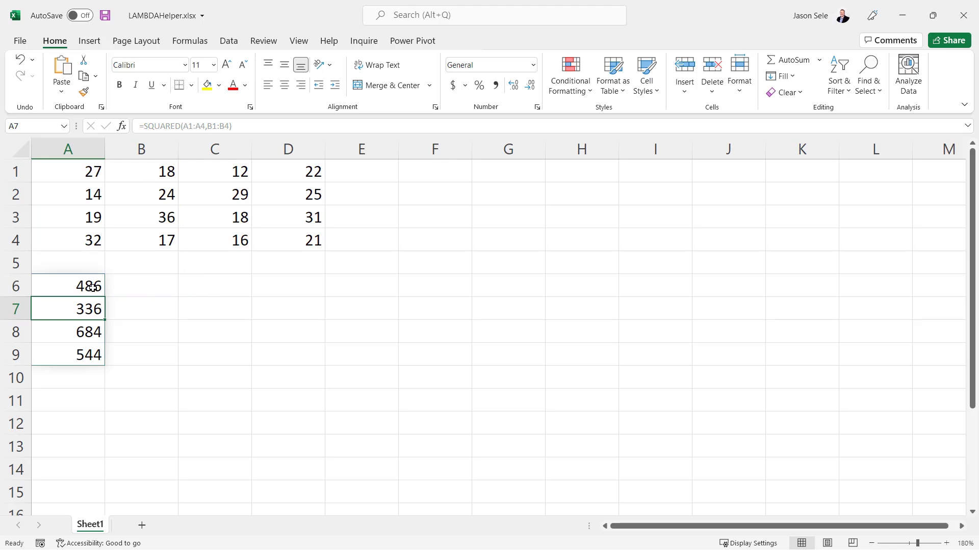
mouse_move(190, 41)
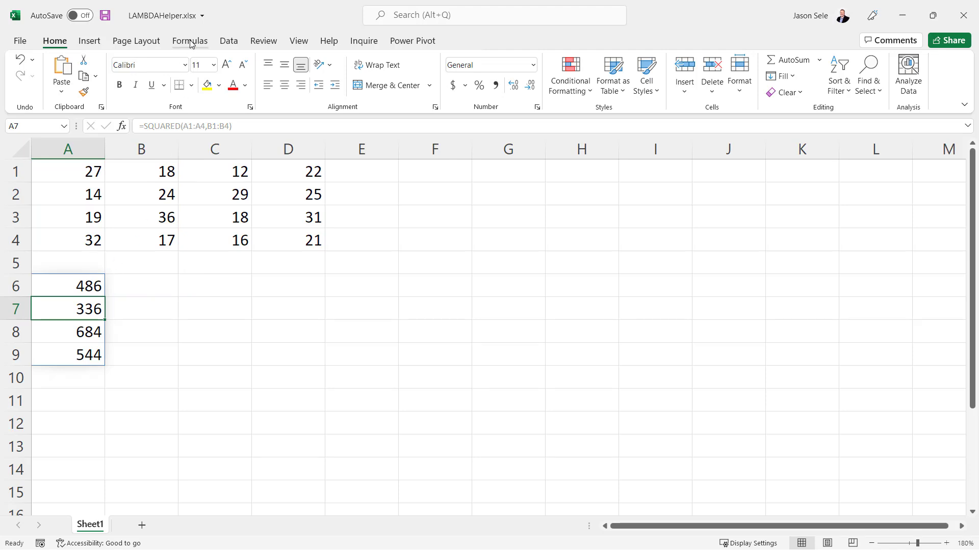
In Name Manager set SQUARED to =LAMBDA(x,y,IF(ISOMITTED(y),x^2,x*y)) and confirm.
left_click(375, 71)
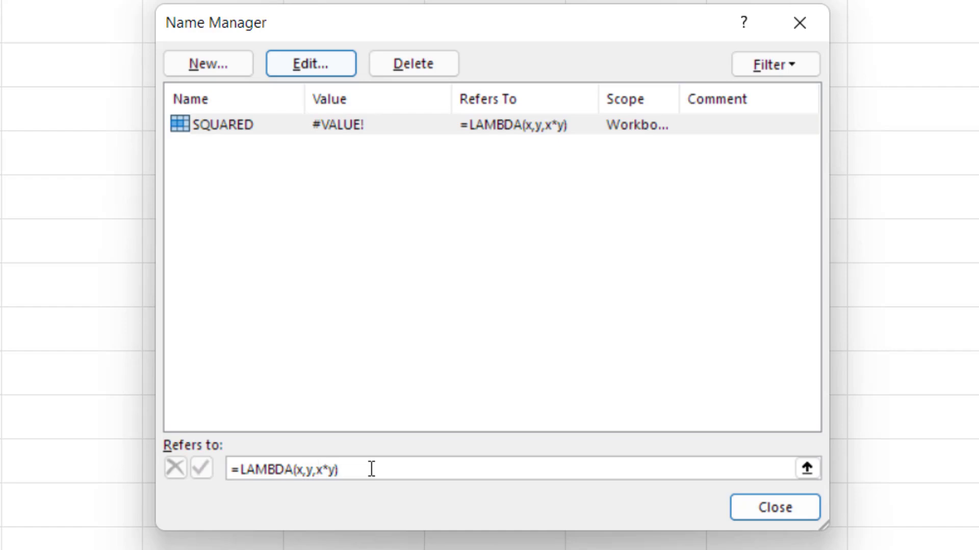
type("if(IS")
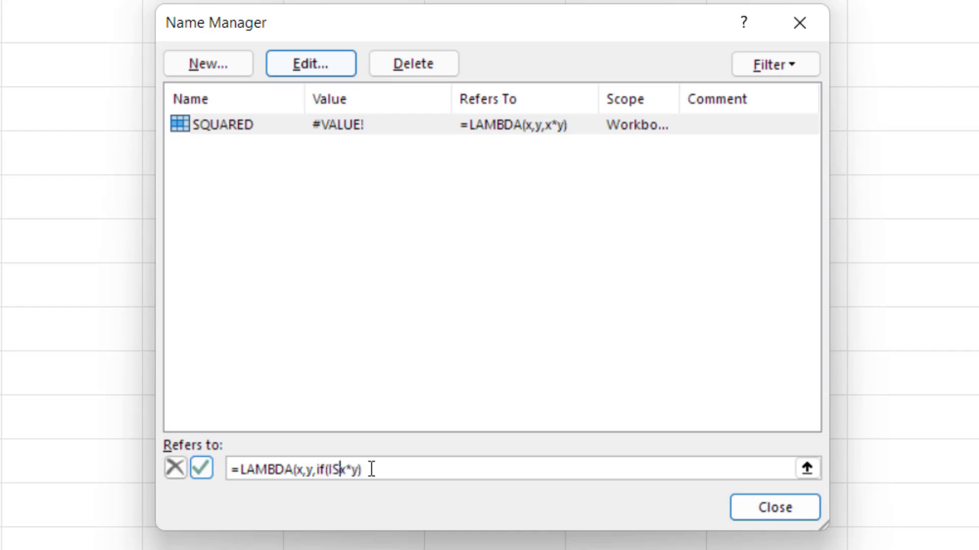
type("OMITTED(y),")
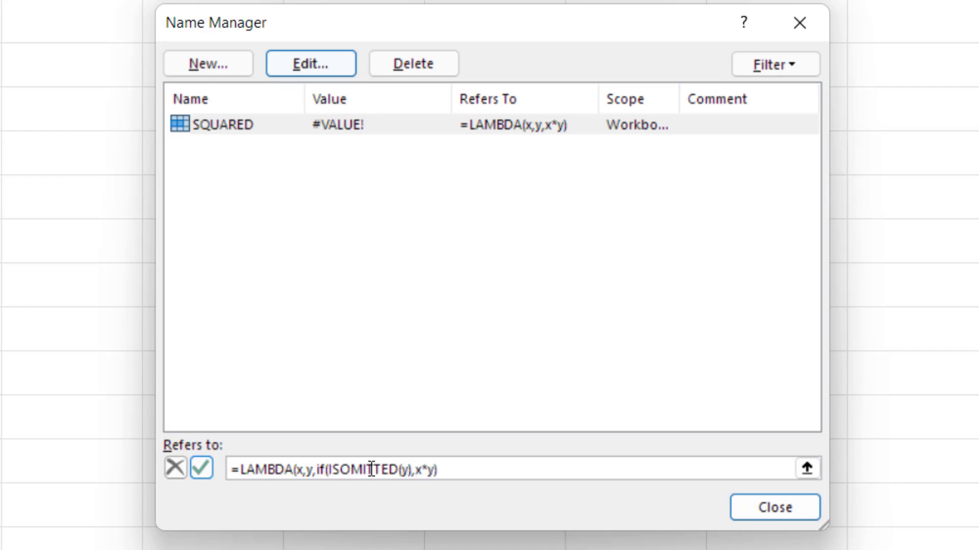
type("x")
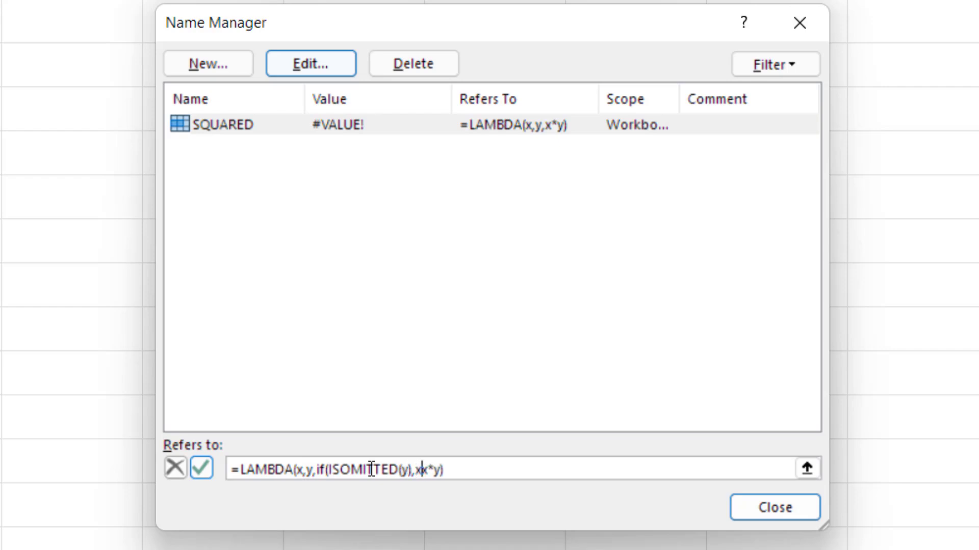
type("^ 2")
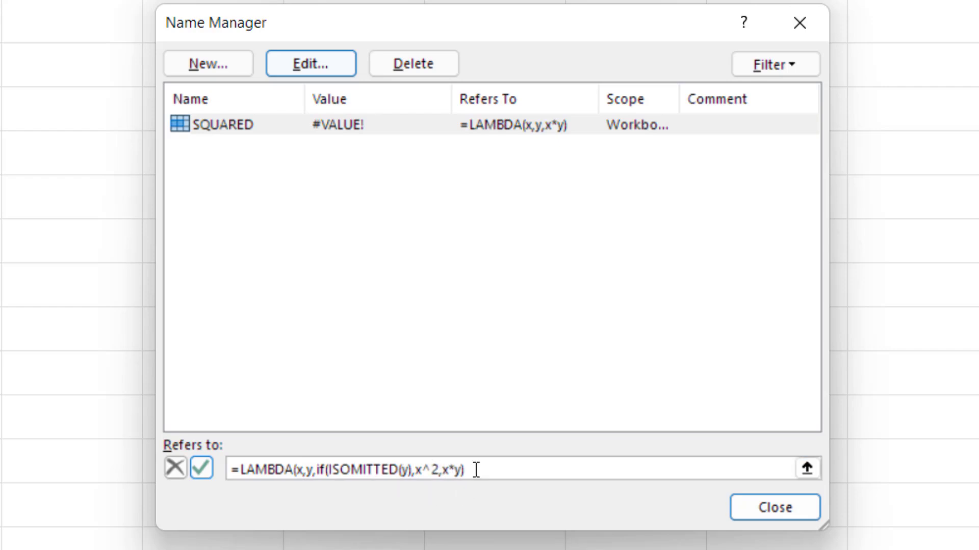
type(")")
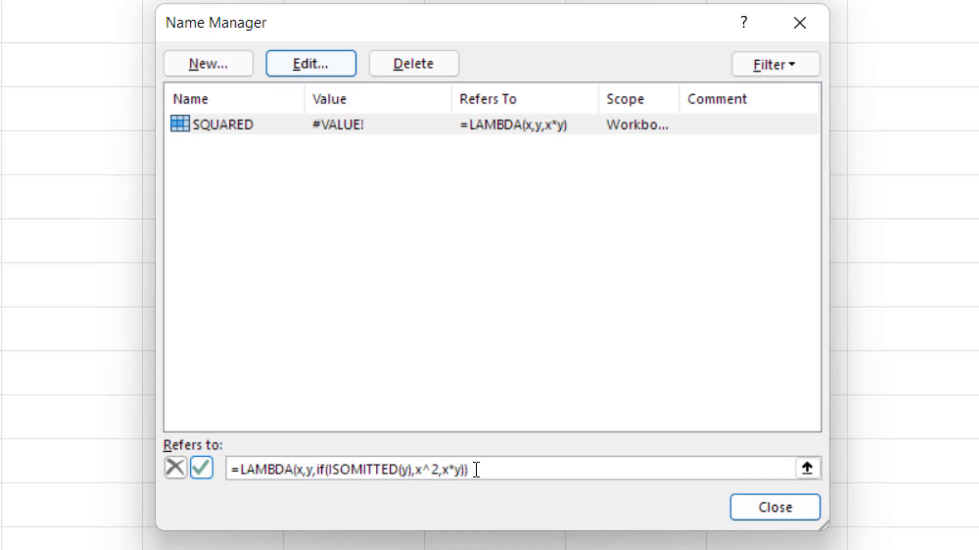
left_click(775, 508)
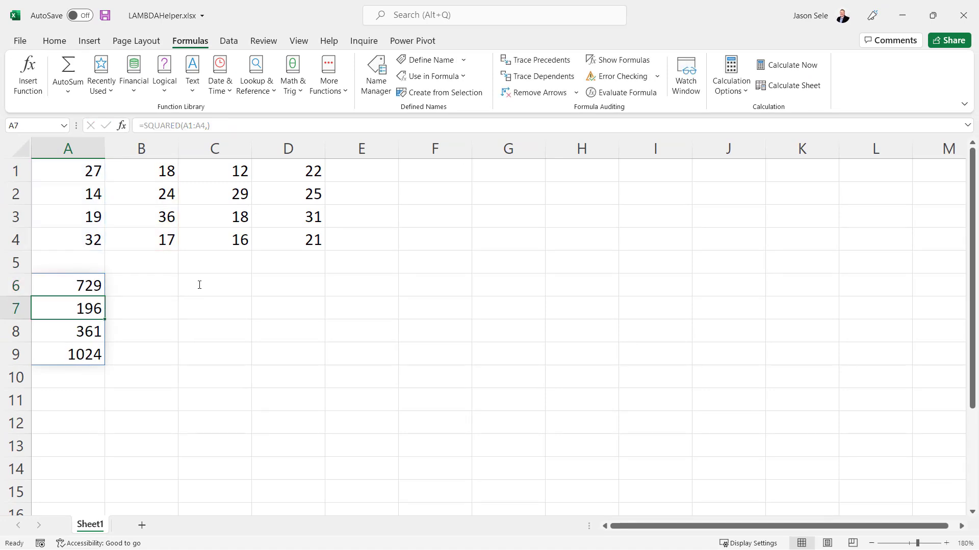
mouse_move(83, 194)
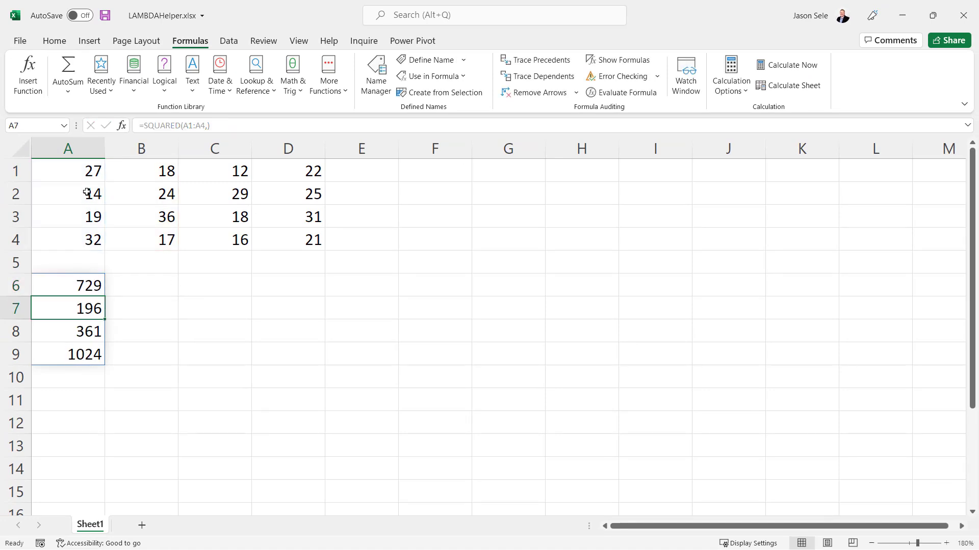